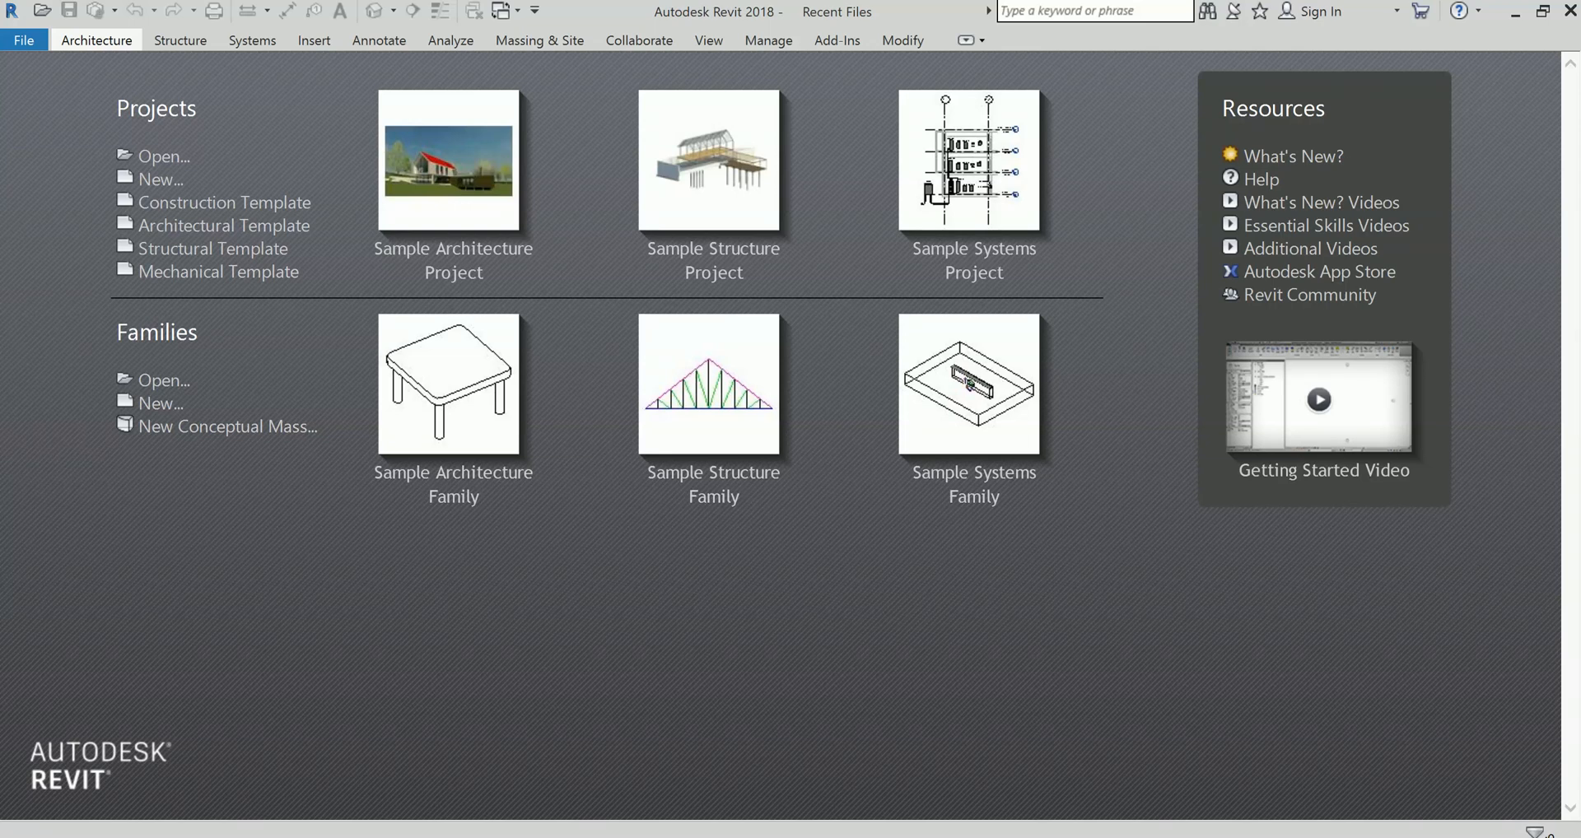
mouse_move(797, 468)
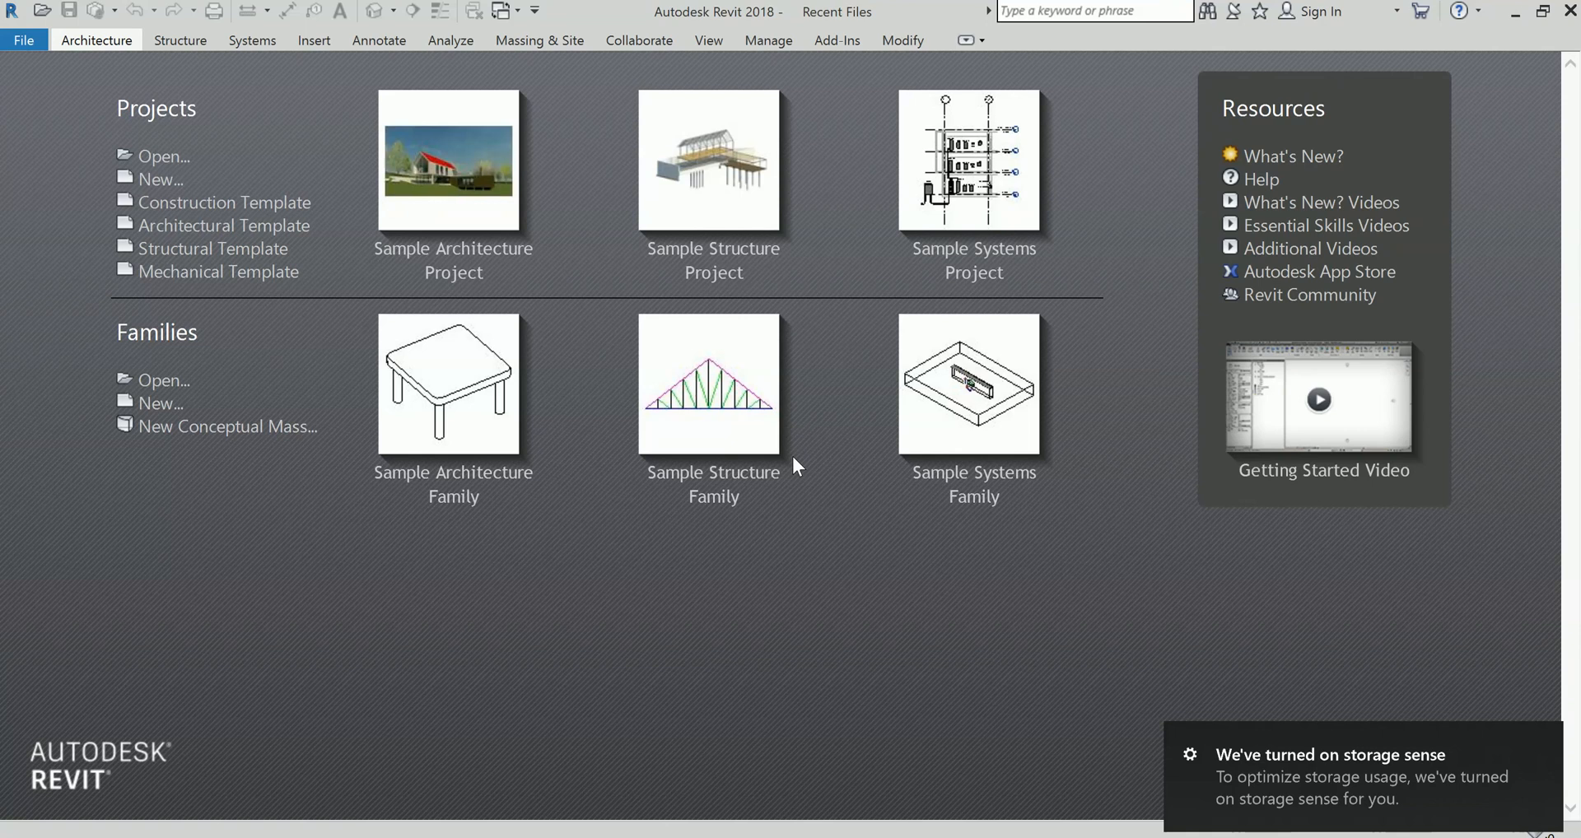
mouse_move(222, 225)
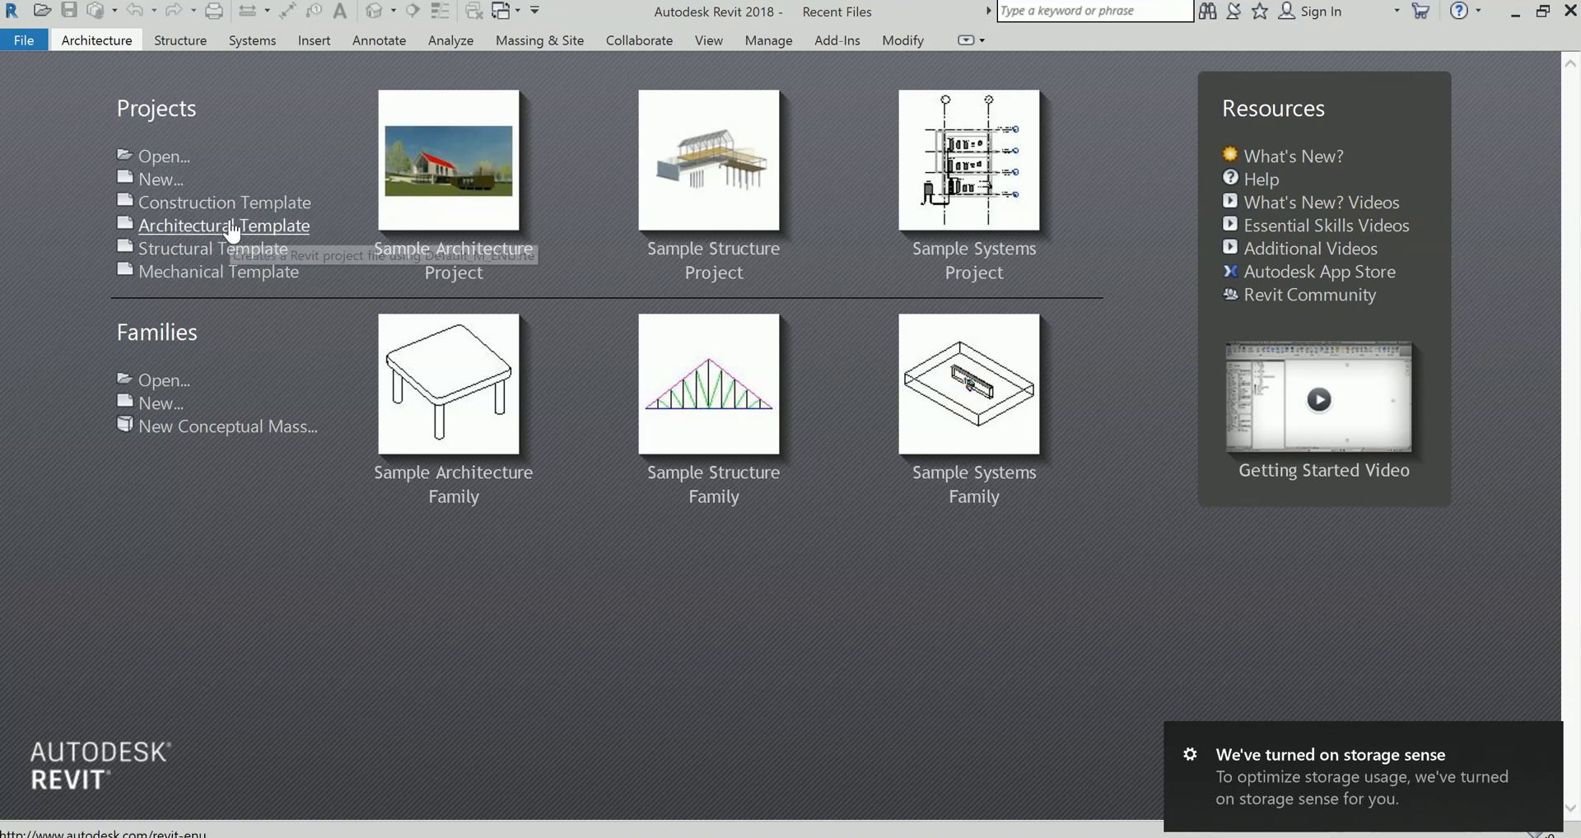
mouse_move(240, 232)
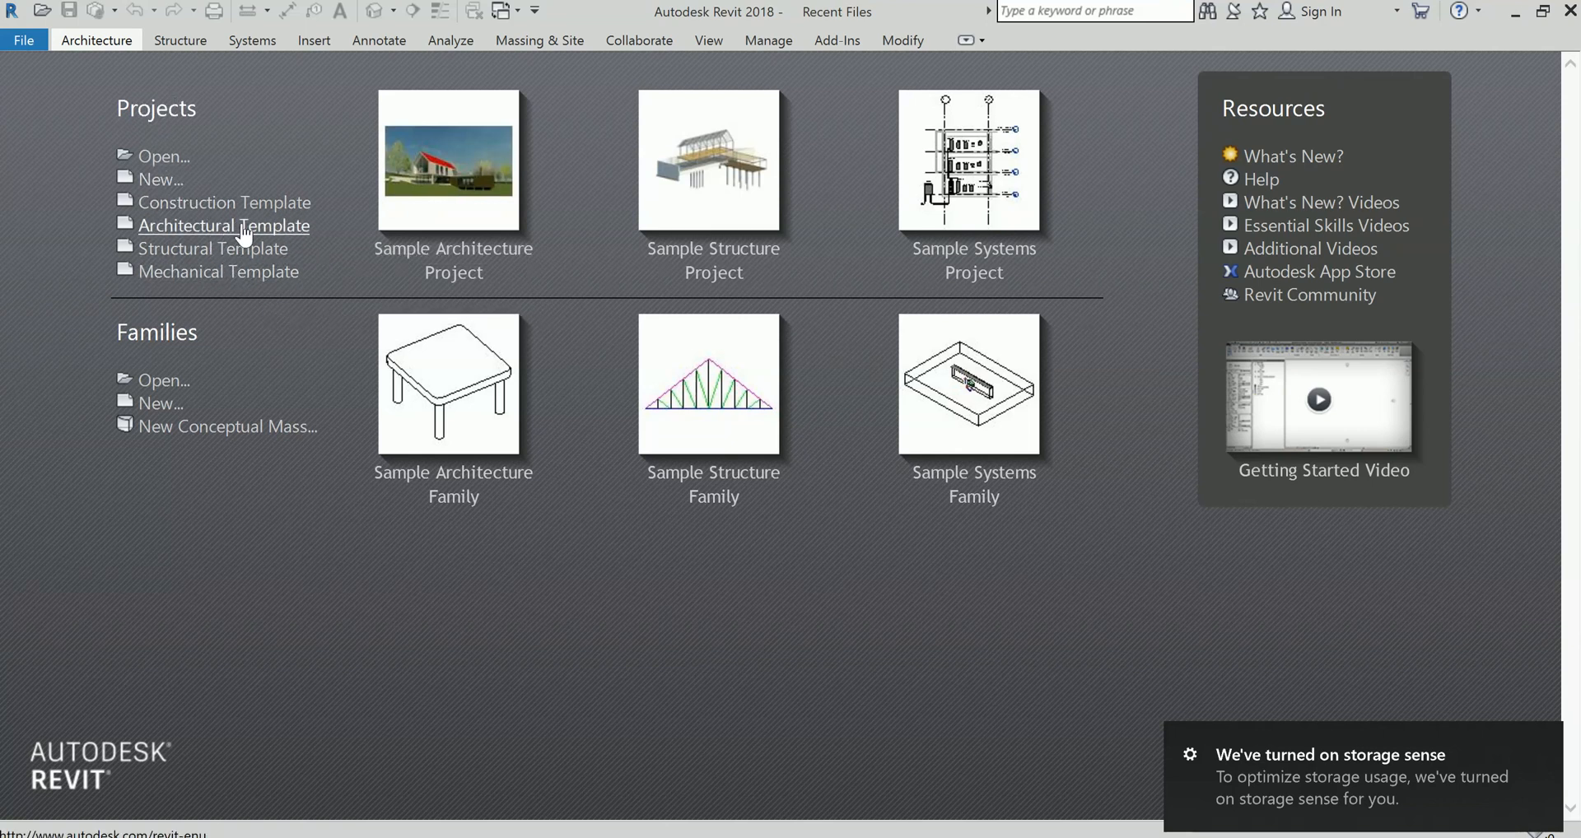
mouse_move(720, 56)
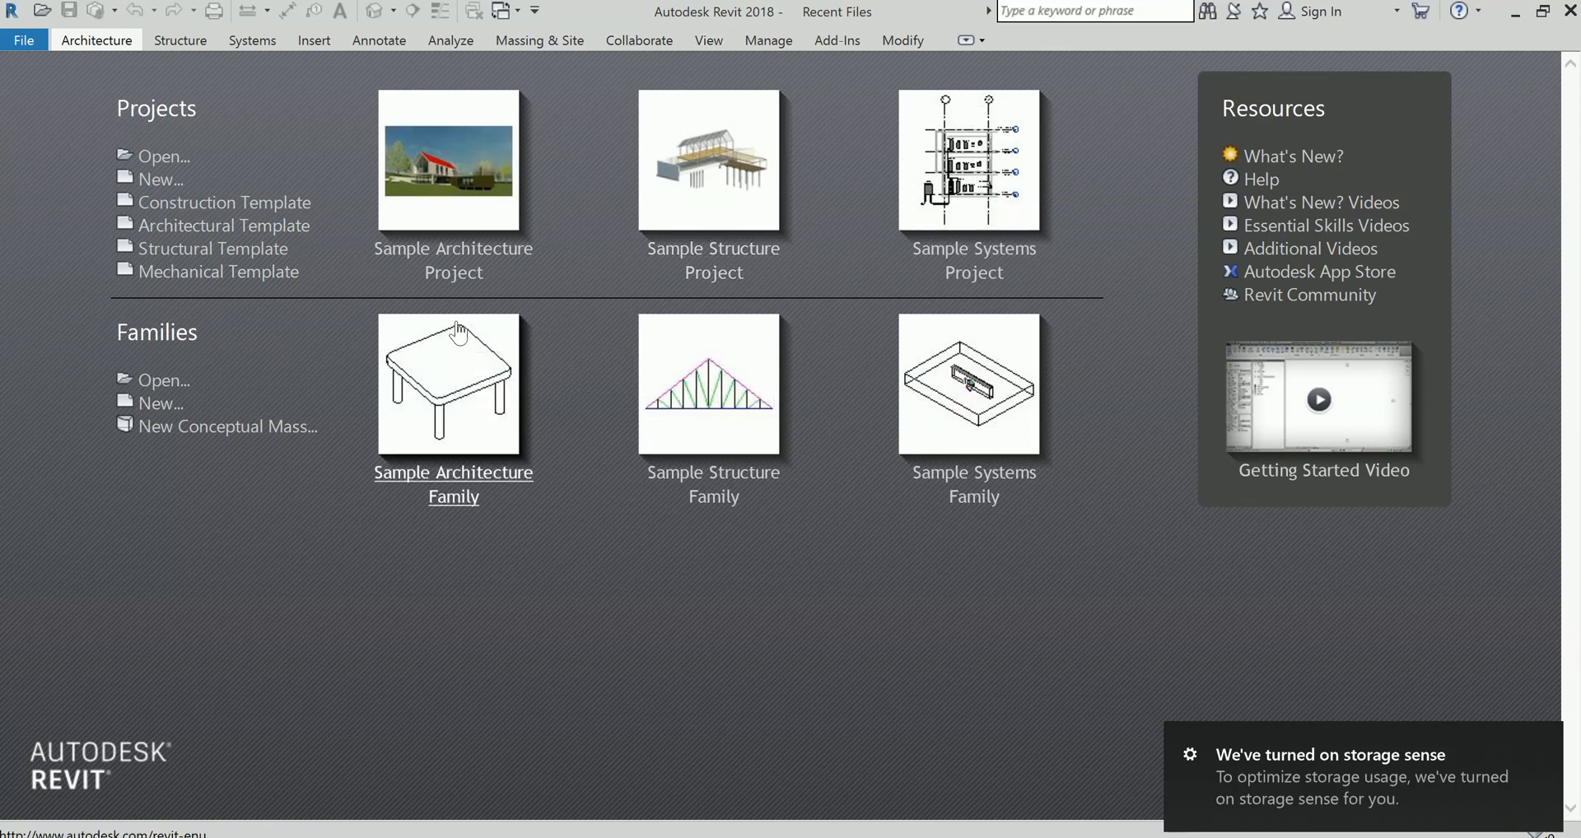
mouse_move(582, 222)
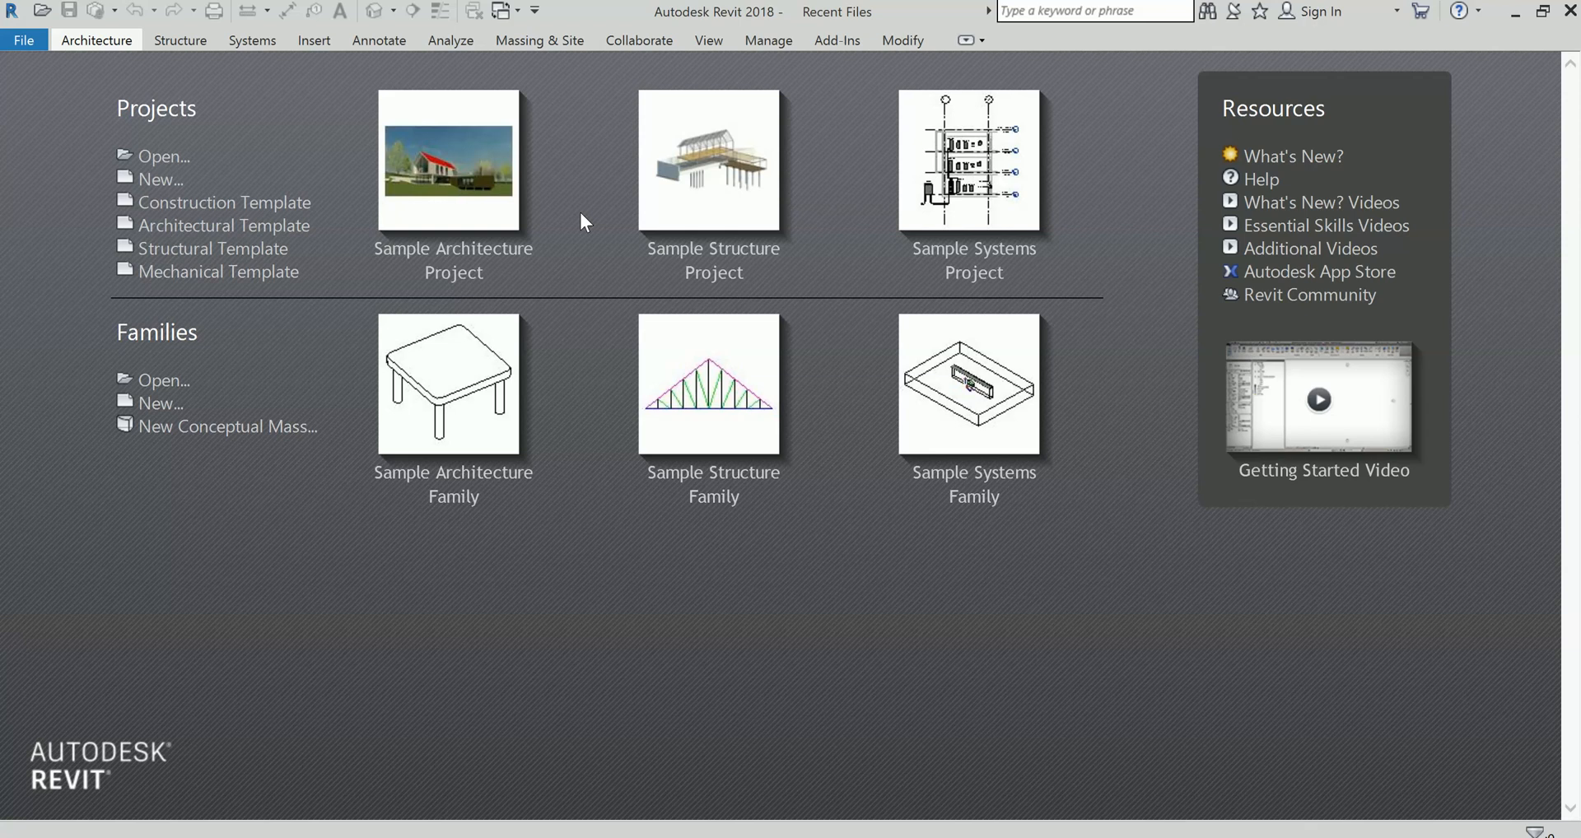
mouse_move(242, 226)
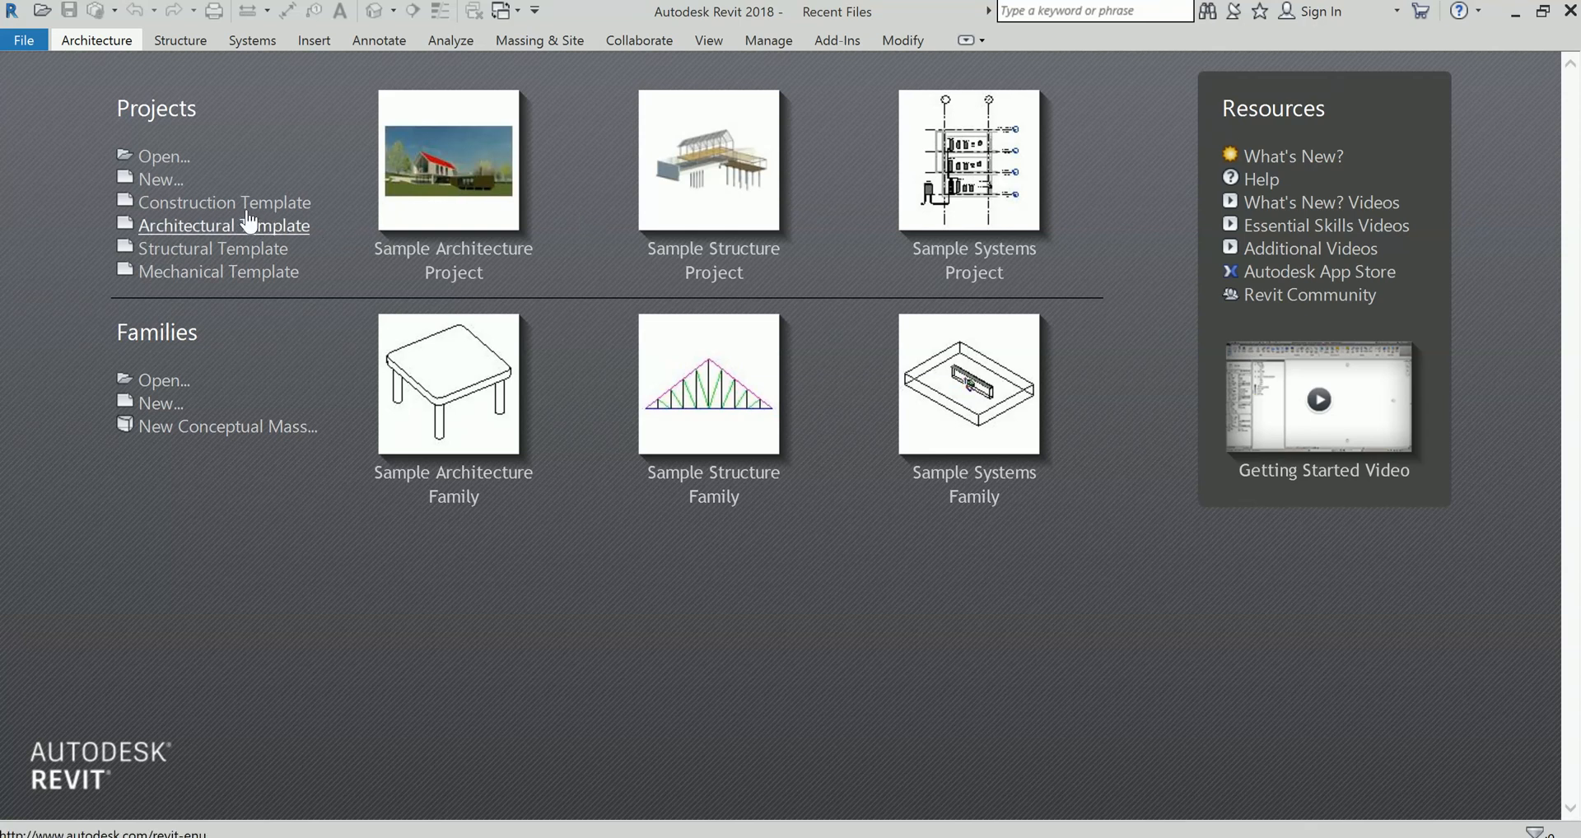
Check the New Project dialog's template list, which offers only Construction Template, then dismiss it
click(160, 179)
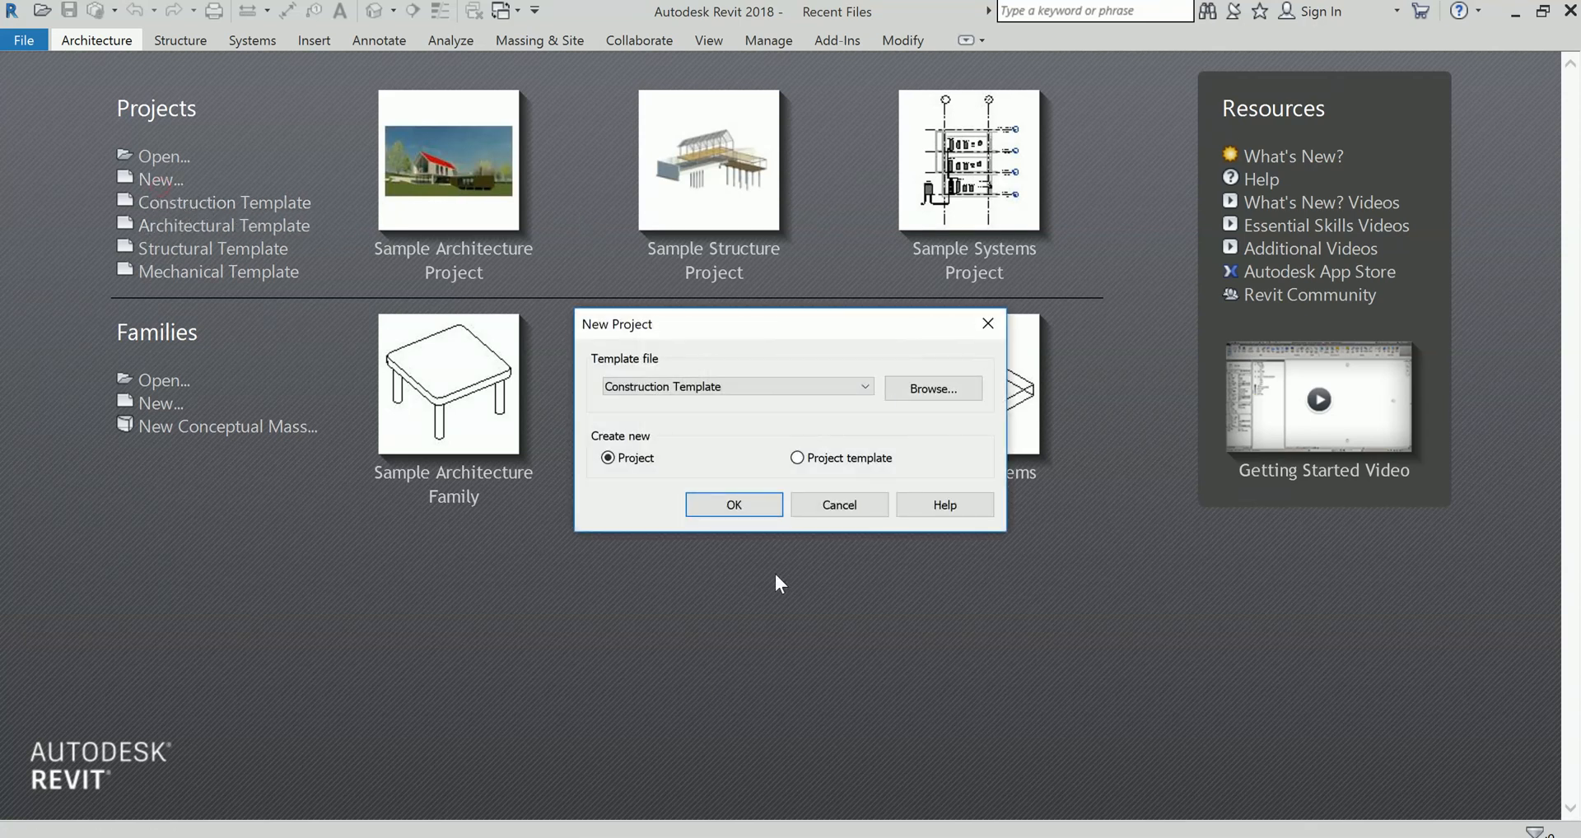
click(862, 387)
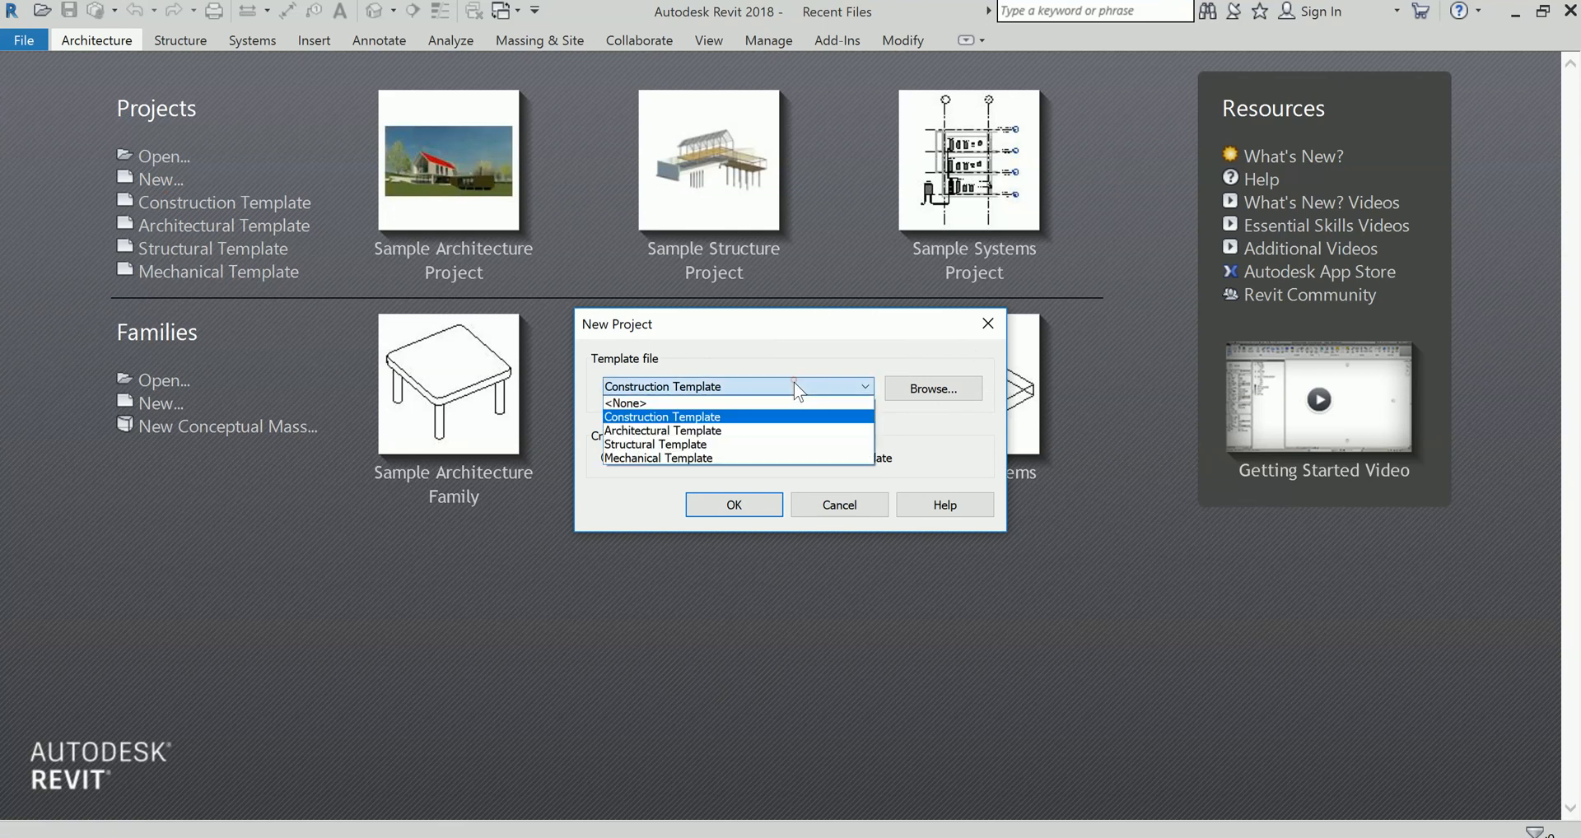
click(662, 416)
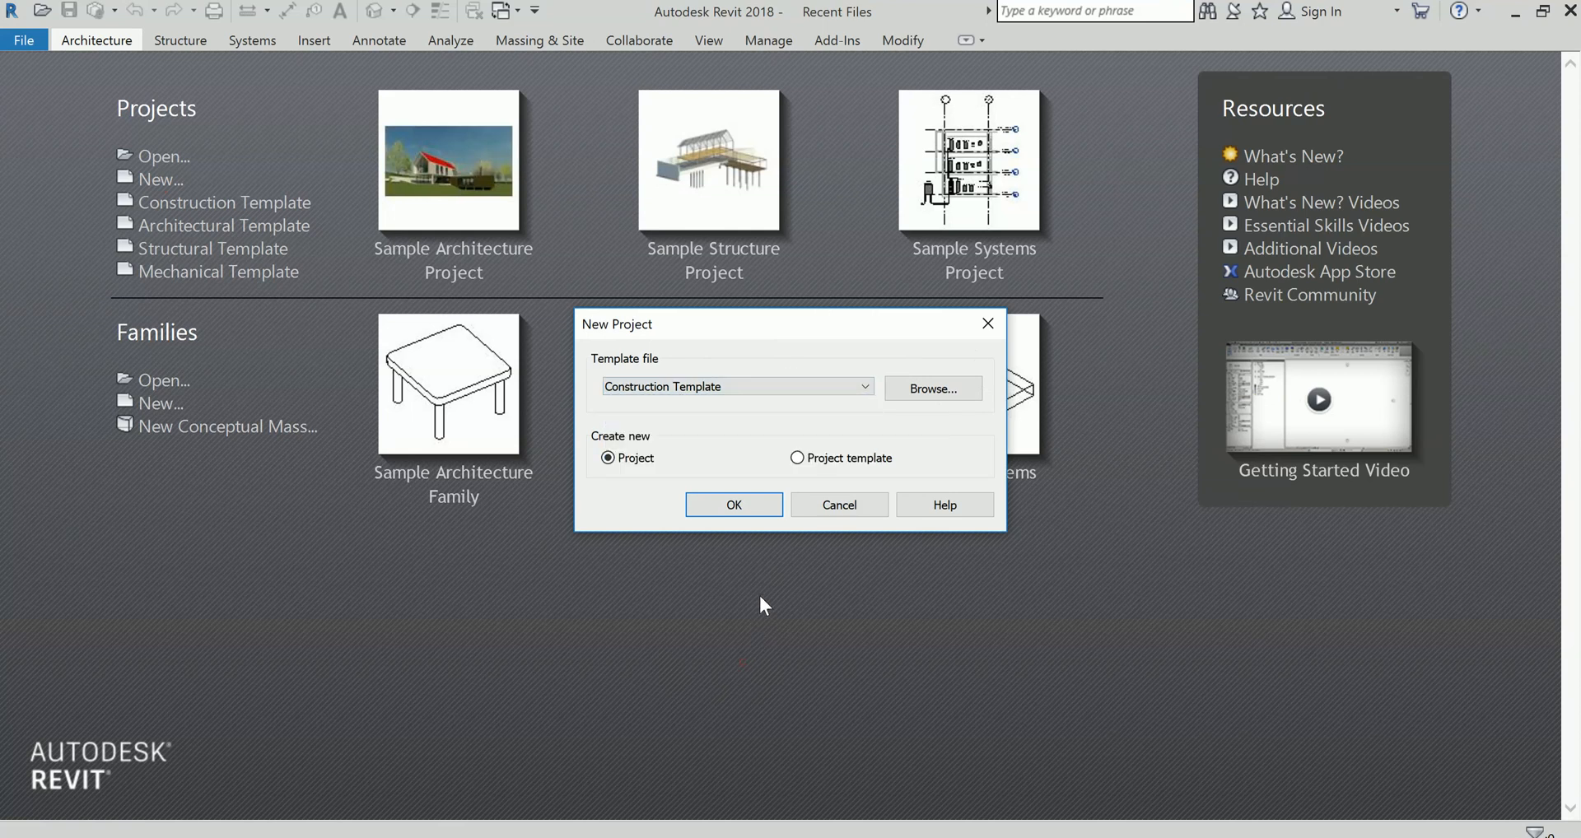
mouse_move(897, 548)
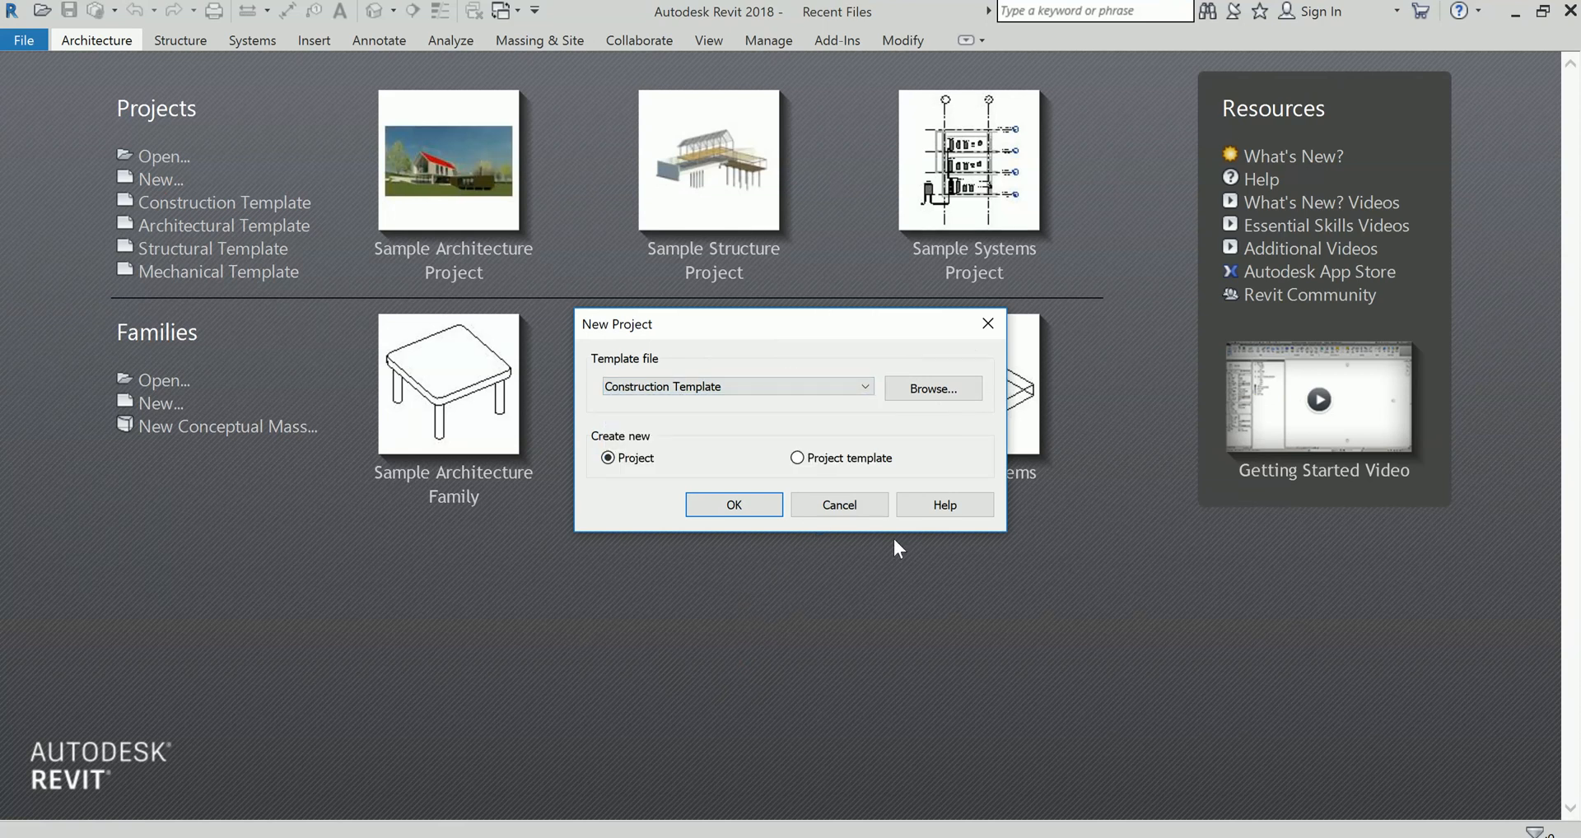
click(838, 504)
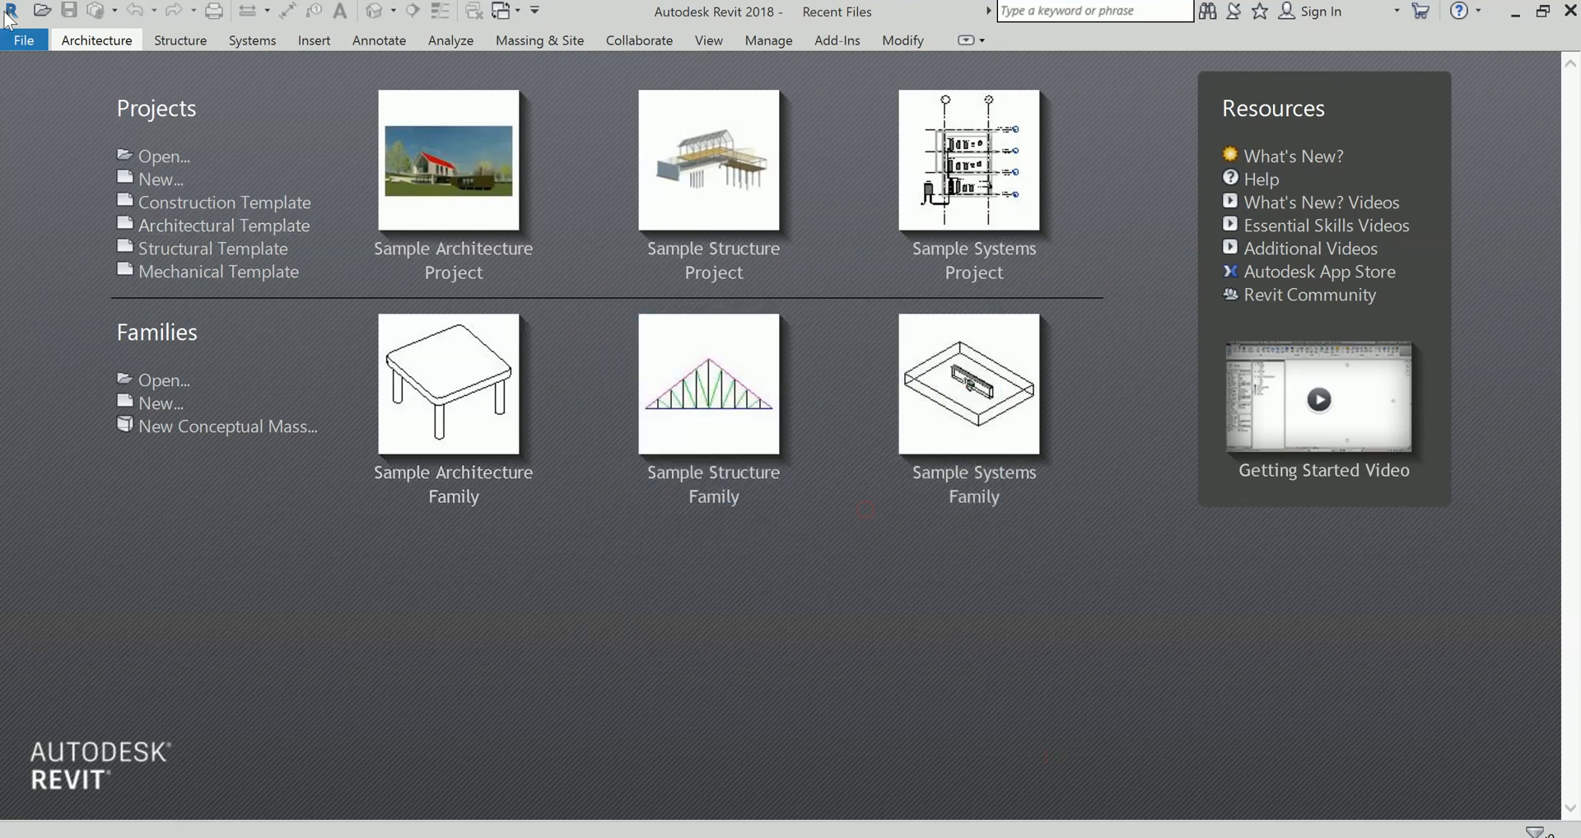
Review the File Locations page of Revit's Options and close it without changes
click(24, 41)
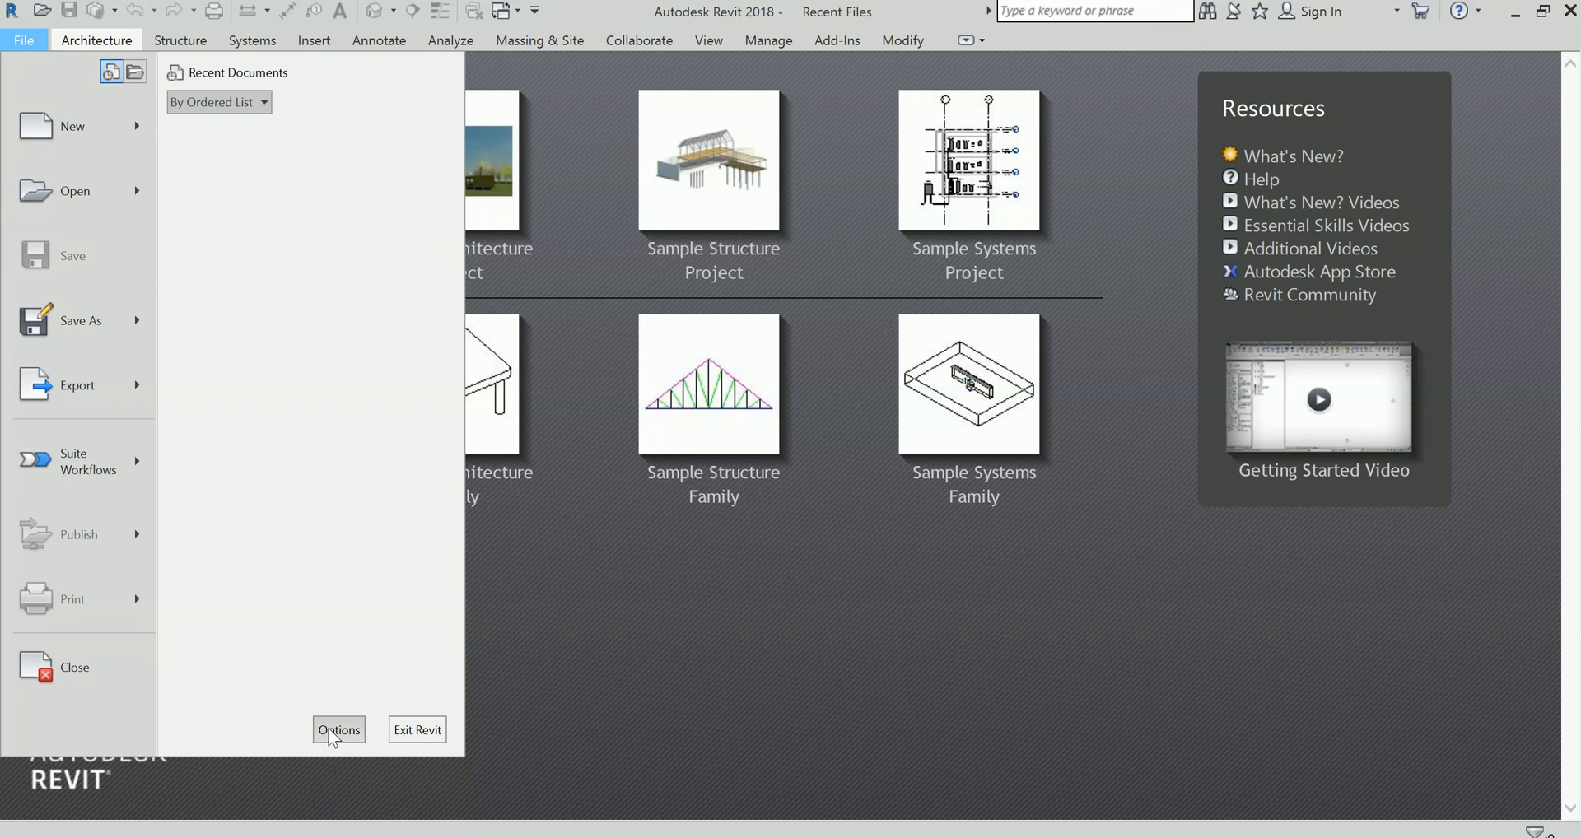
click(338, 730)
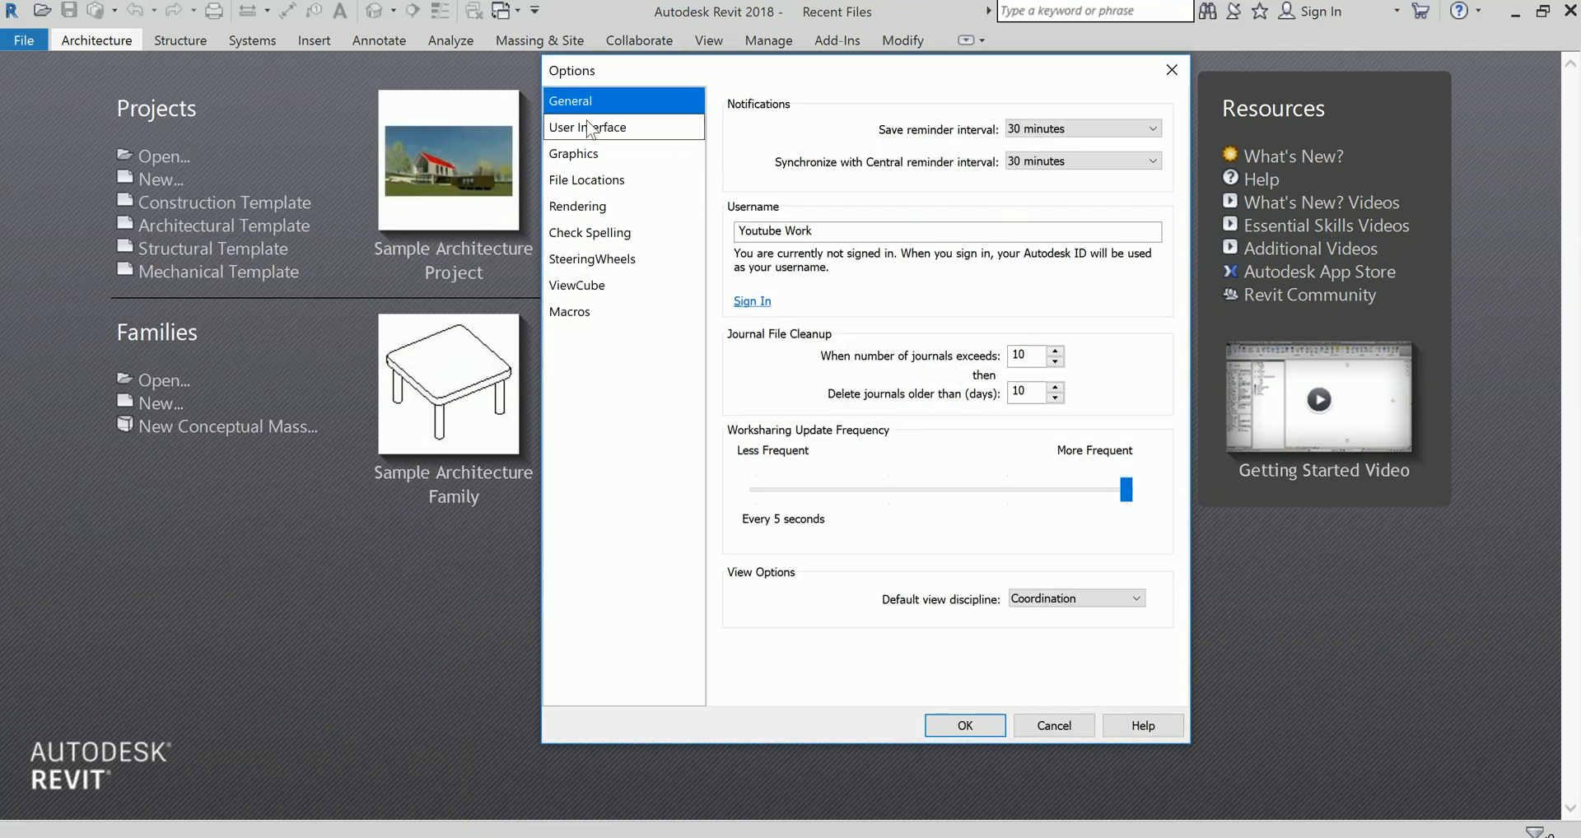
click(587, 179)
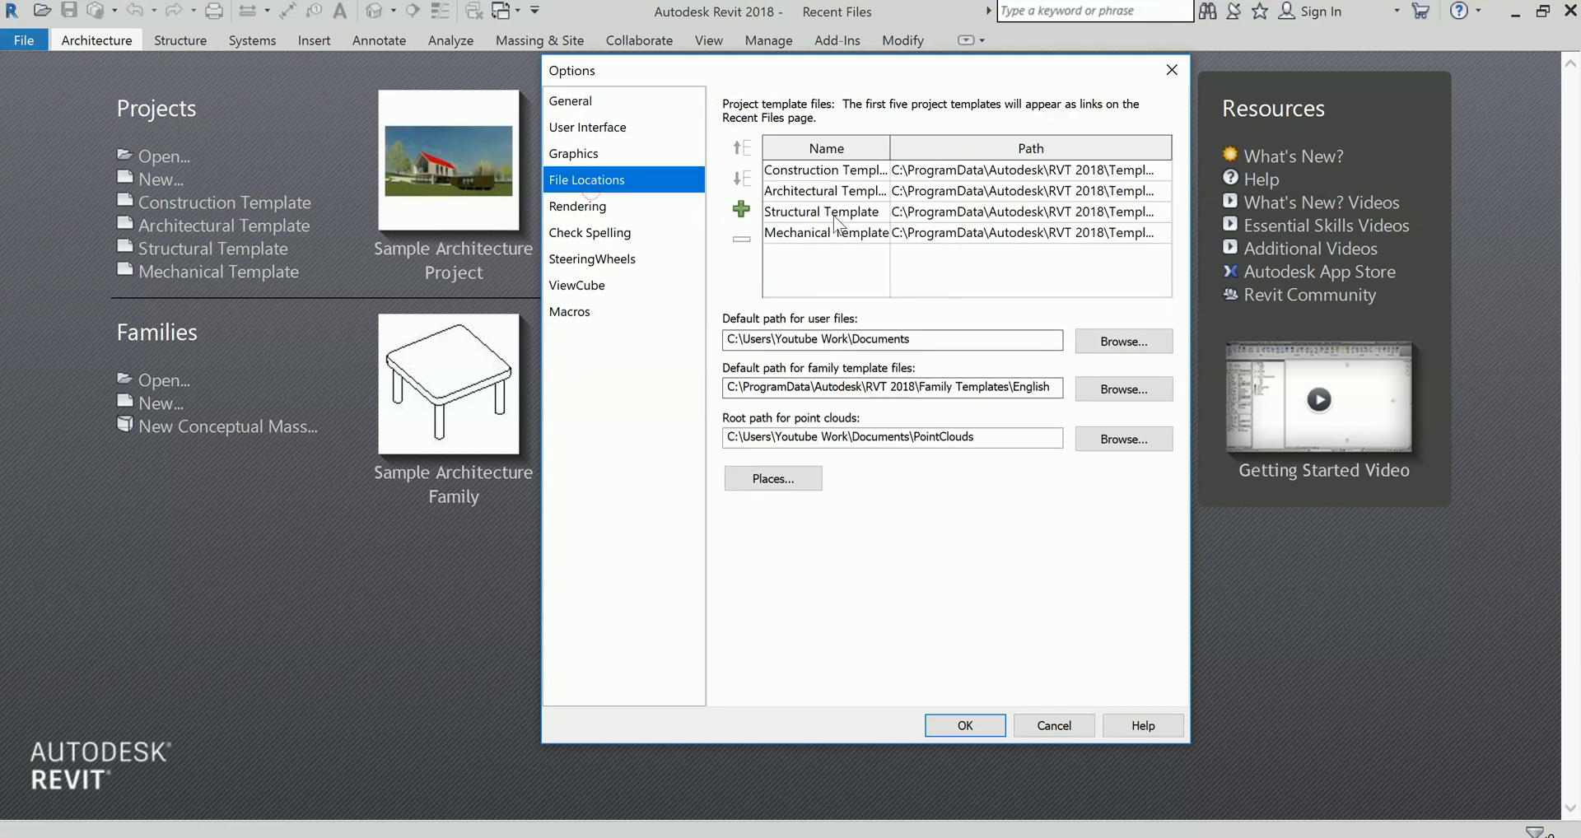
mouse_move(843, 160)
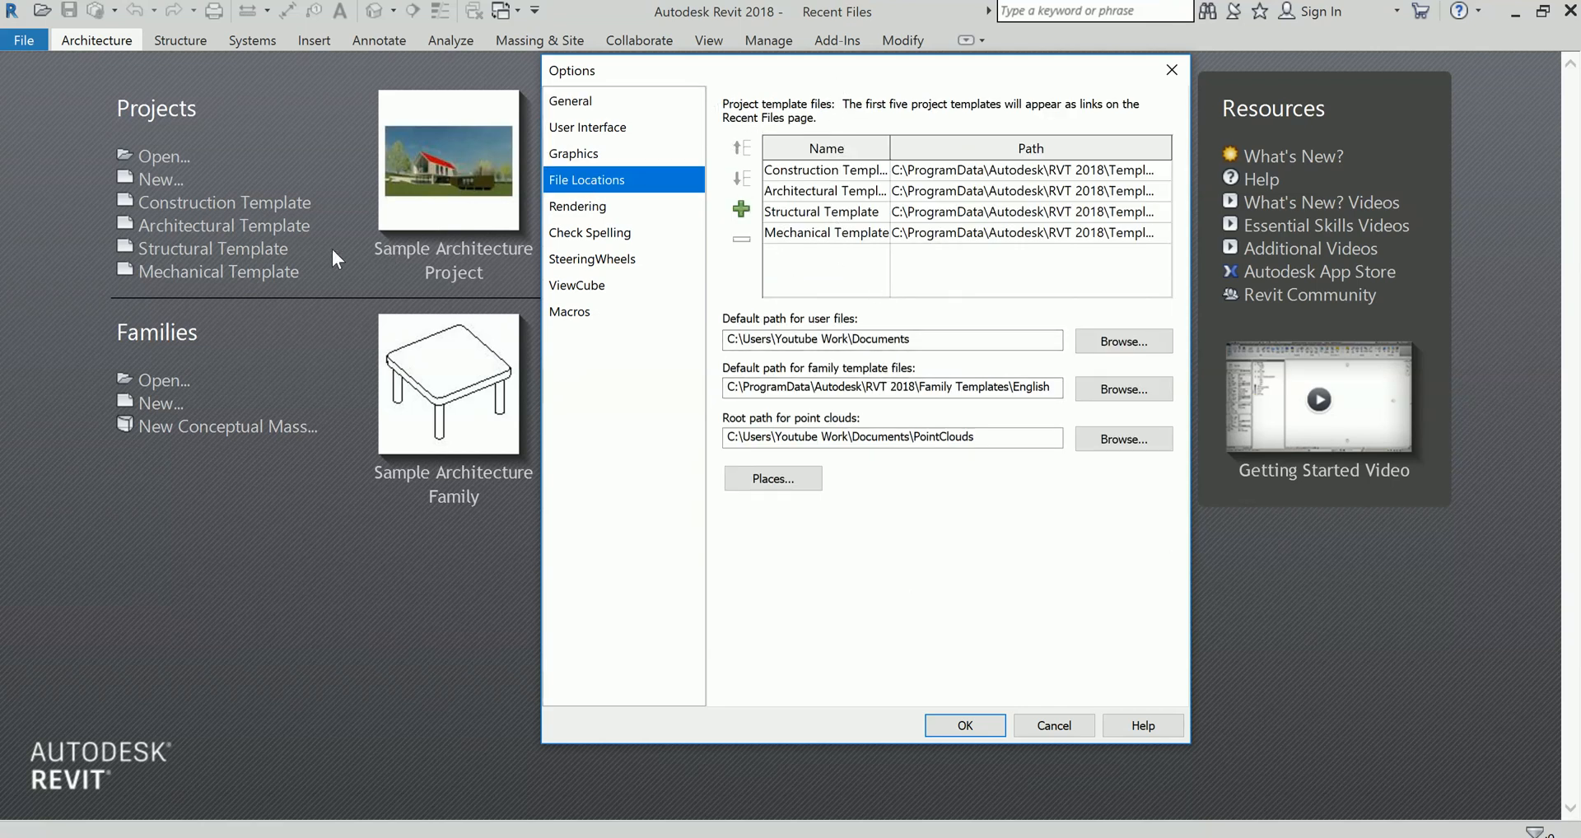
mouse_move(466, 186)
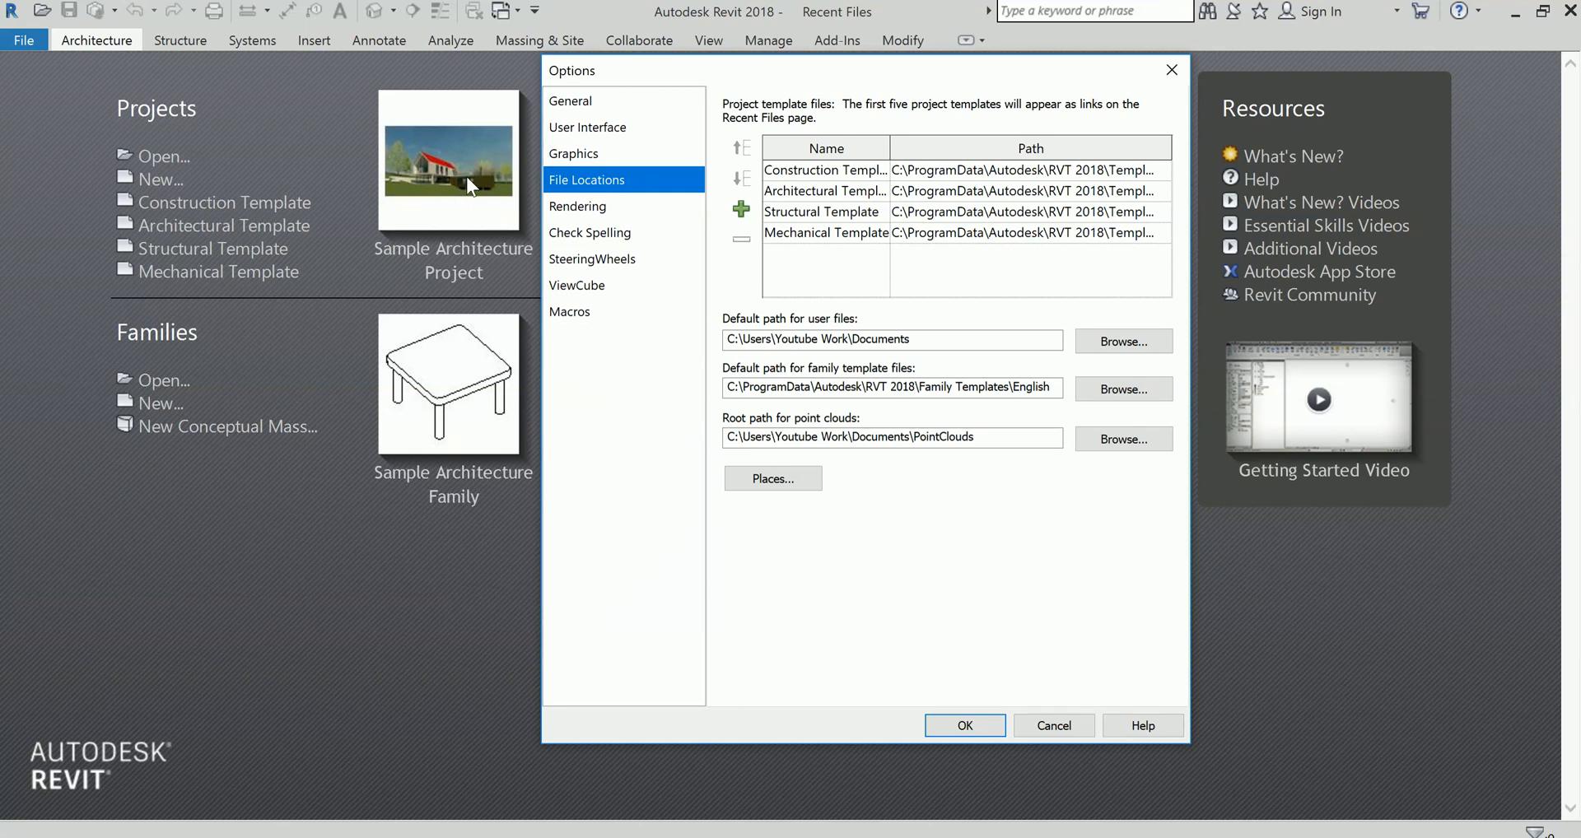
mouse_move(741, 412)
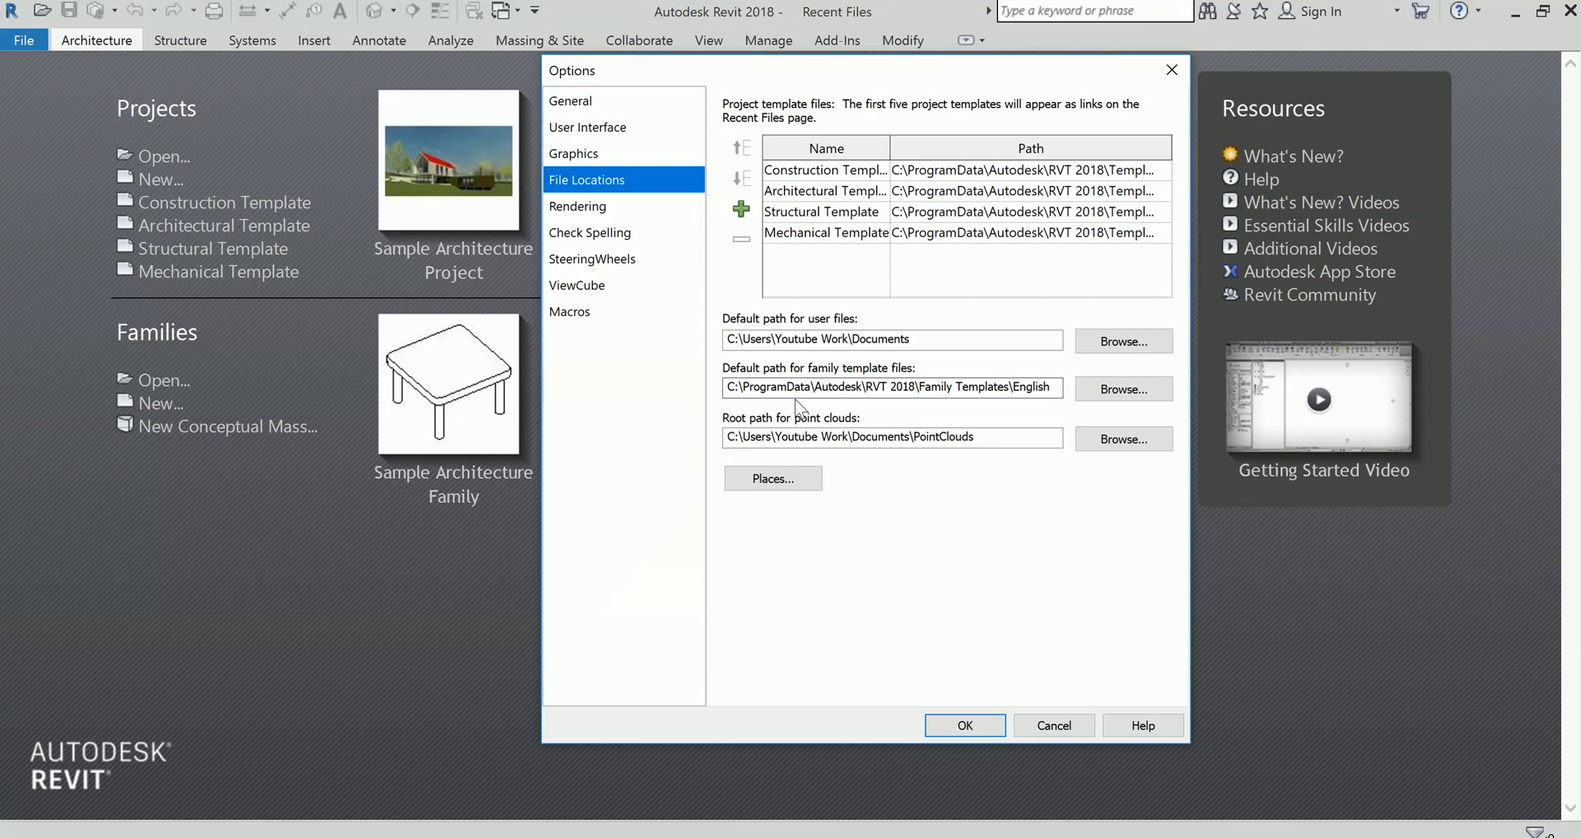
mouse_move(1067, 394)
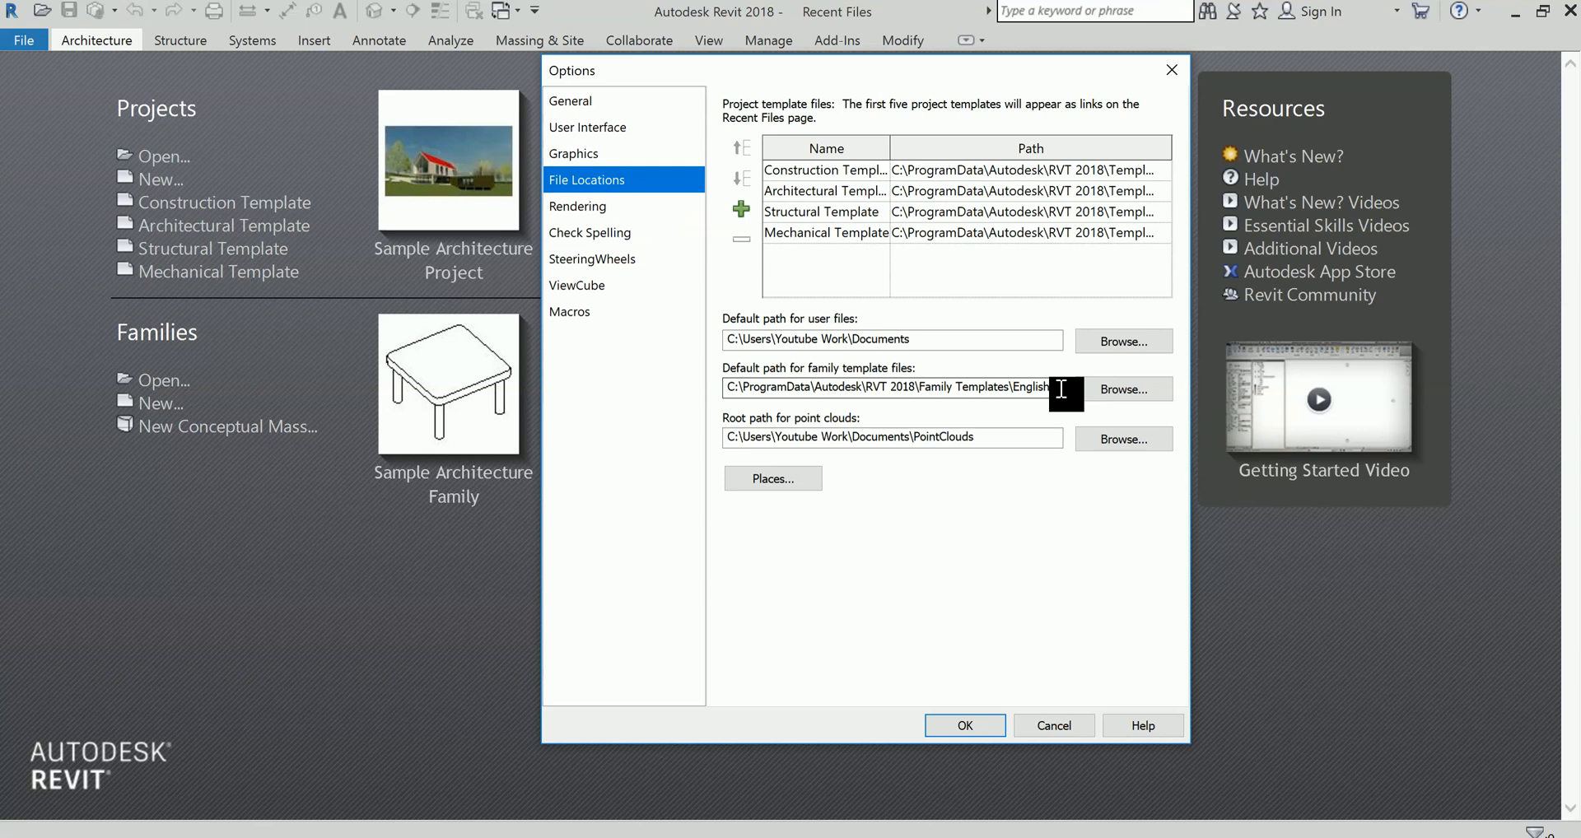
mouse_move(1059, 583)
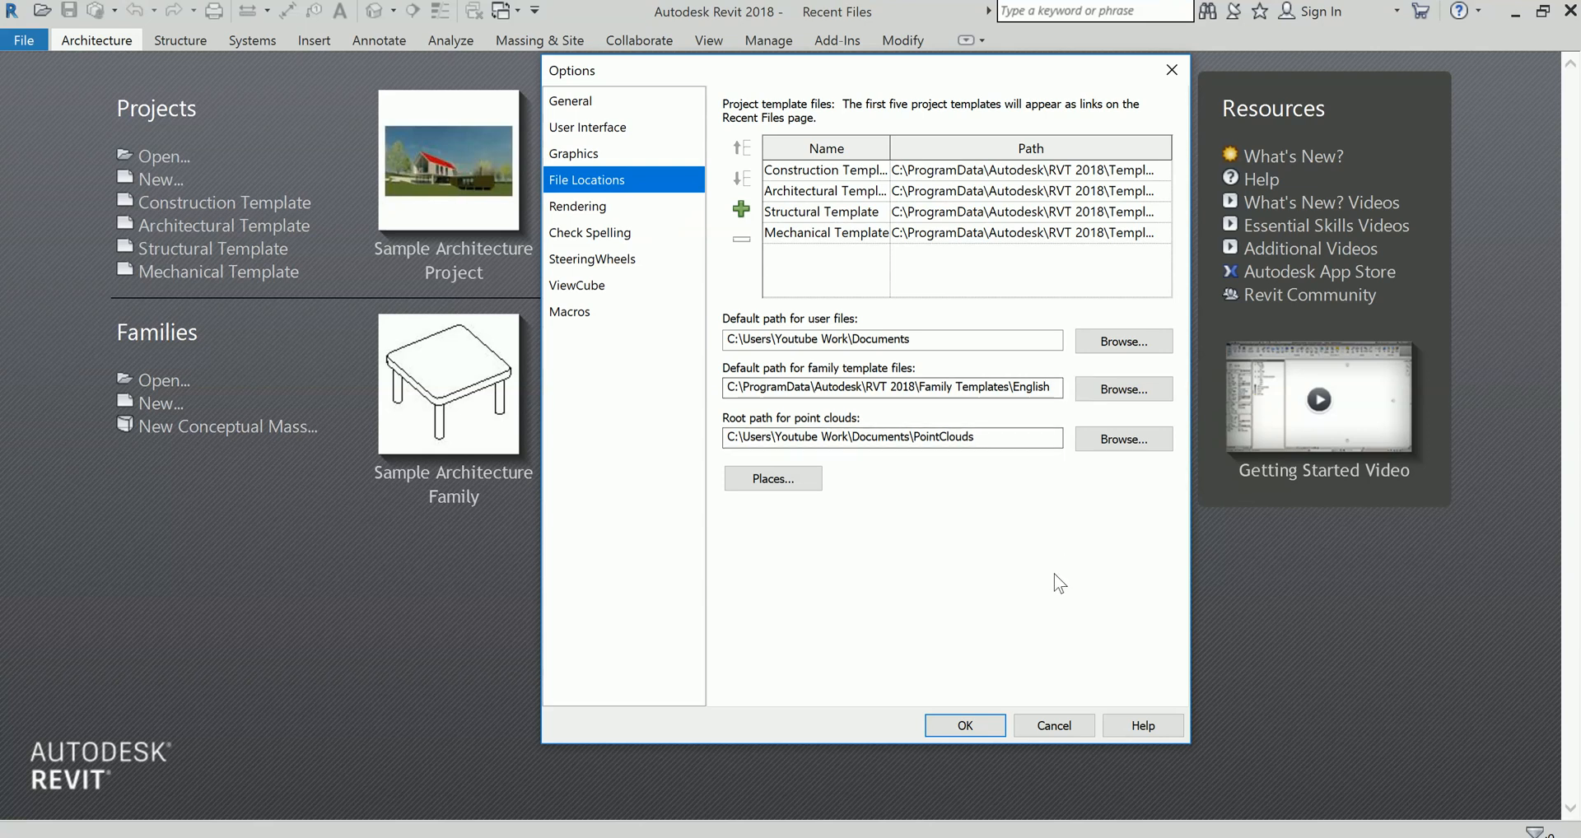
mouse_move(1172, 69)
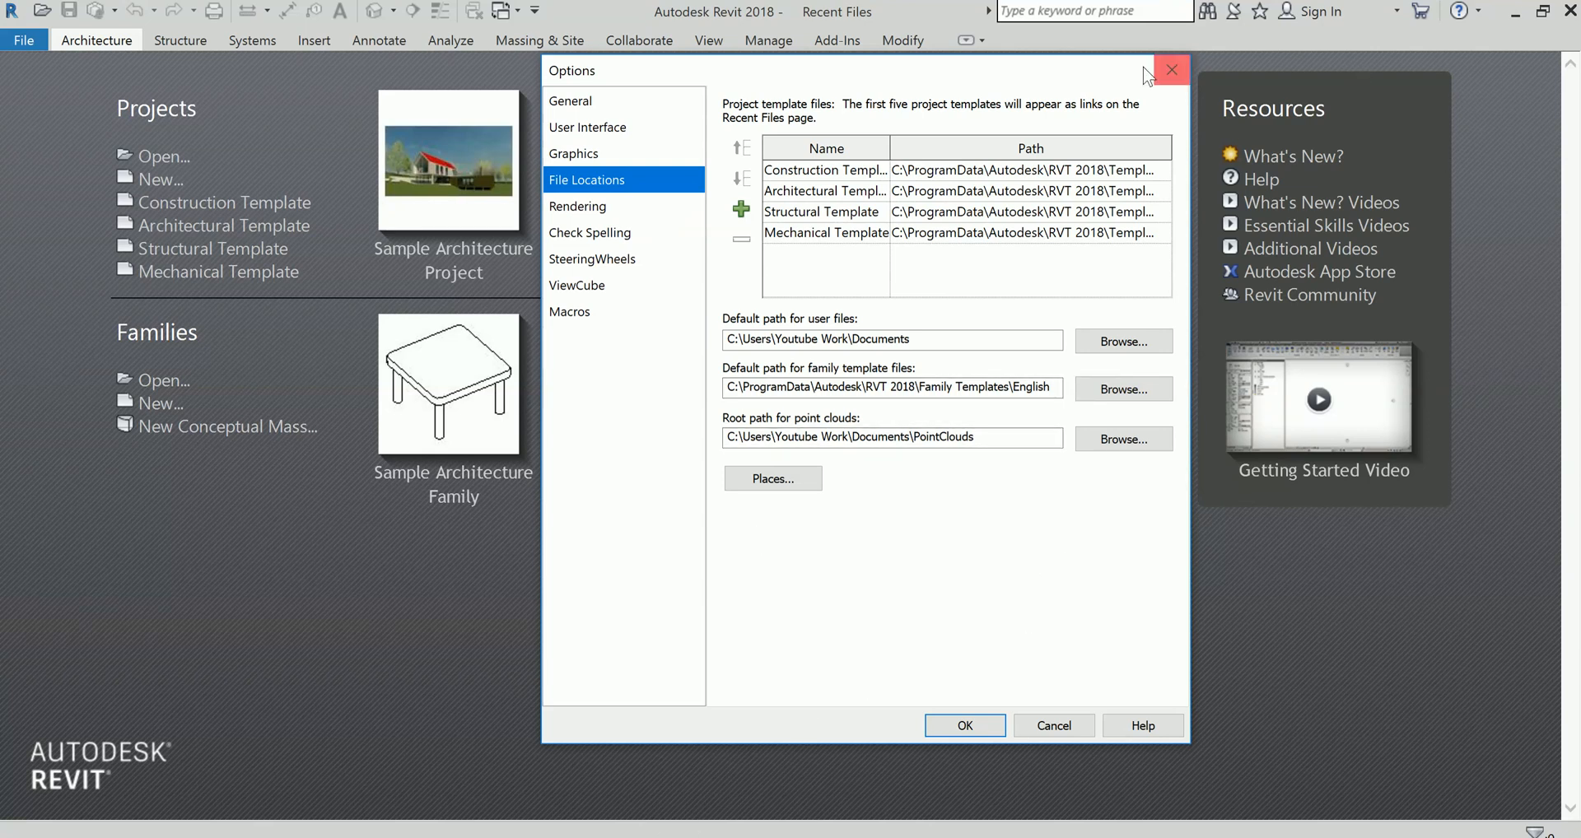
click(1171, 69)
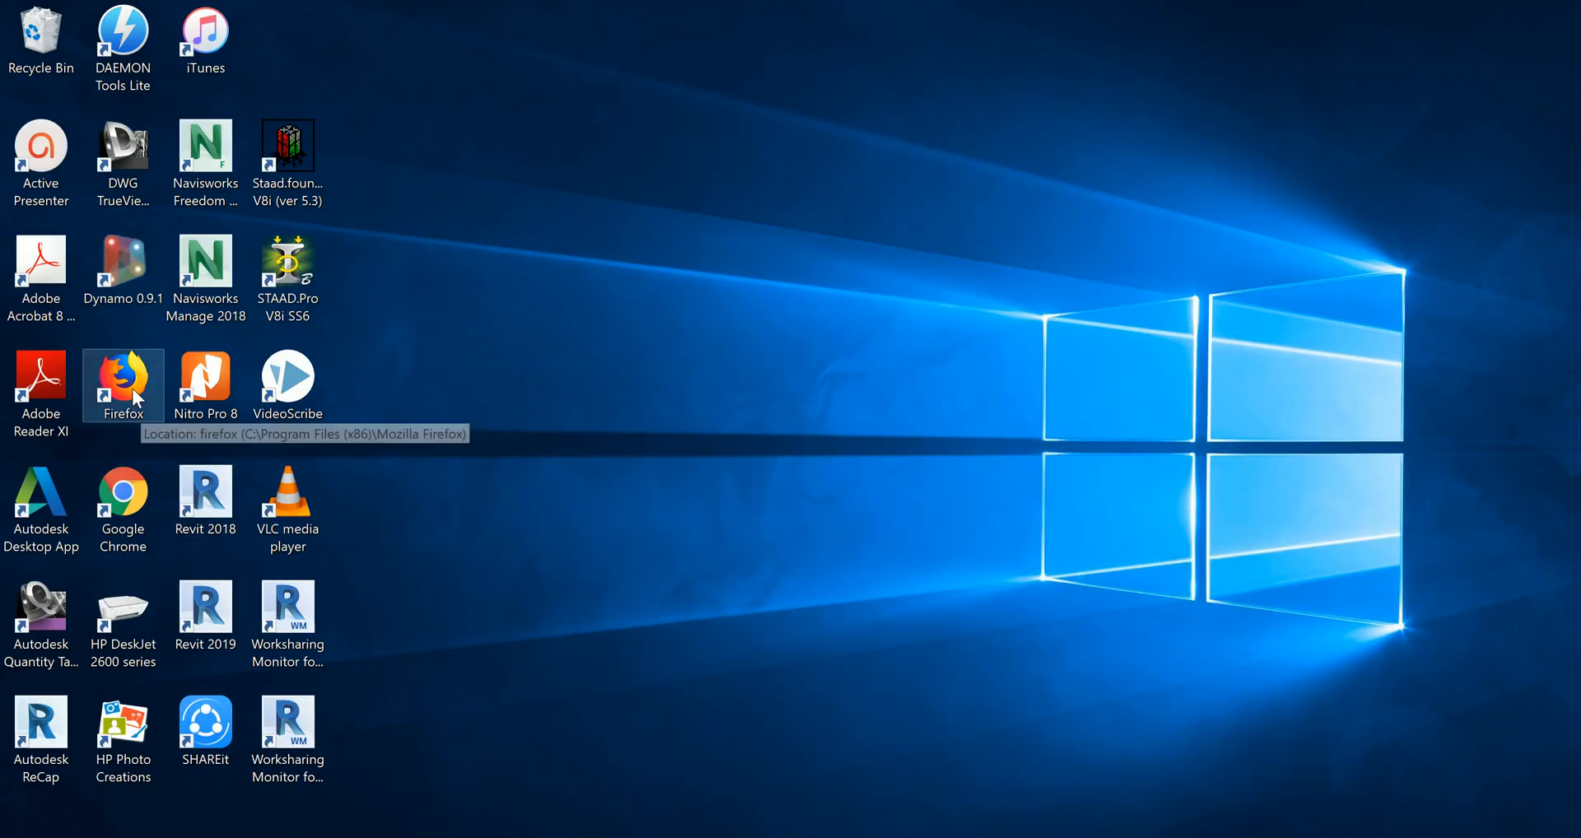
In Firefox, search 'revit template missing' and open the Autodesk Knowledge Network article on uninstalled templates
double_click(122, 385)
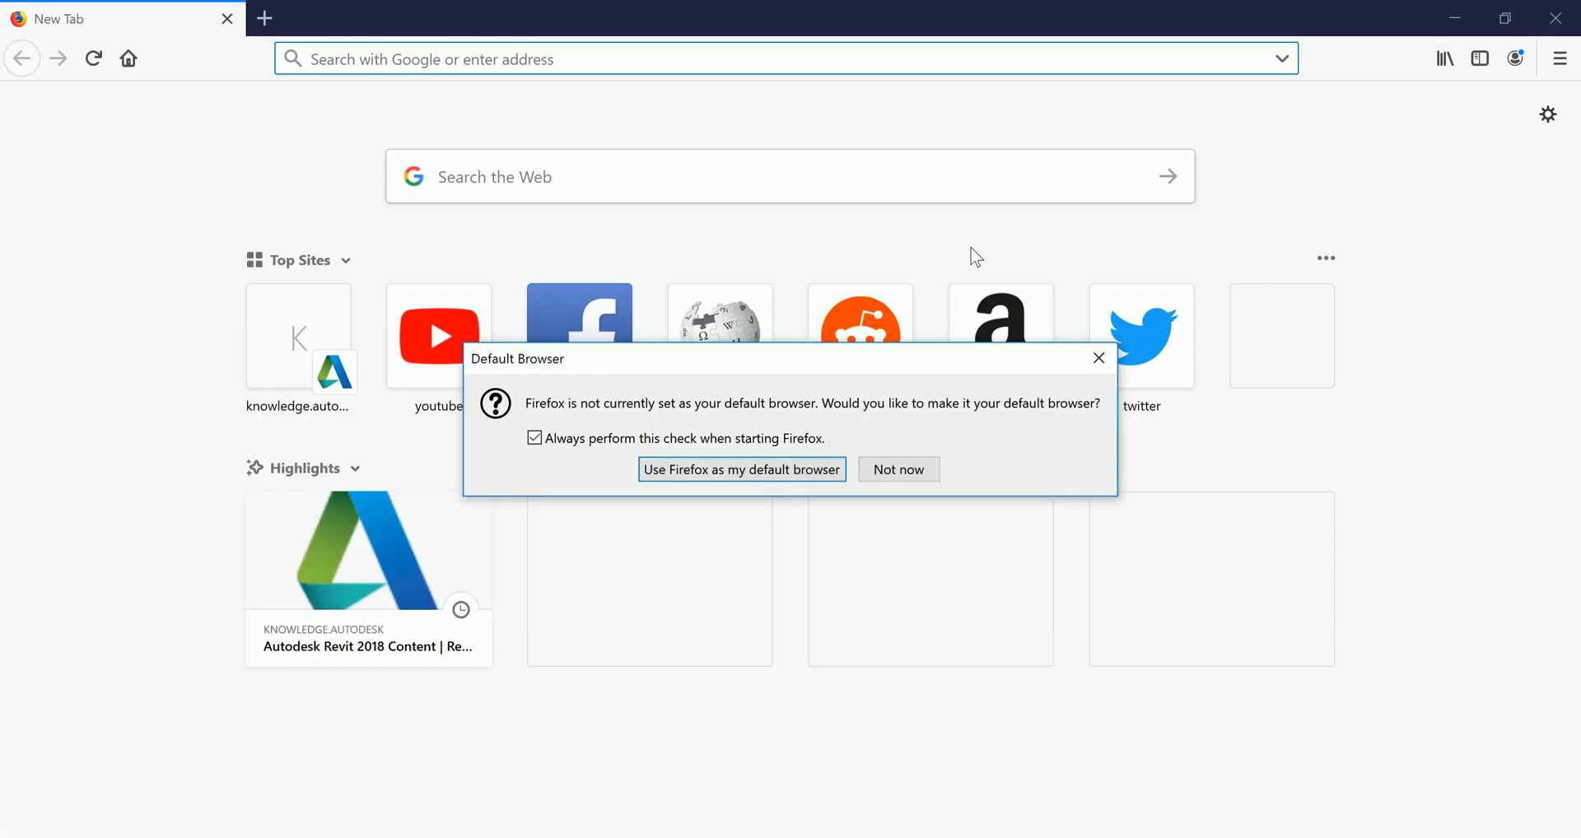
click(896, 470)
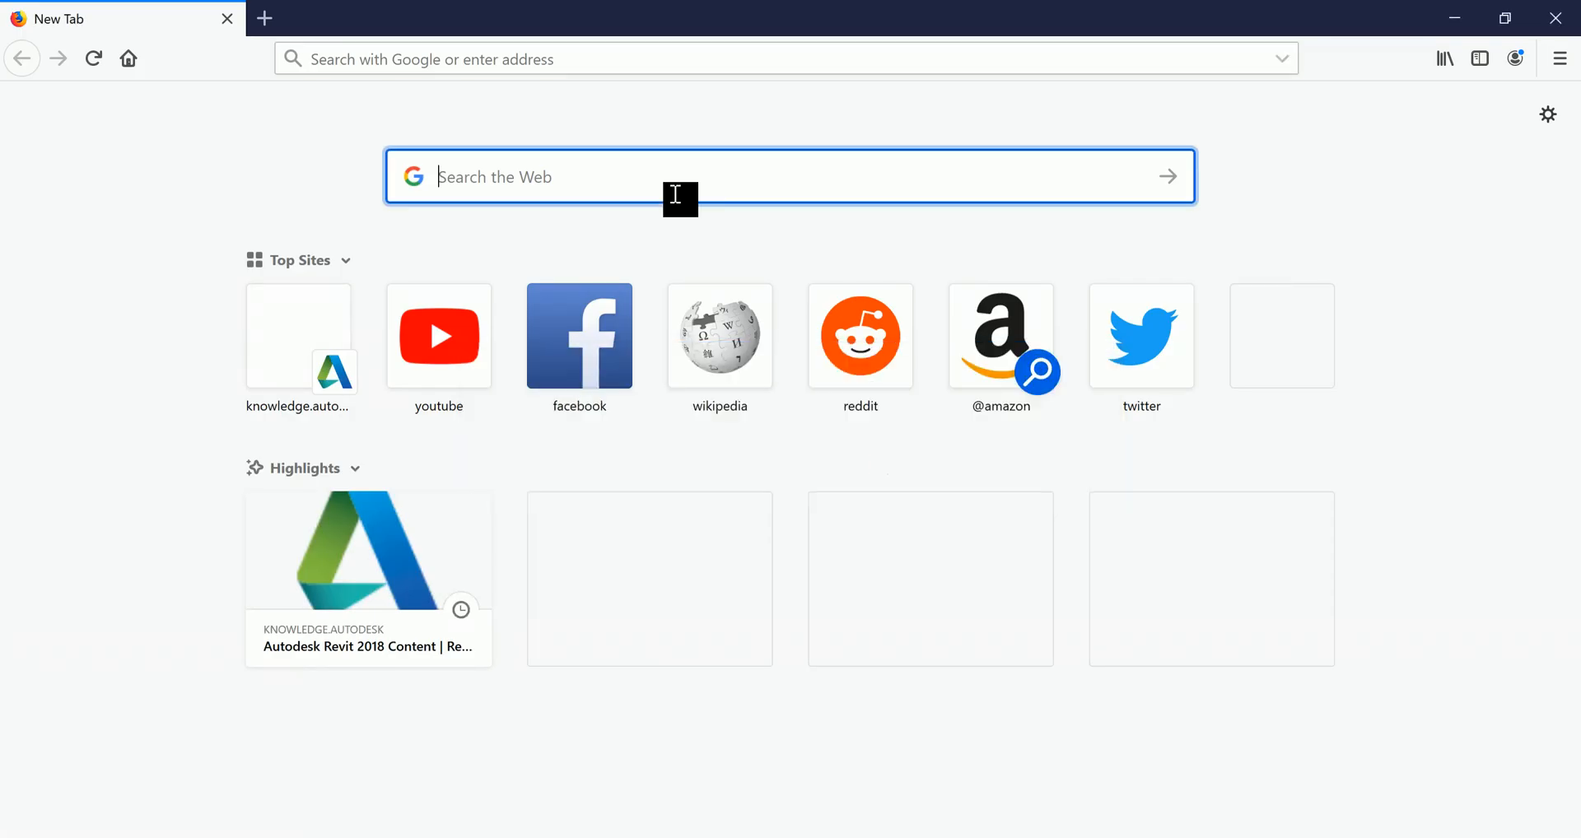
text(revit template missing)
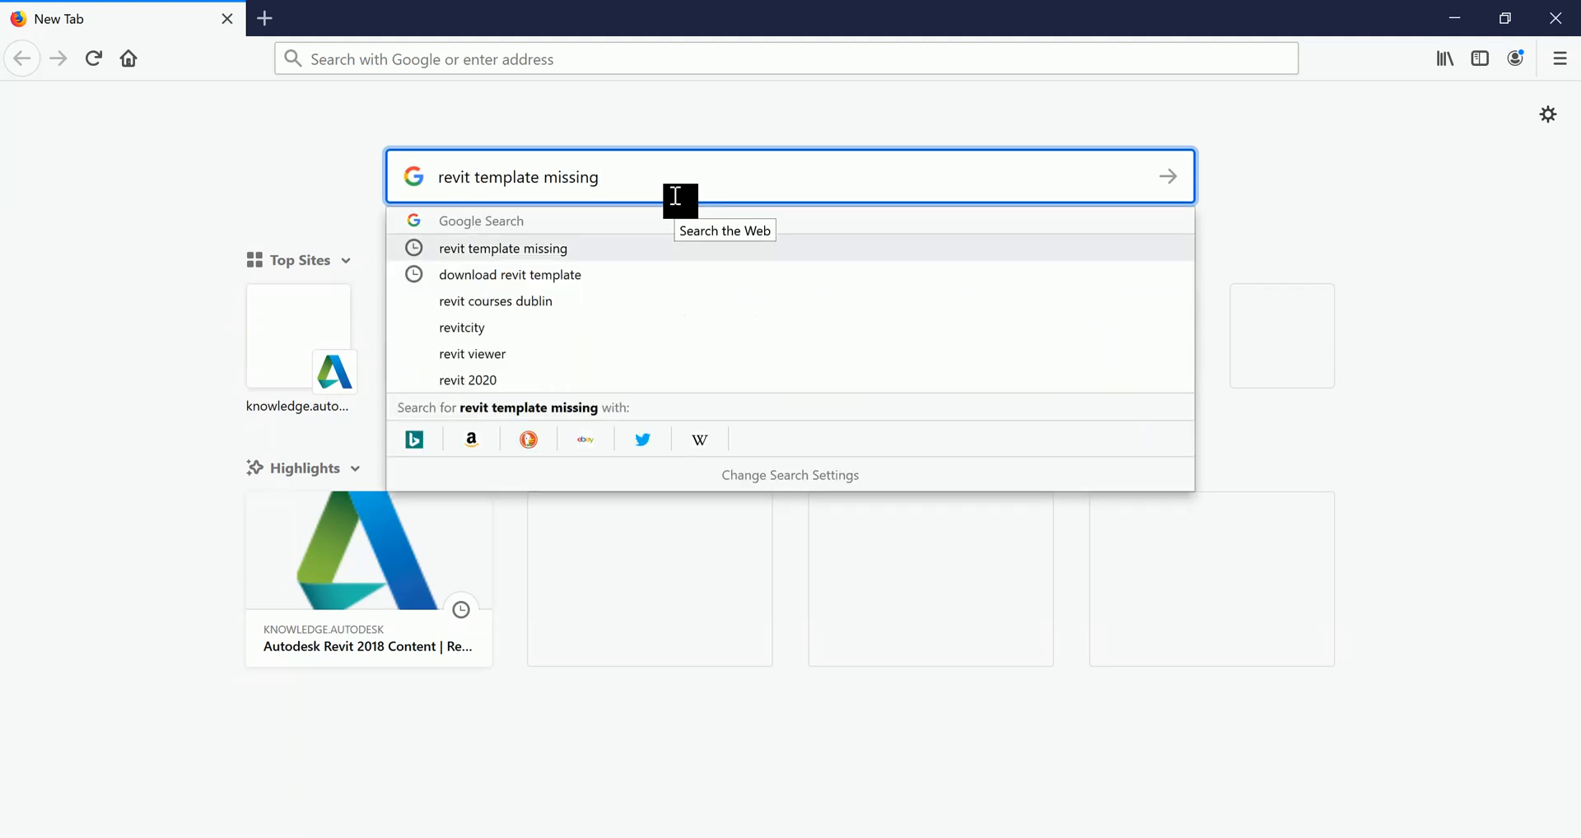
click(502, 249)
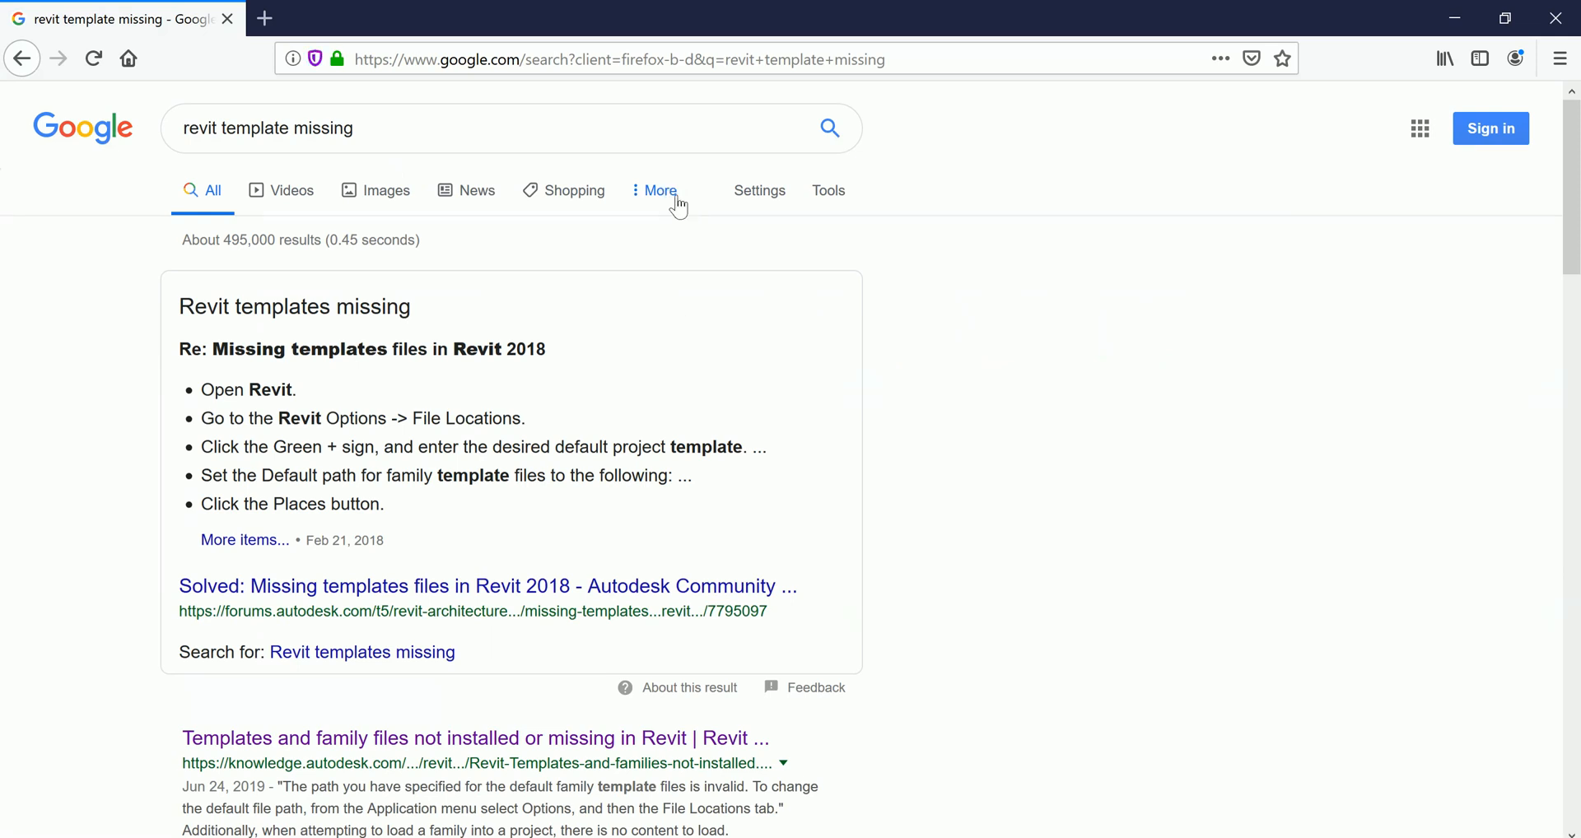
mouse_move(632, 606)
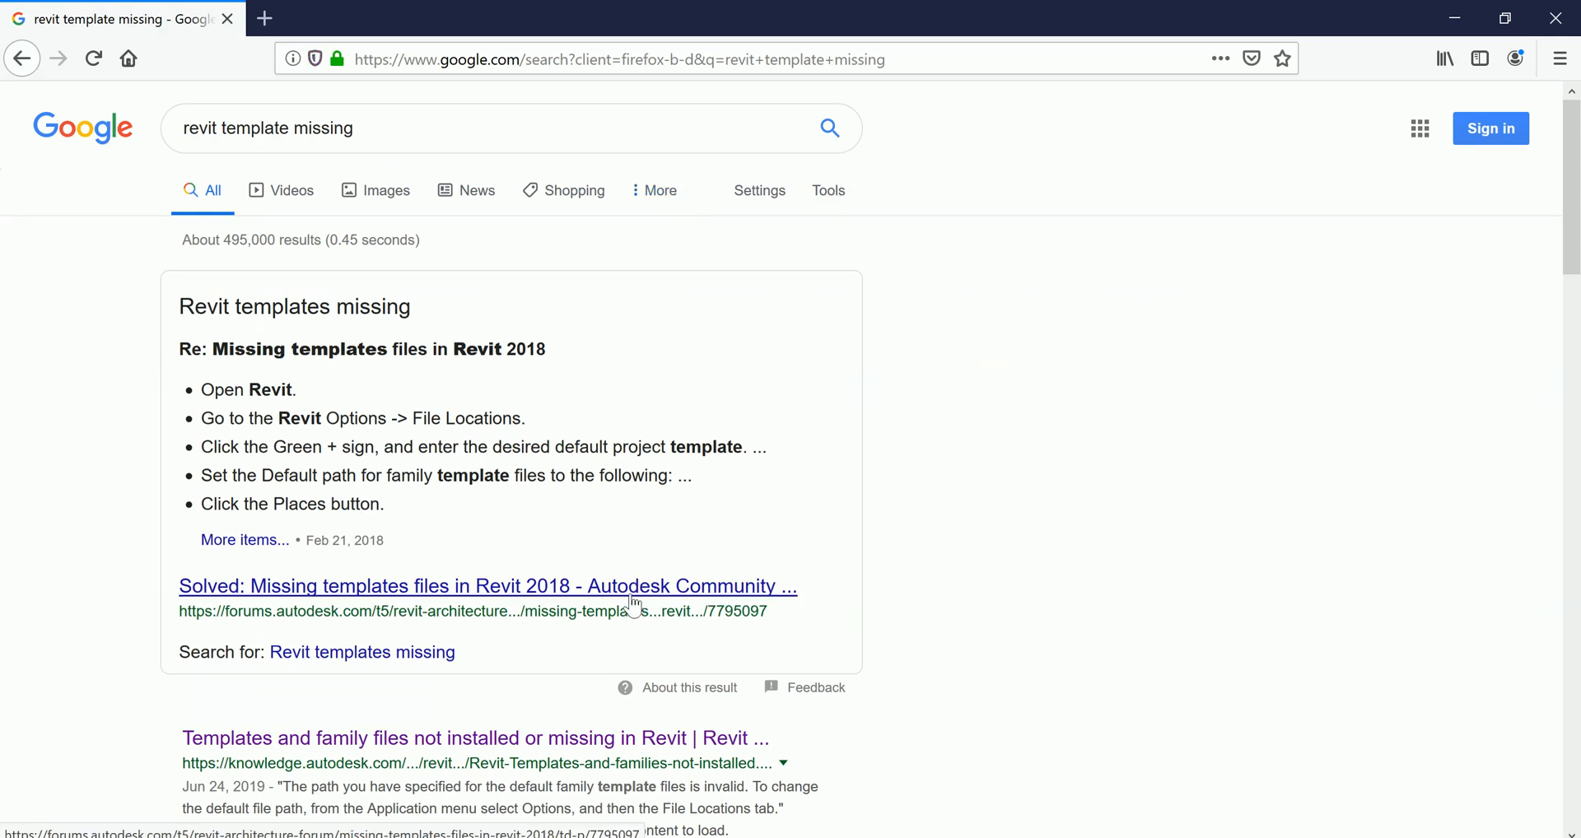
mouse_move(532, 727)
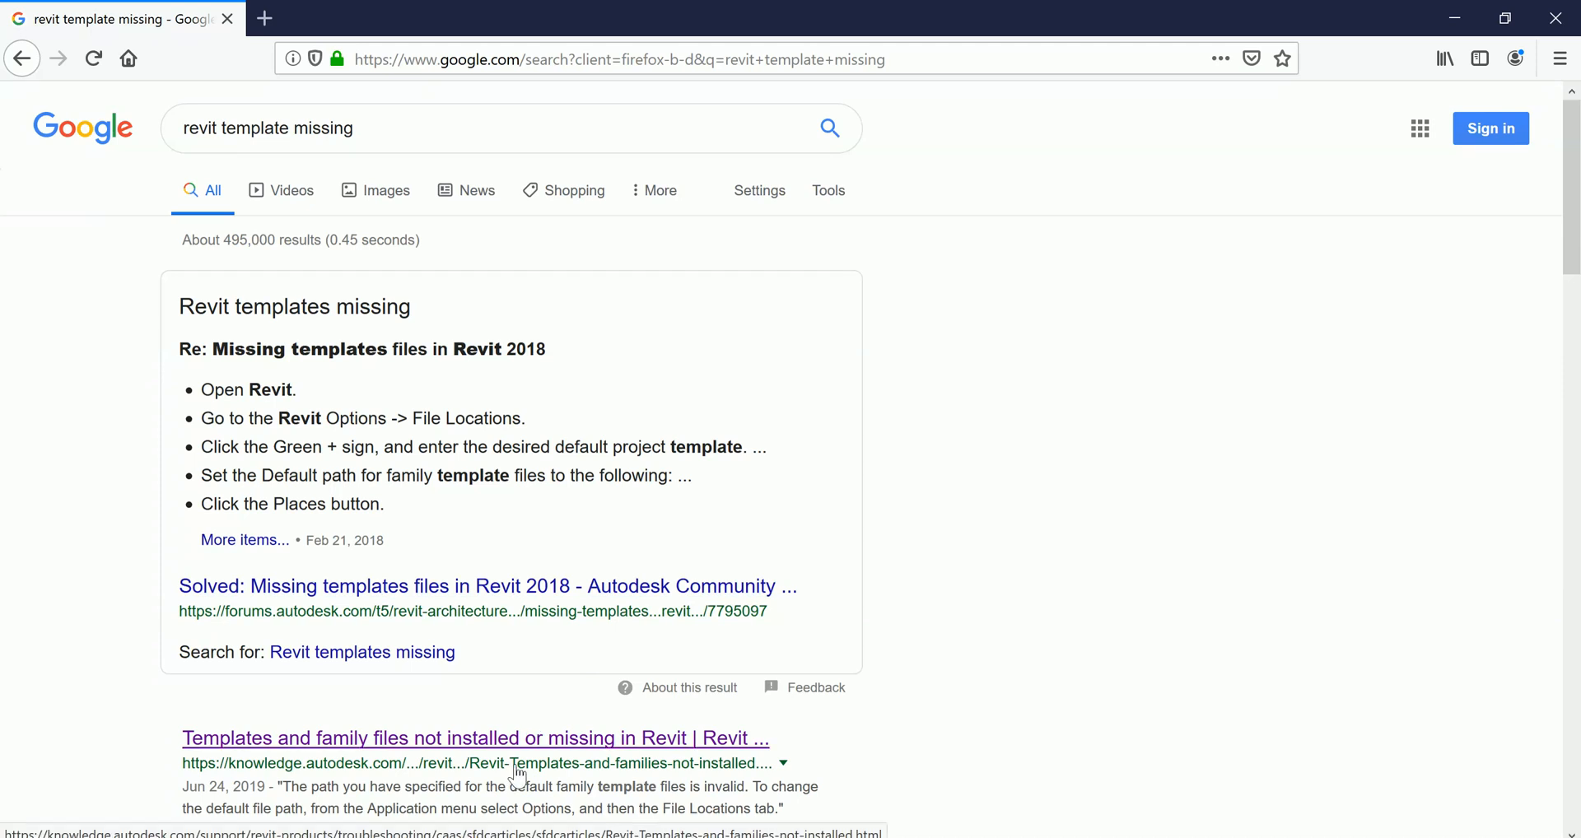
mouse_move(515, 755)
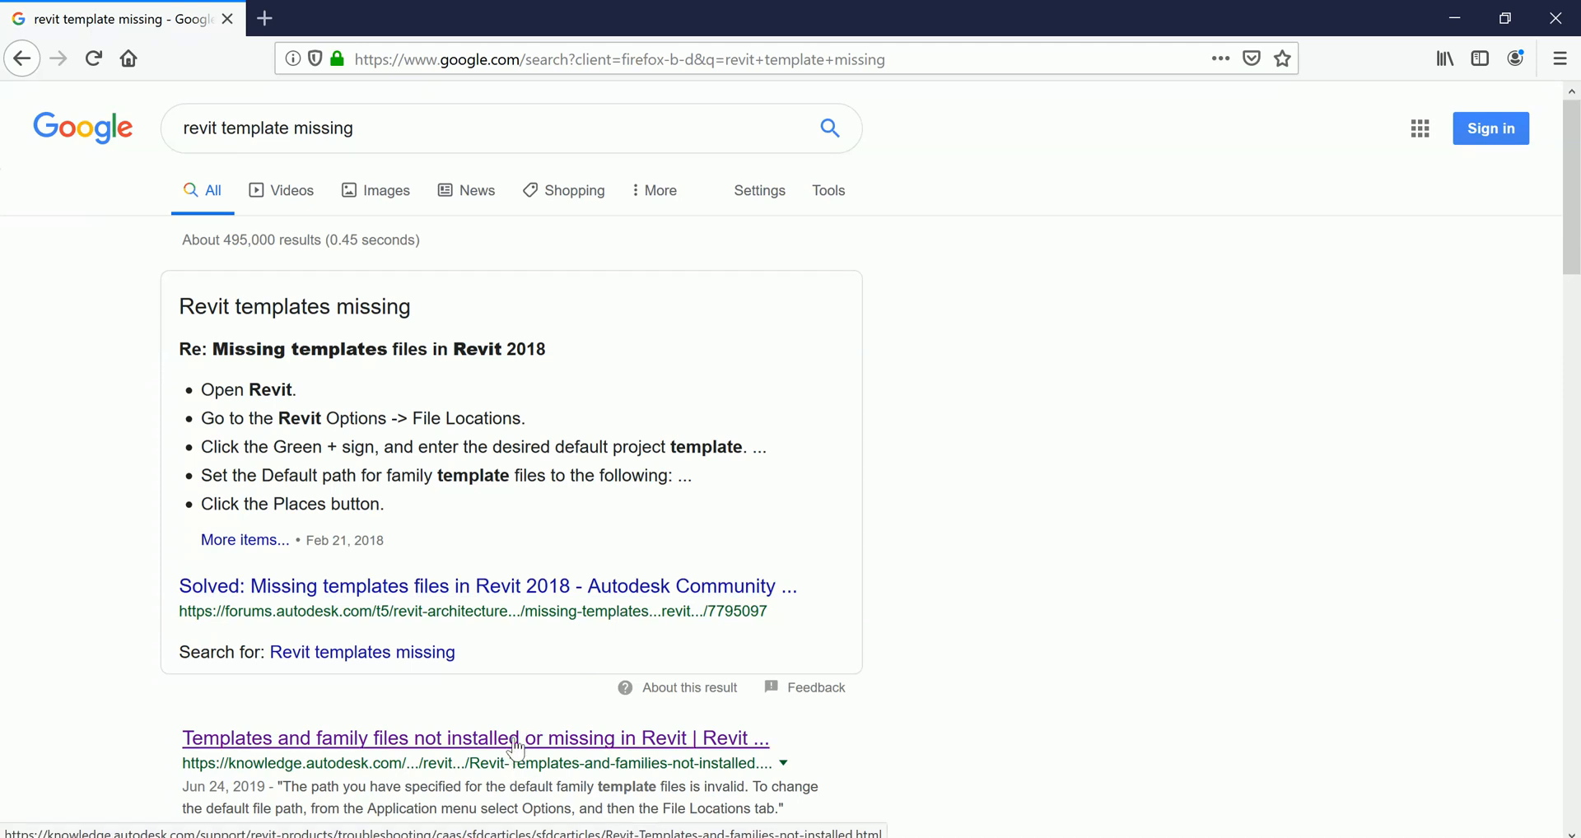
click(474, 738)
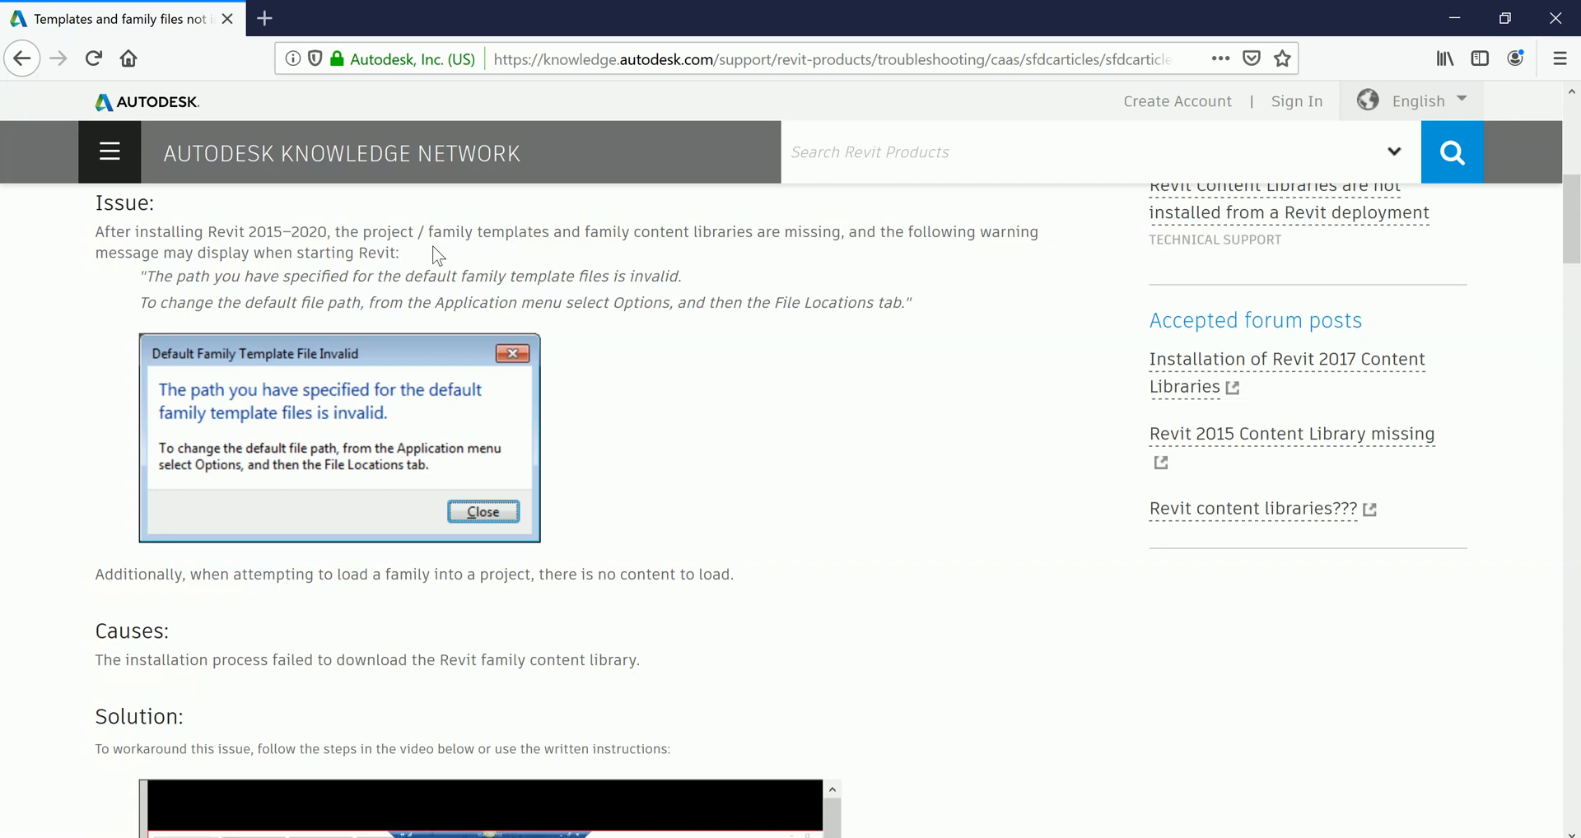
Scroll the article down to its solution section with the Revit 2016–2020 content download links
scroll(down, 3)
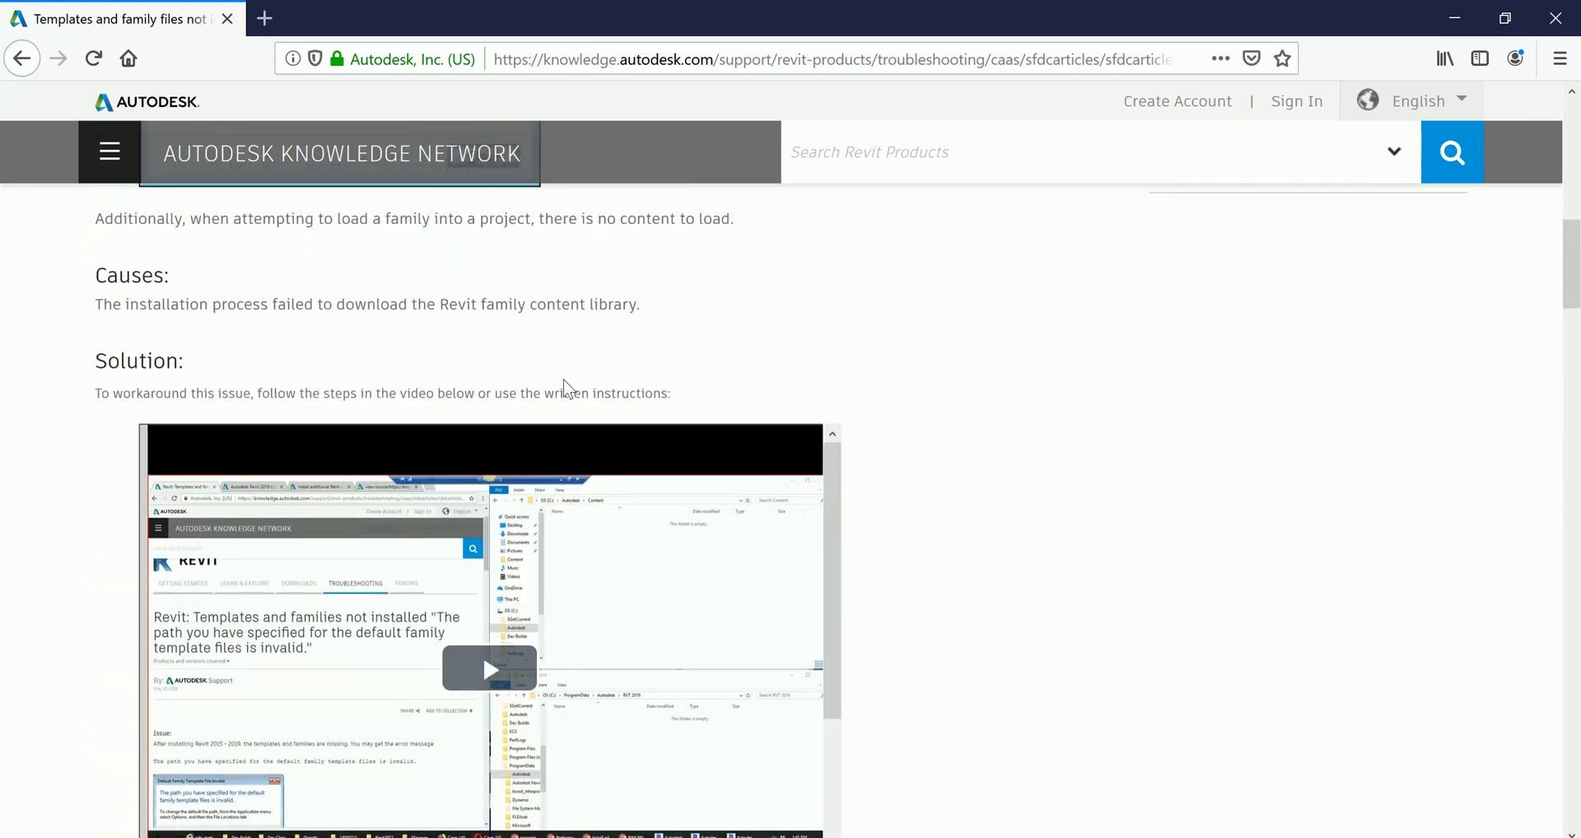
scroll(down, 3)
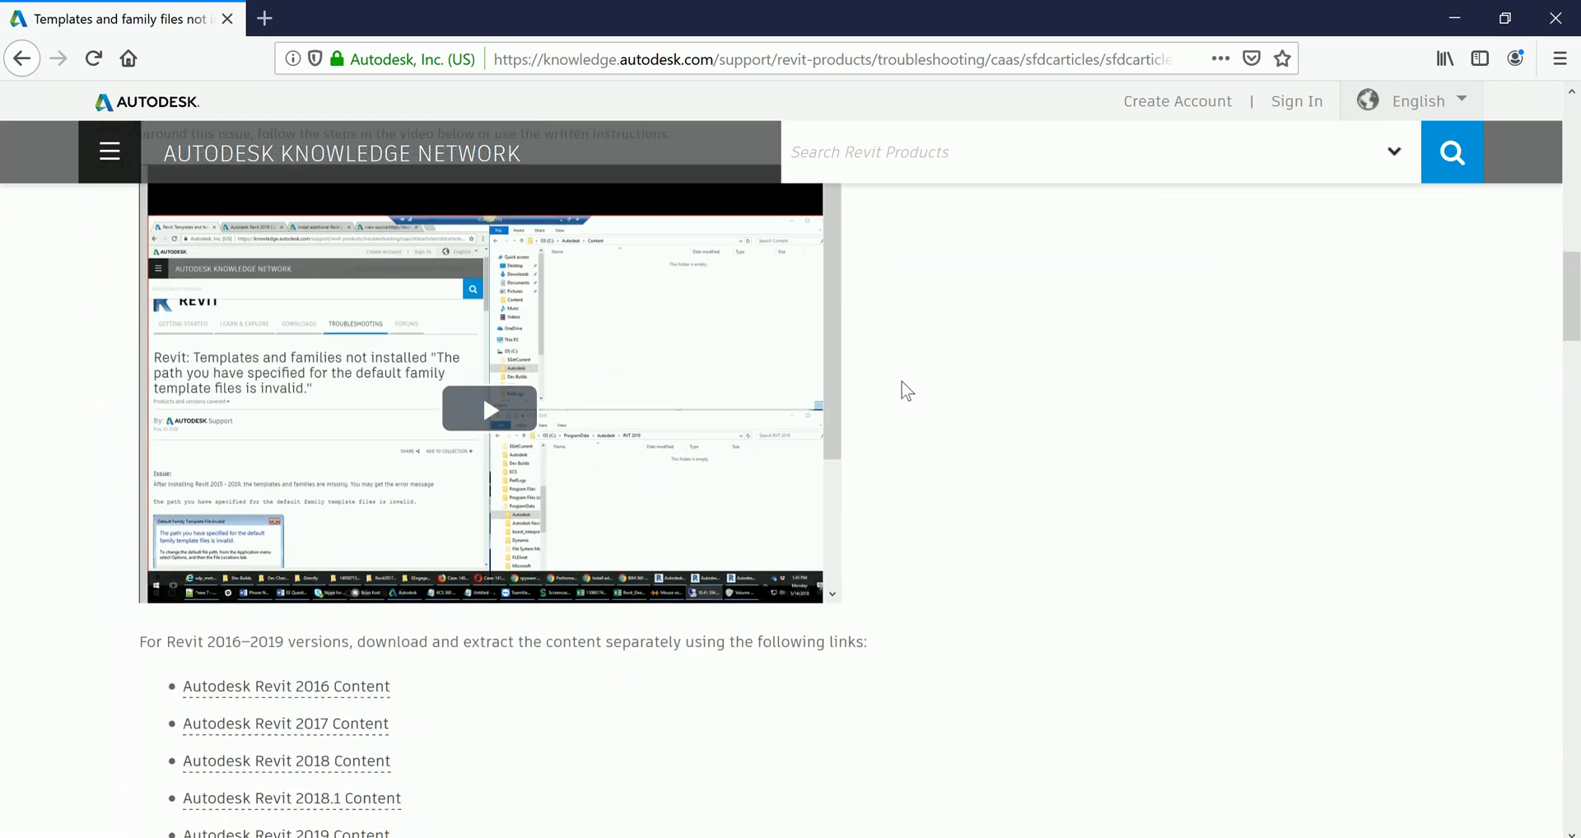
scroll(down, 3)
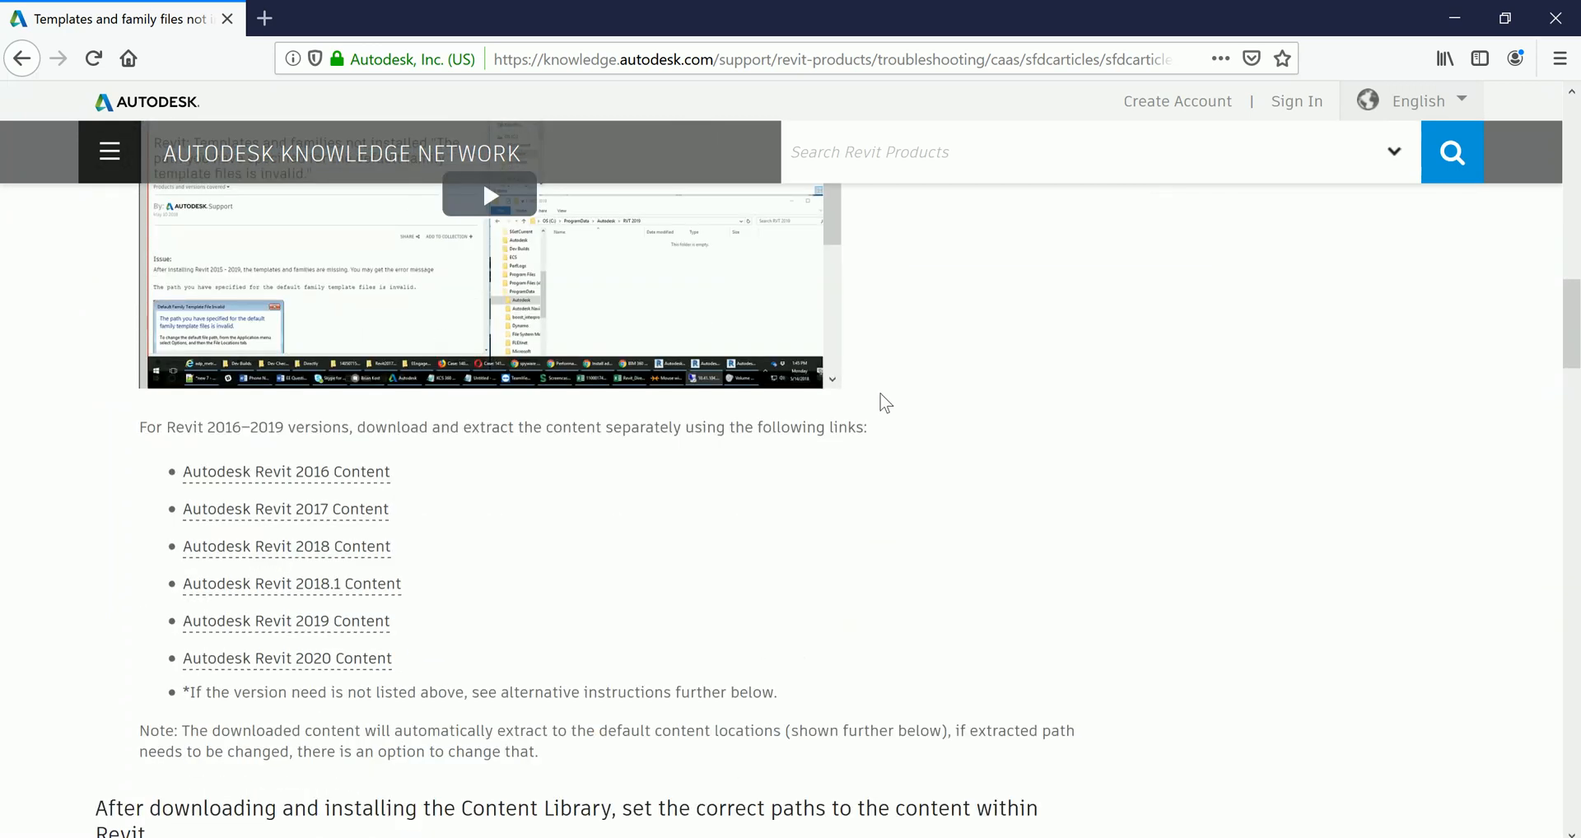
mouse_move(336, 550)
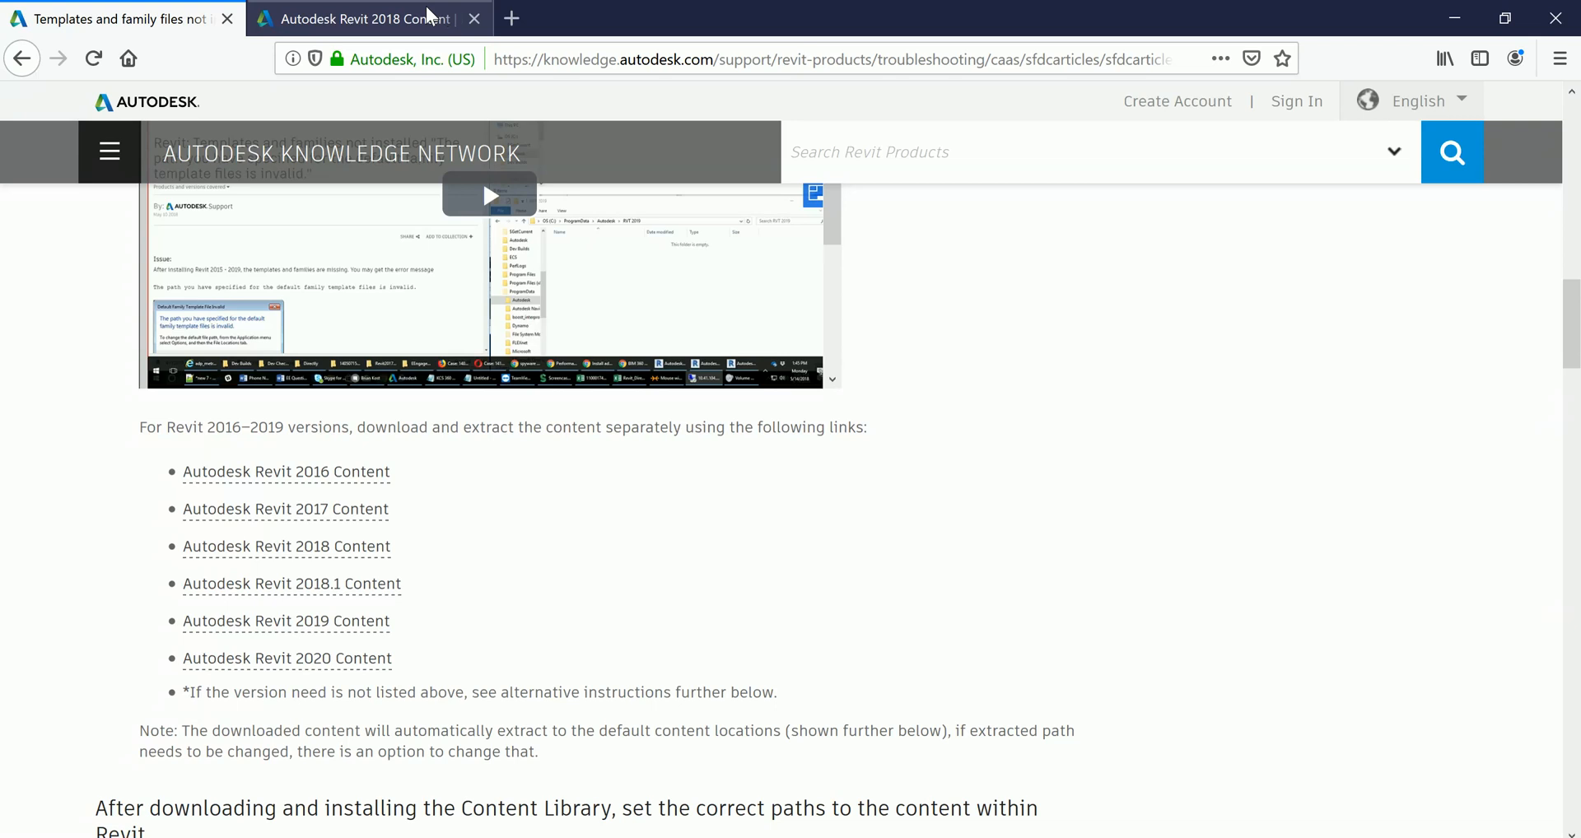
On the Revit 2018 Content page, request RVT2018_1_ENU_Metric_FamTemplates_Templates.exe for download
click(285, 545)
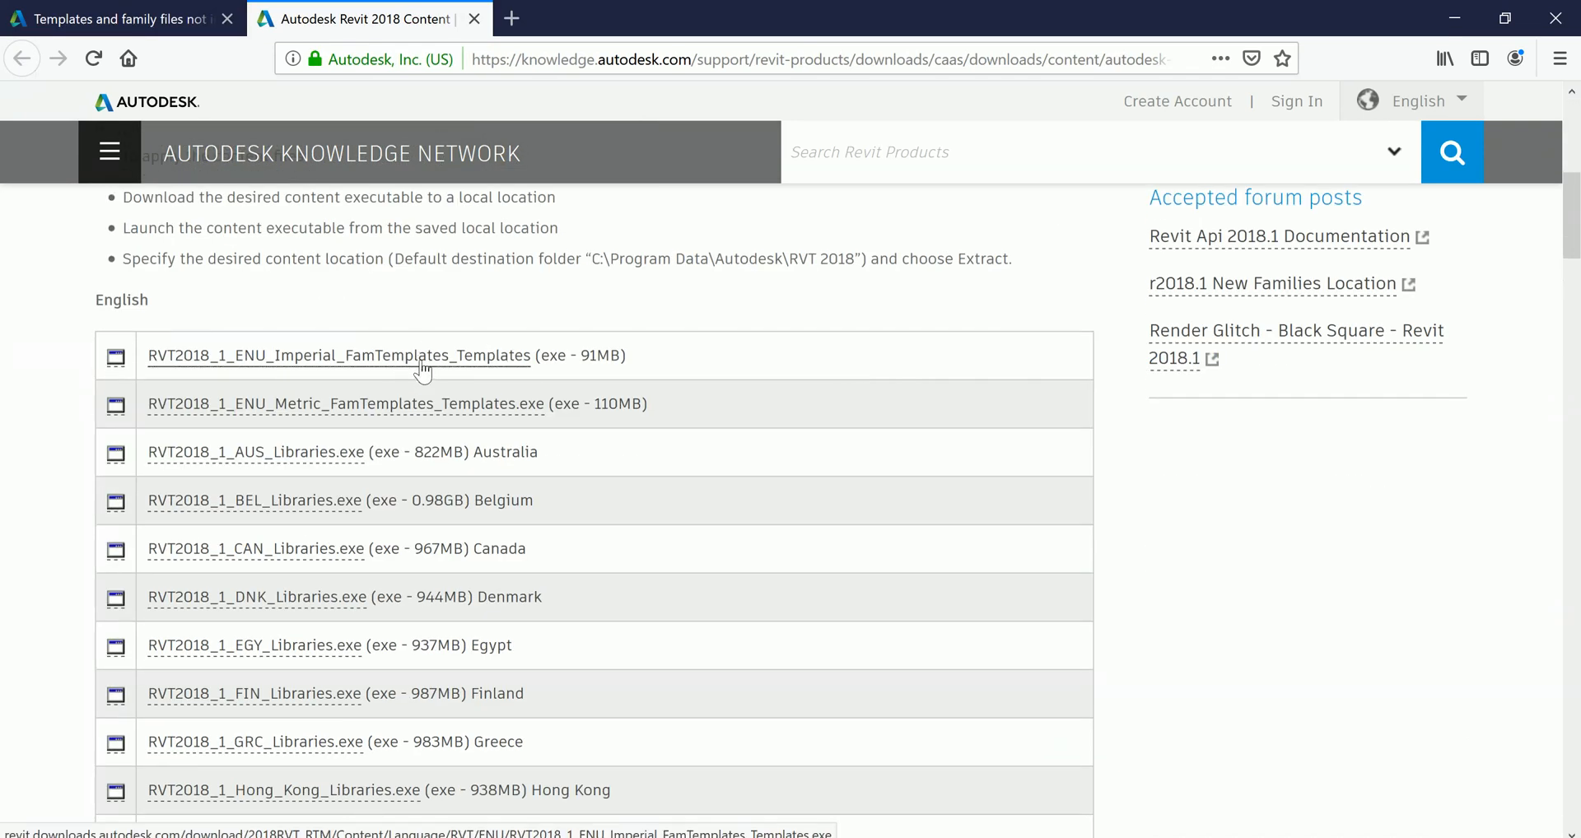
mouse_move(374, 487)
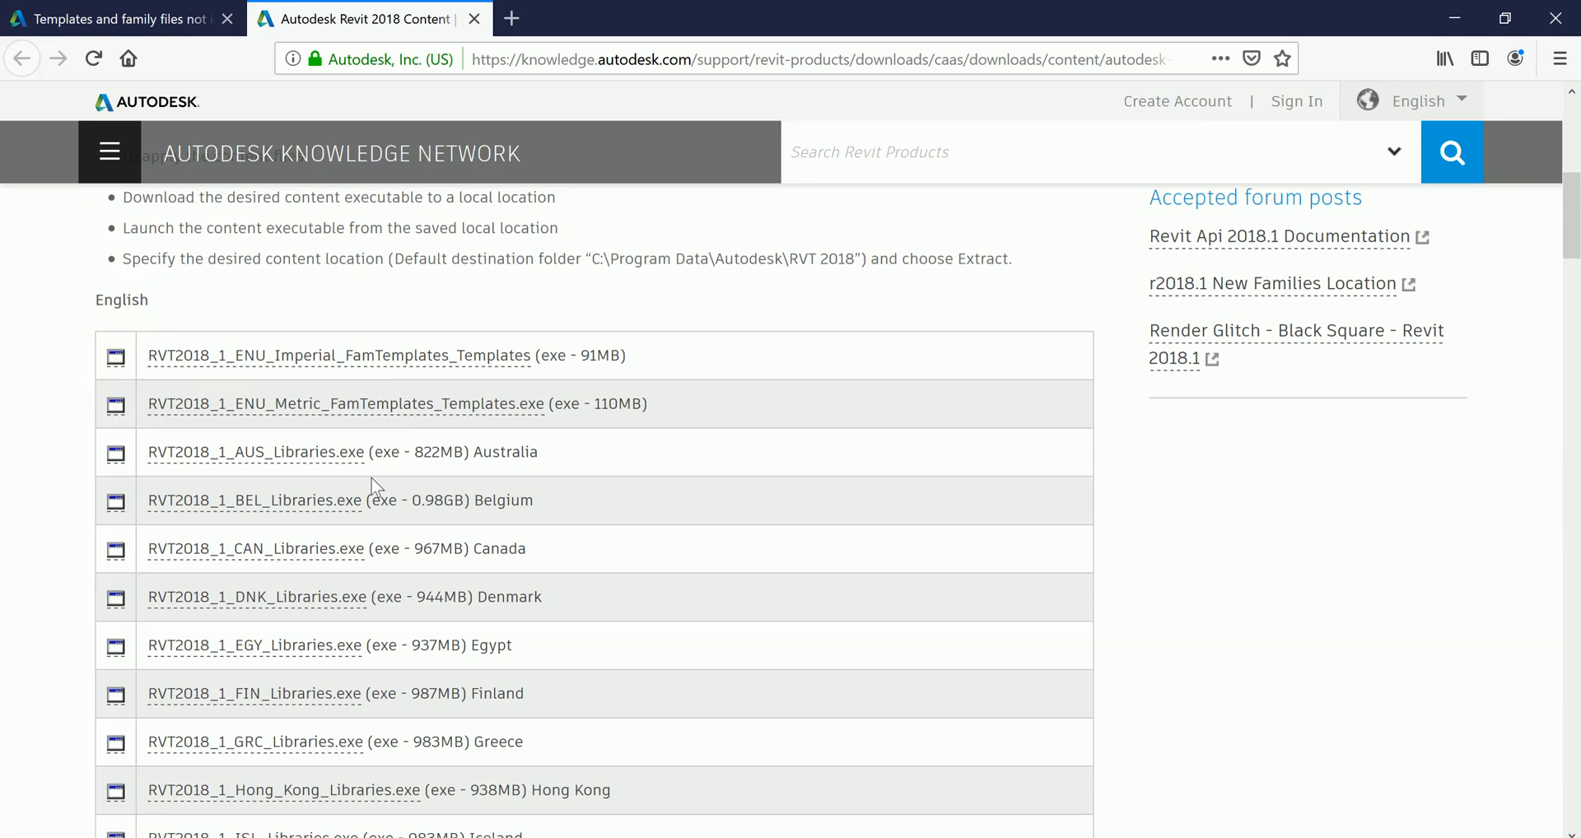
scroll(down, 3)
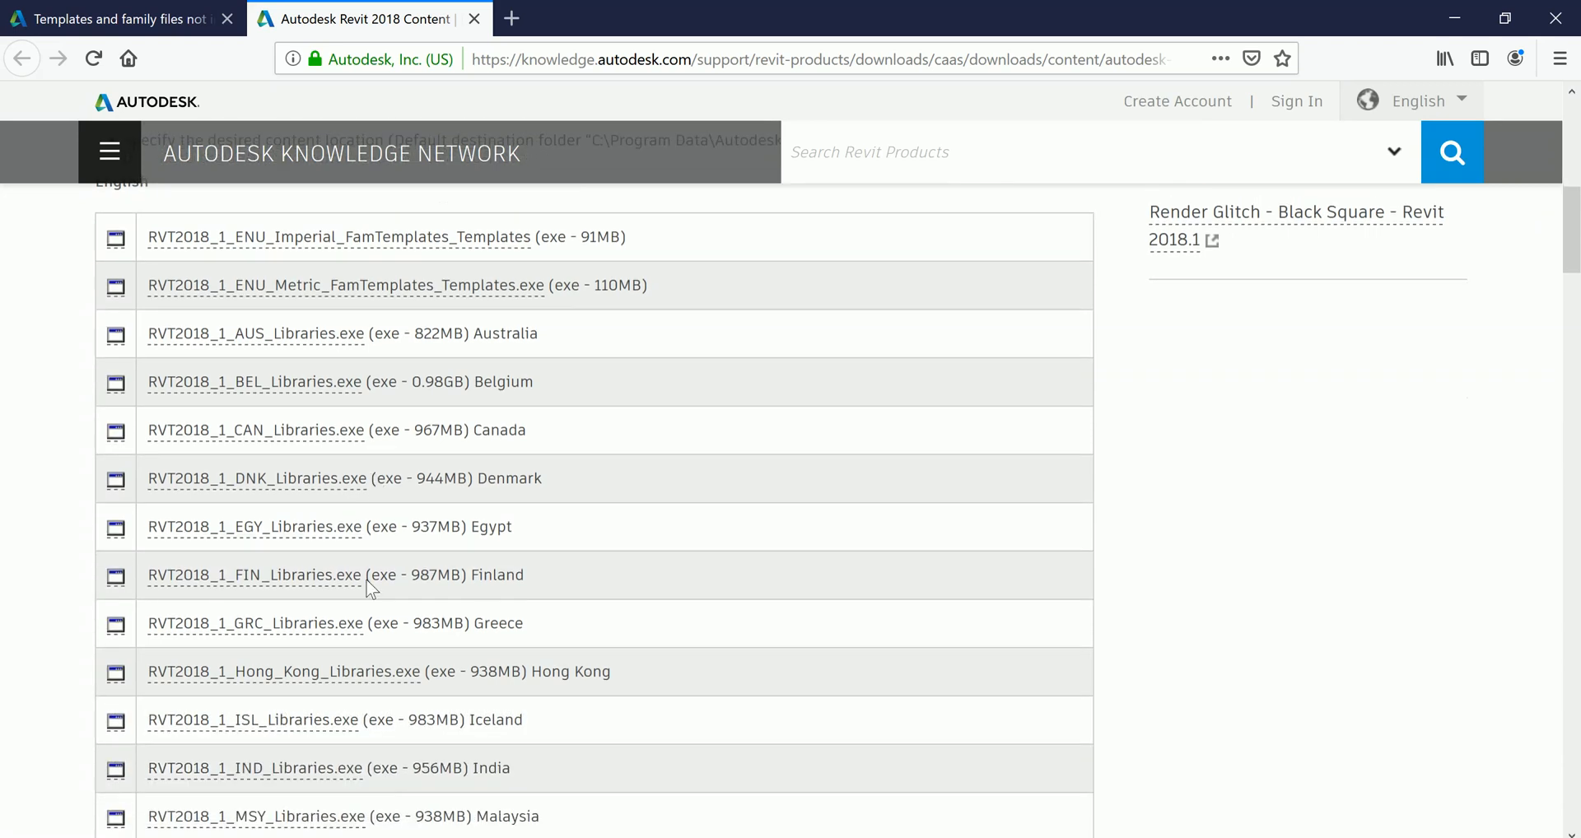
mouse_move(552, 561)
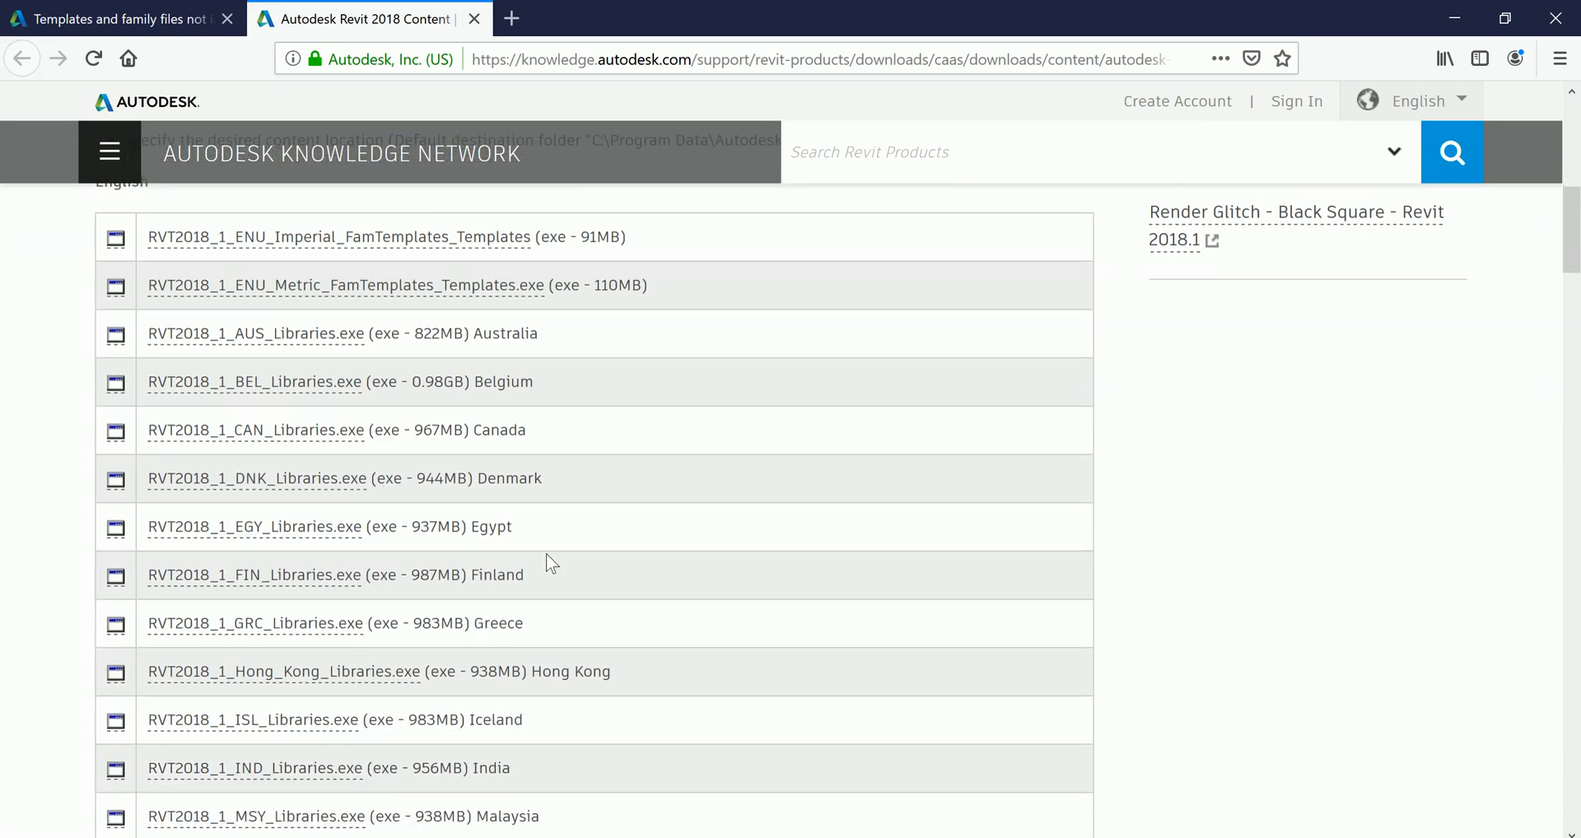
mouse_move(552, 535)
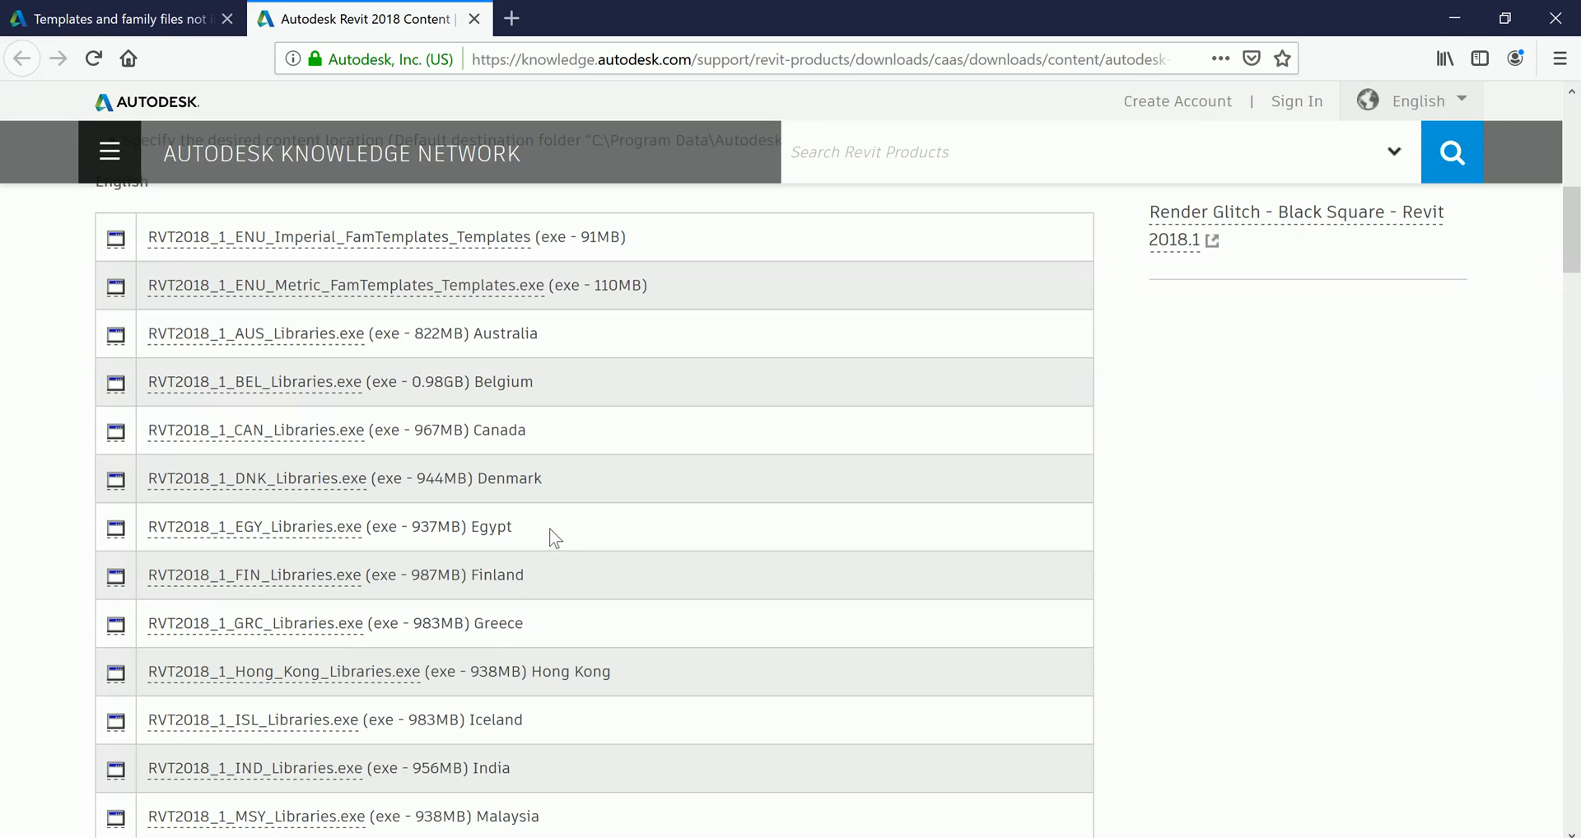
mouse_move(646, 486)
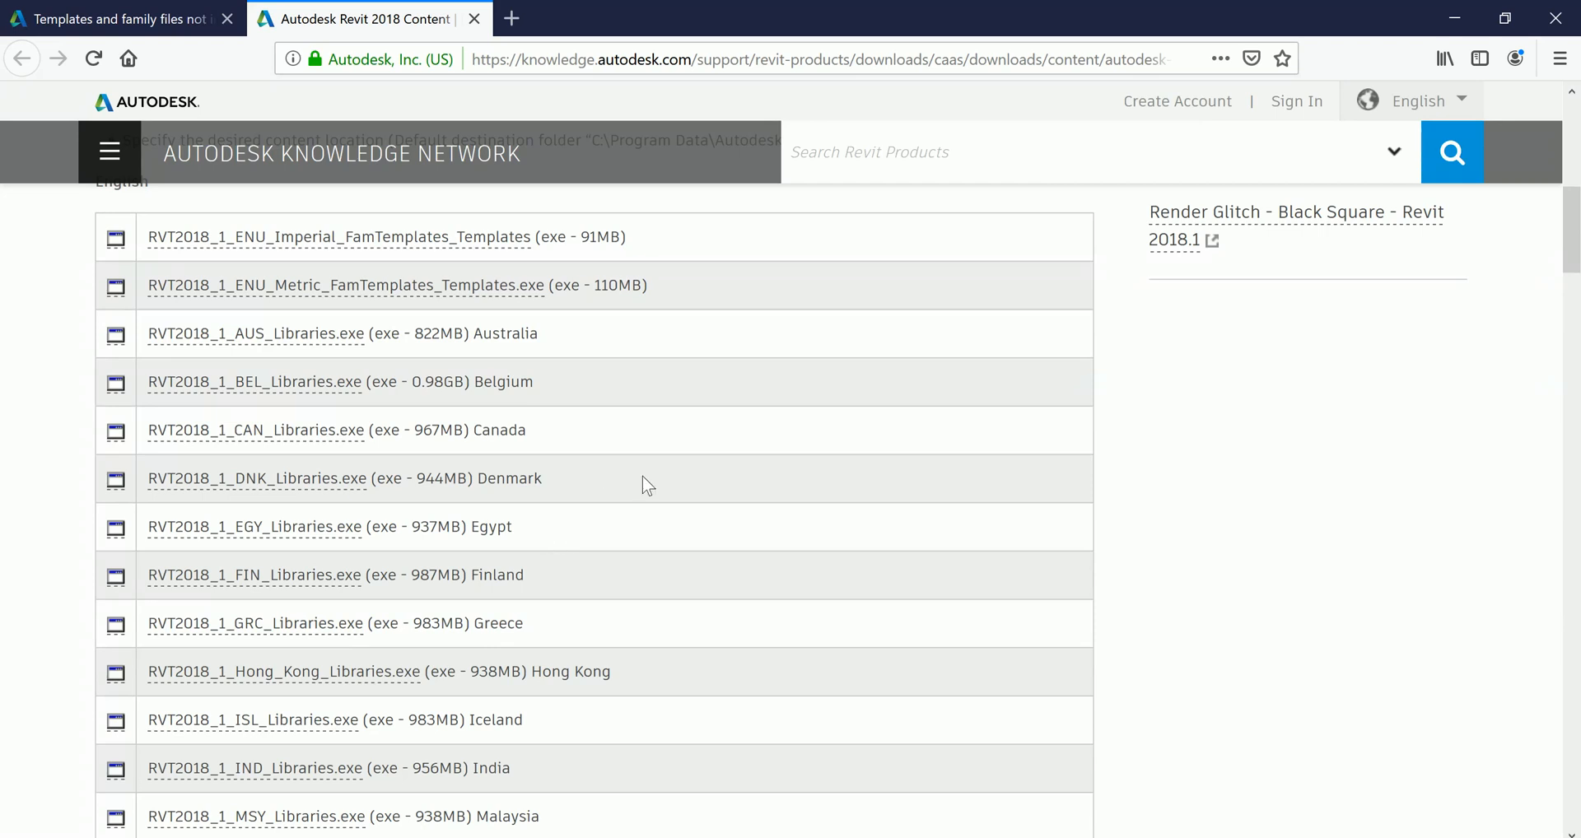
scroll(down, 3)
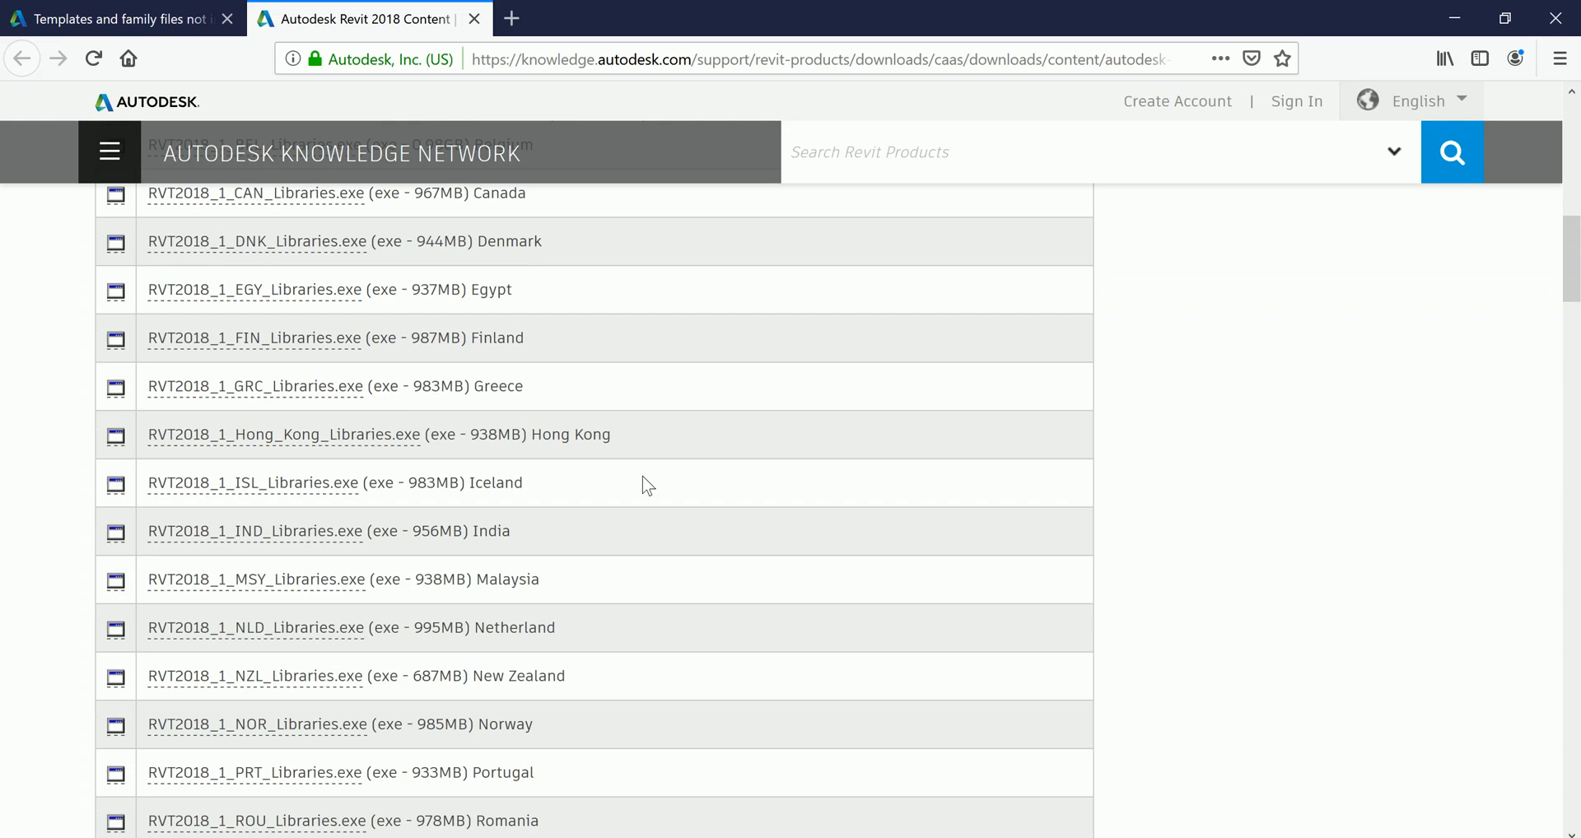
scroll(down, 3)
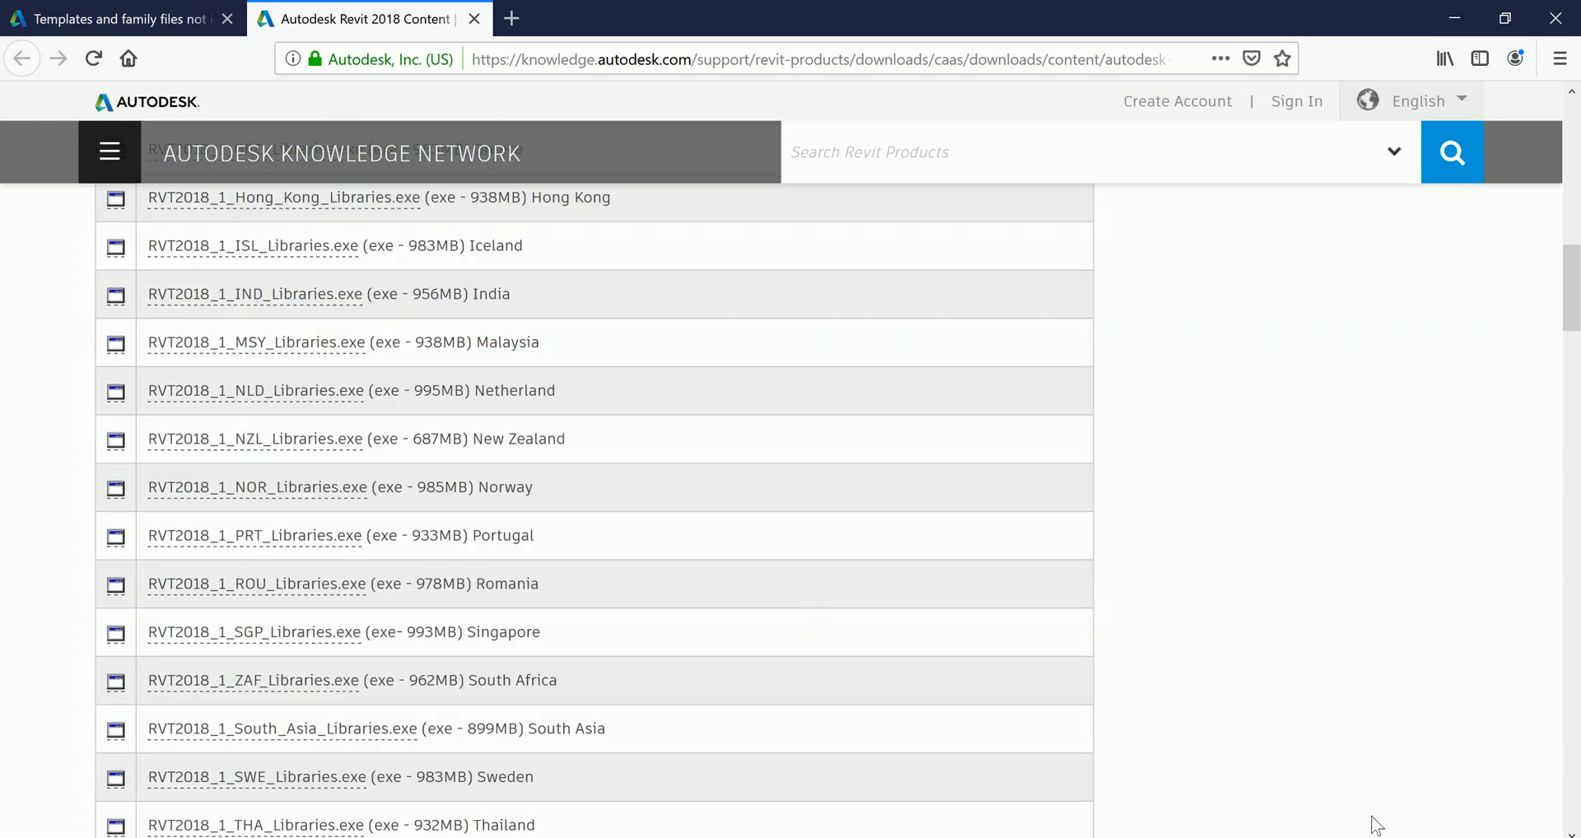
scroll(up, 3)
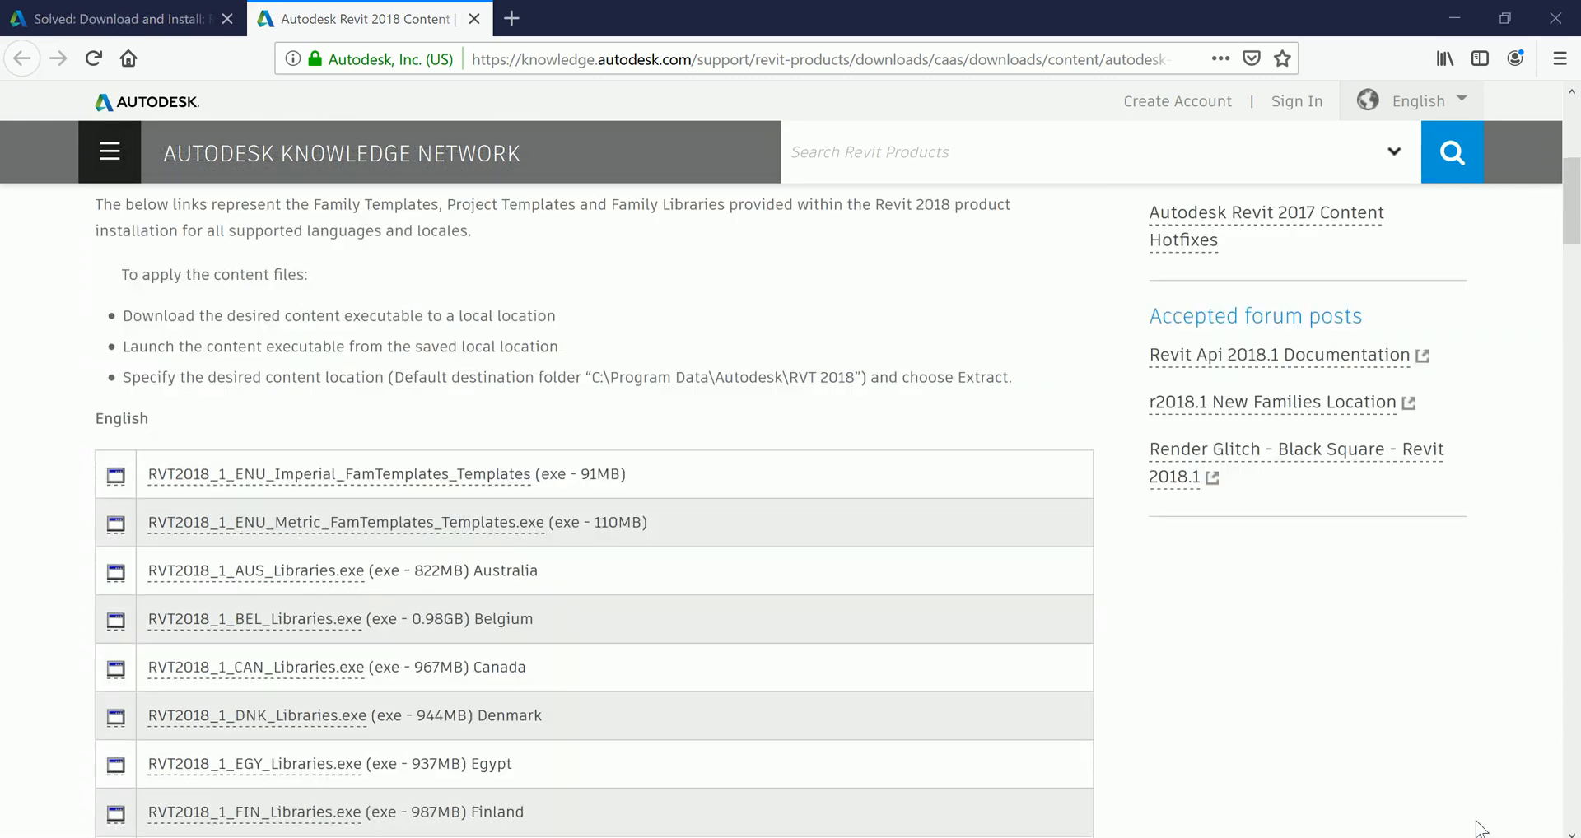
mouse_move(716, 520)
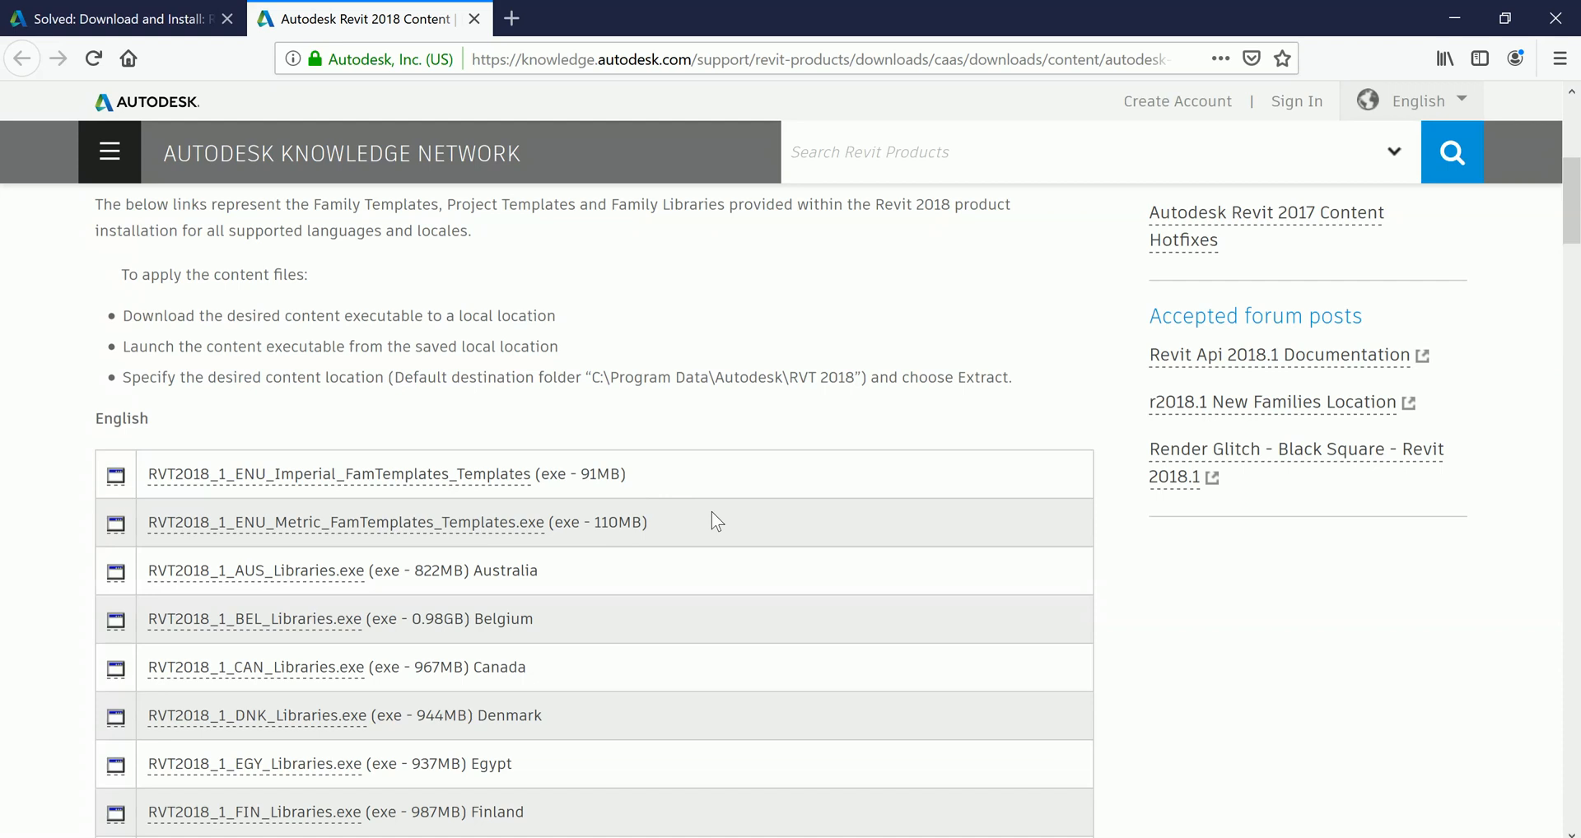
click(344, 523)
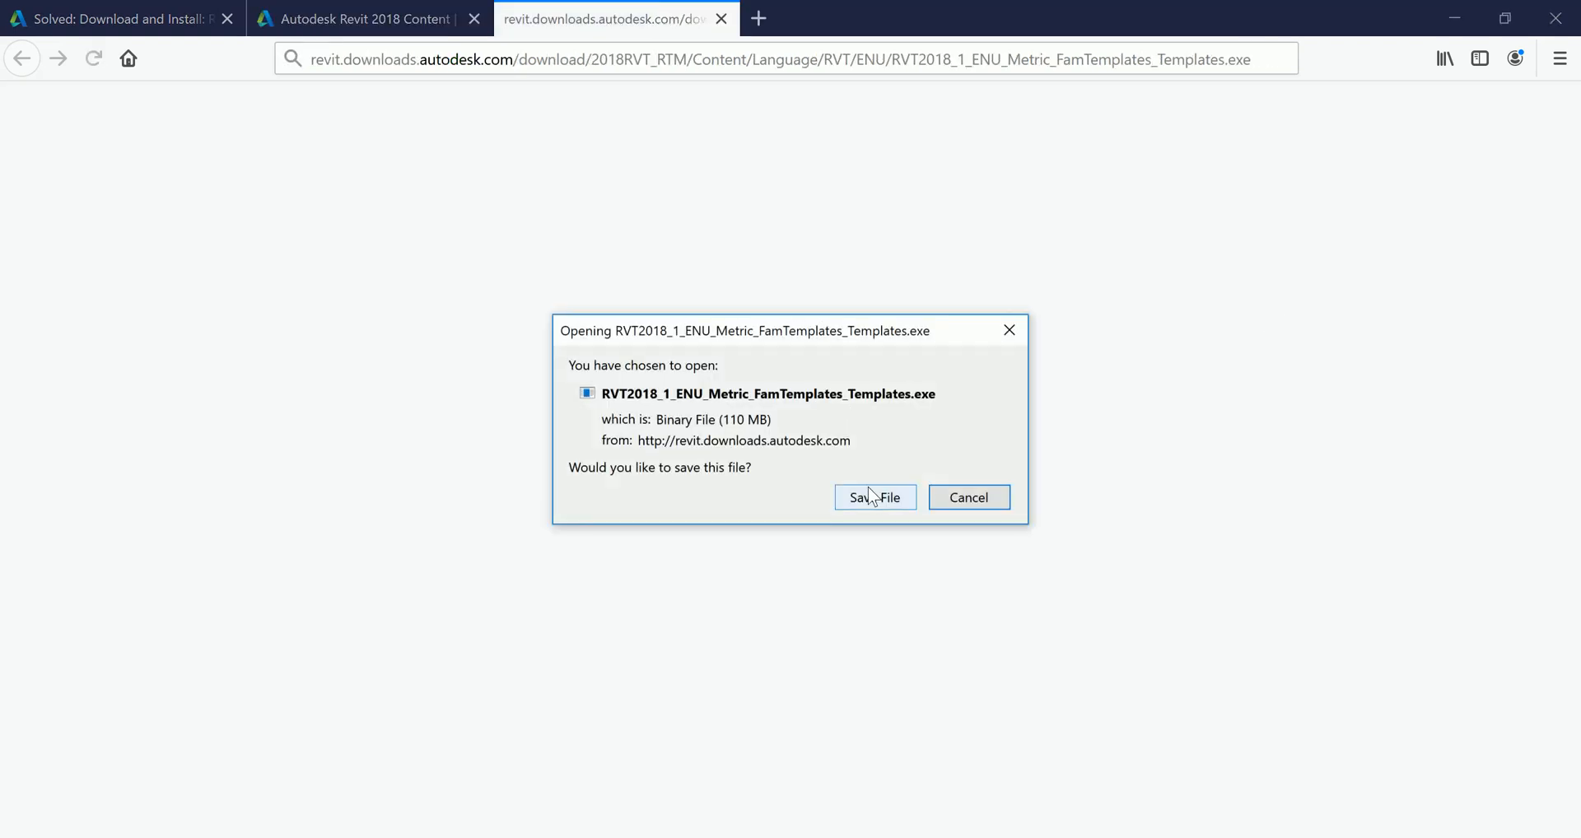
Save the 110 MB metric family templates package to disk so its download begins
click(875, 497)
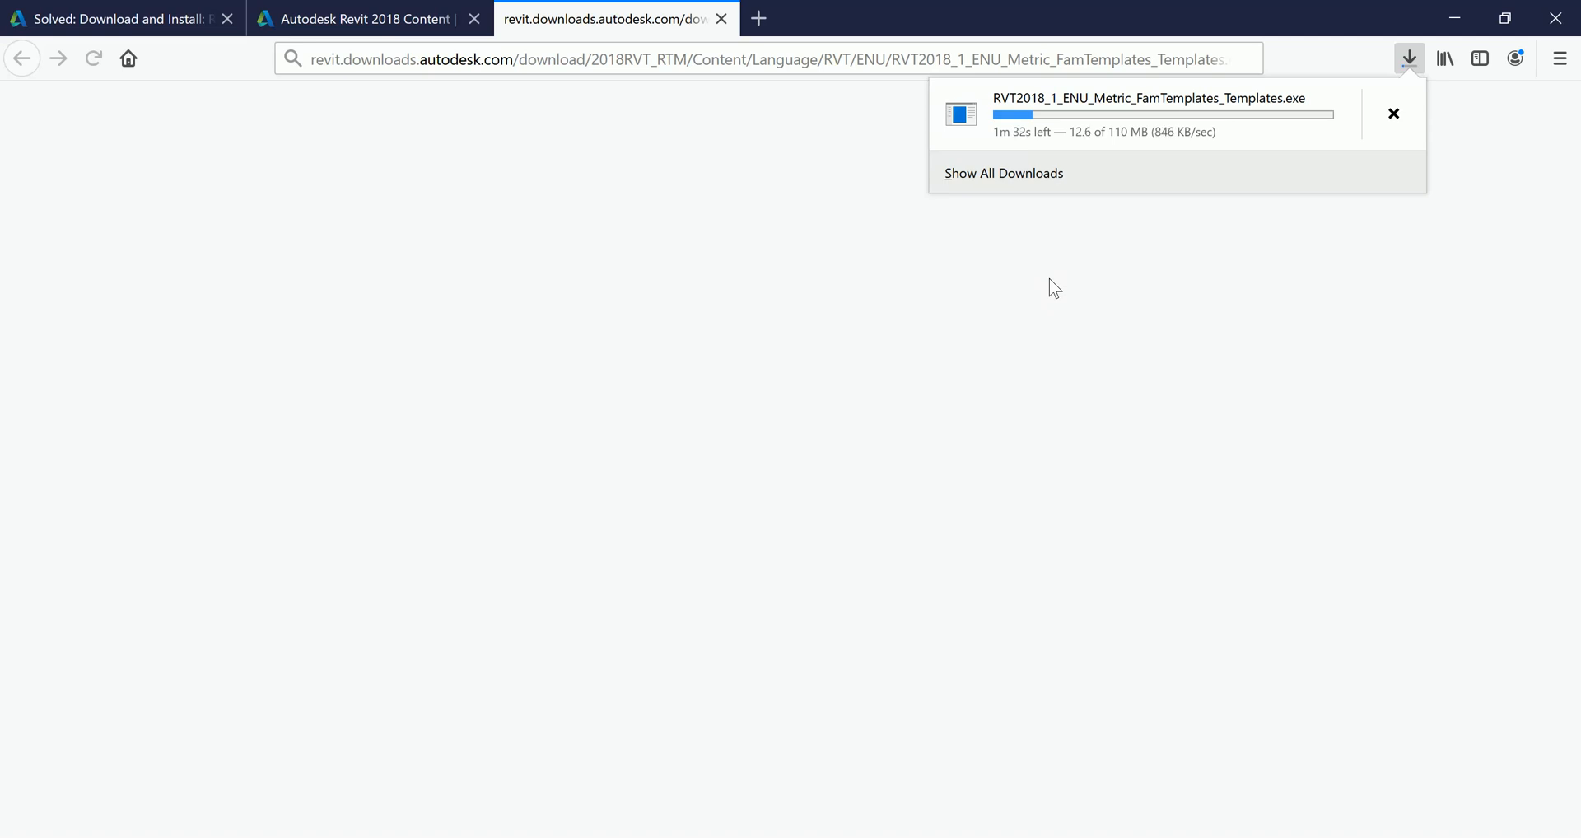
mouse_move(1238, 259)
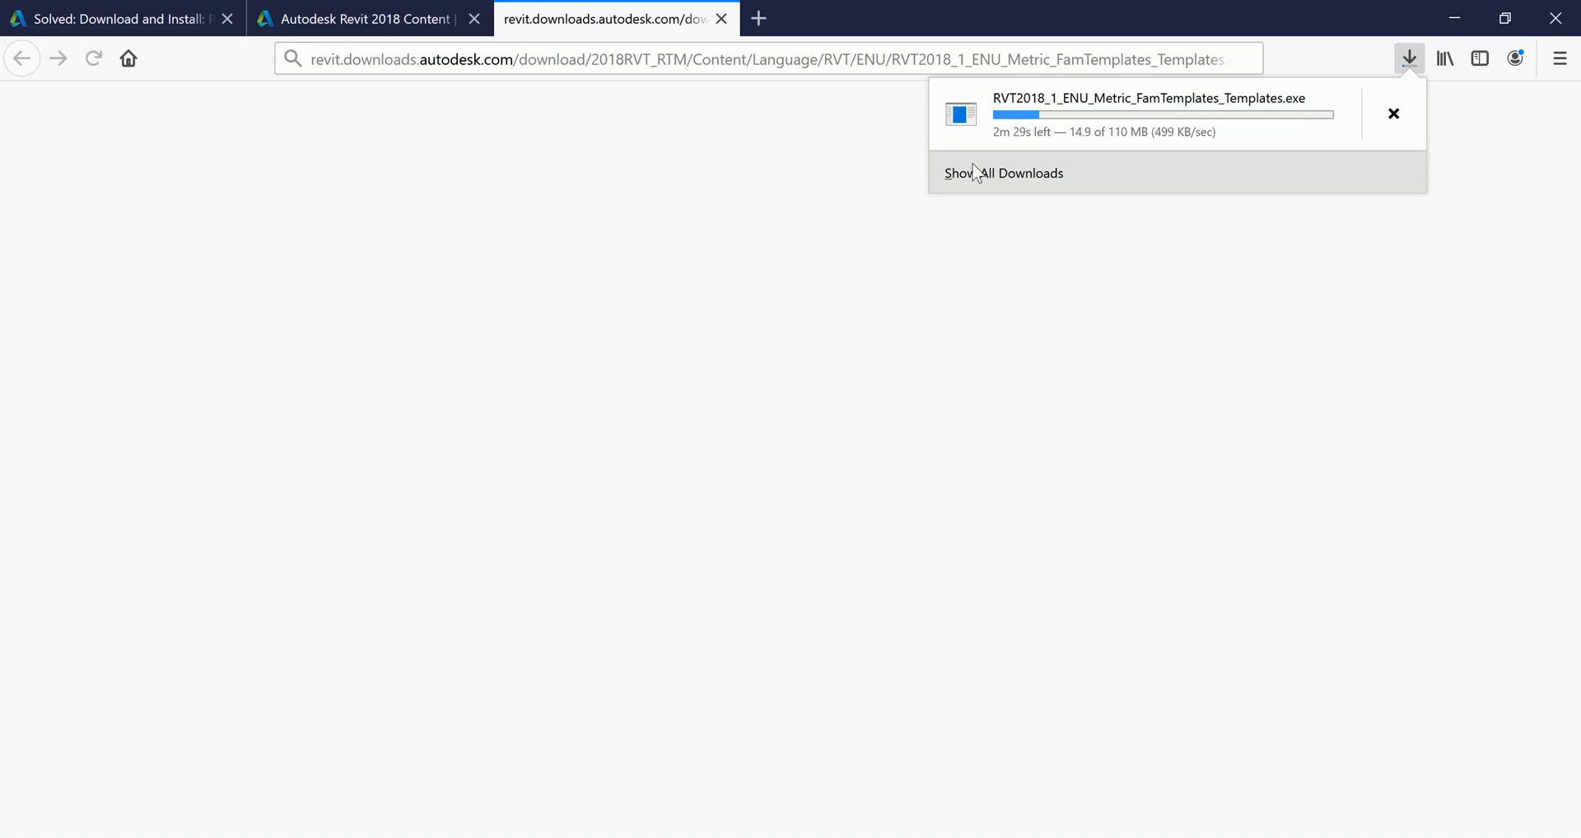
mouse_move(1336, 826)
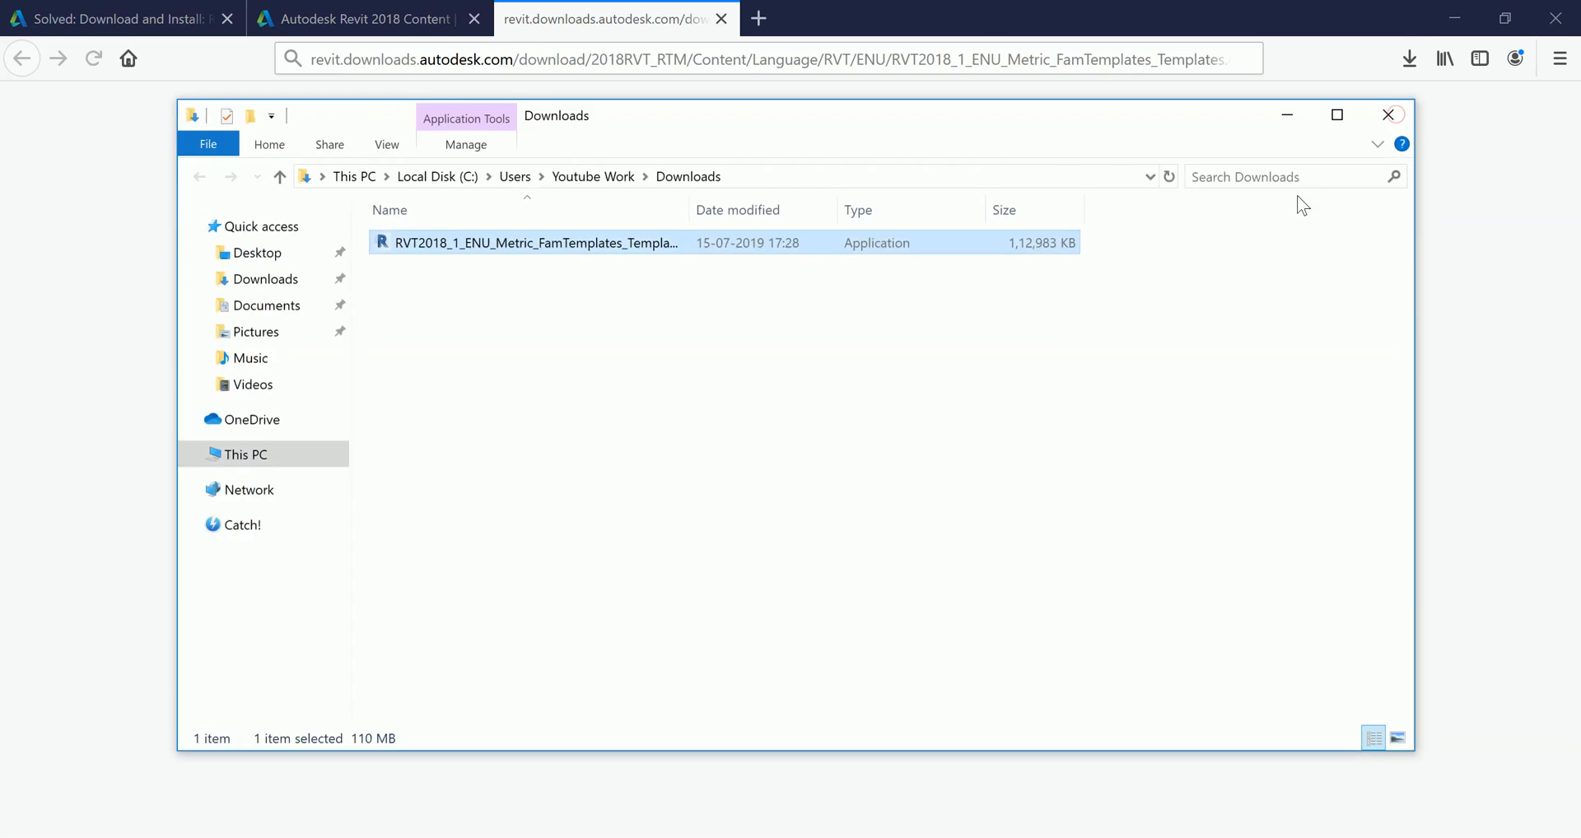
Run the downloaded templates package and extract it into C:\ProgramData\Autodesk\RVT 2018, replacing all existing files
click(563, 300)
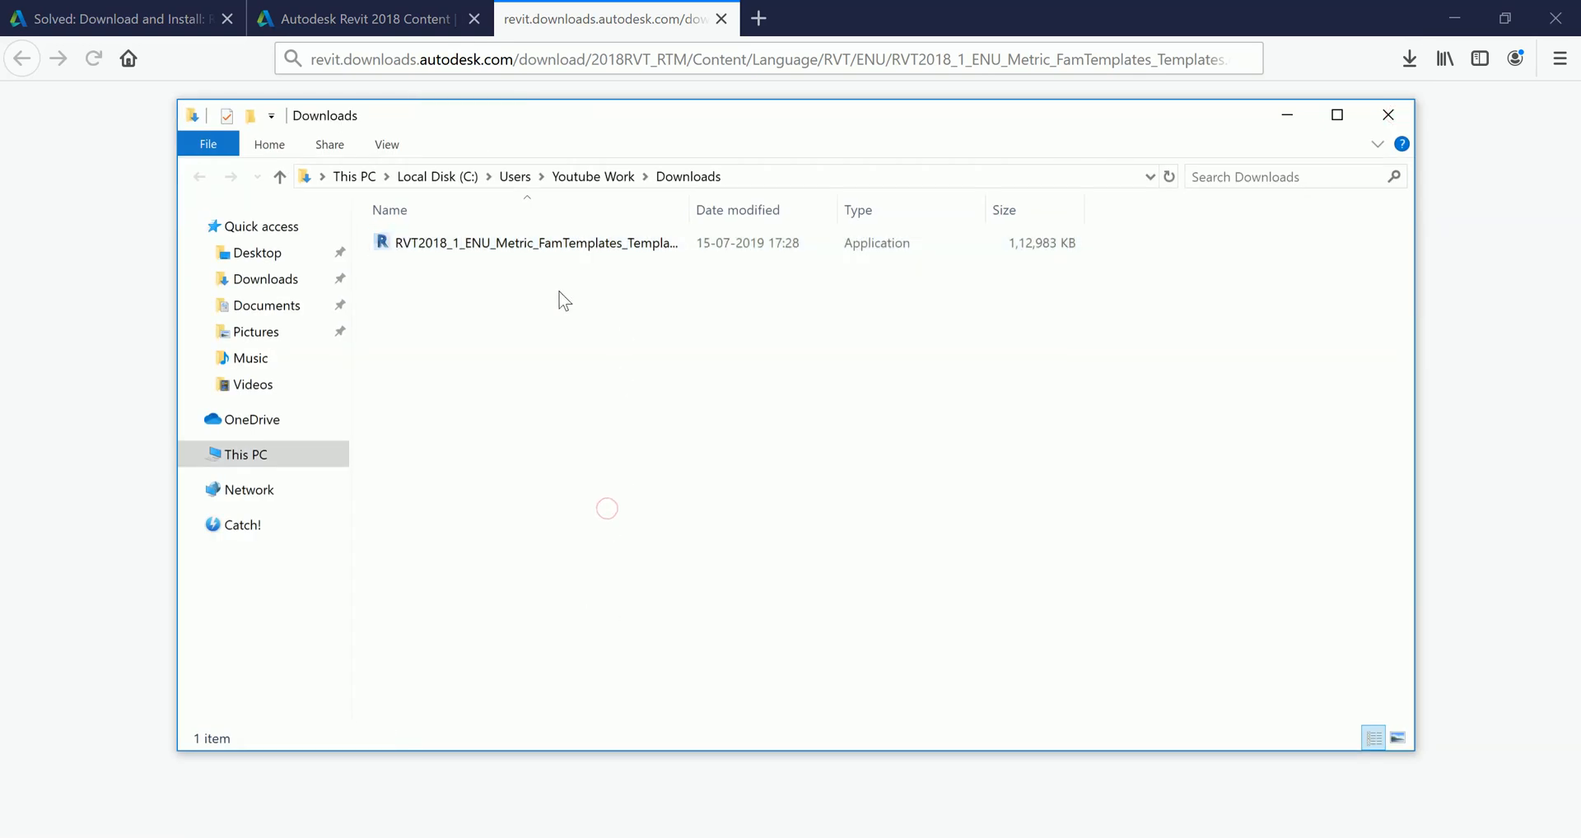
click(534, 242)
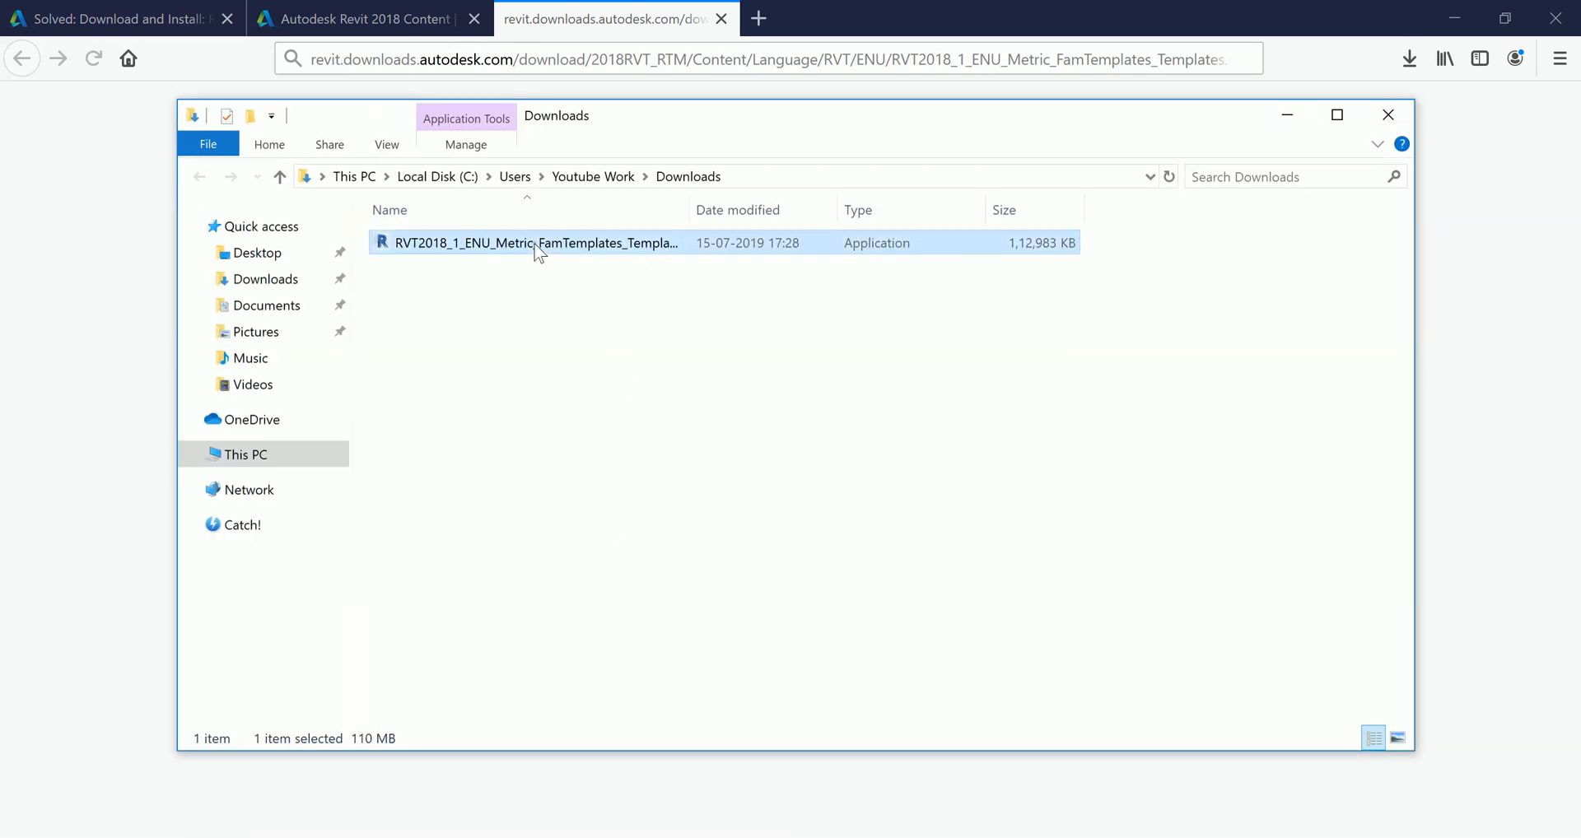
double_click(532, 243)
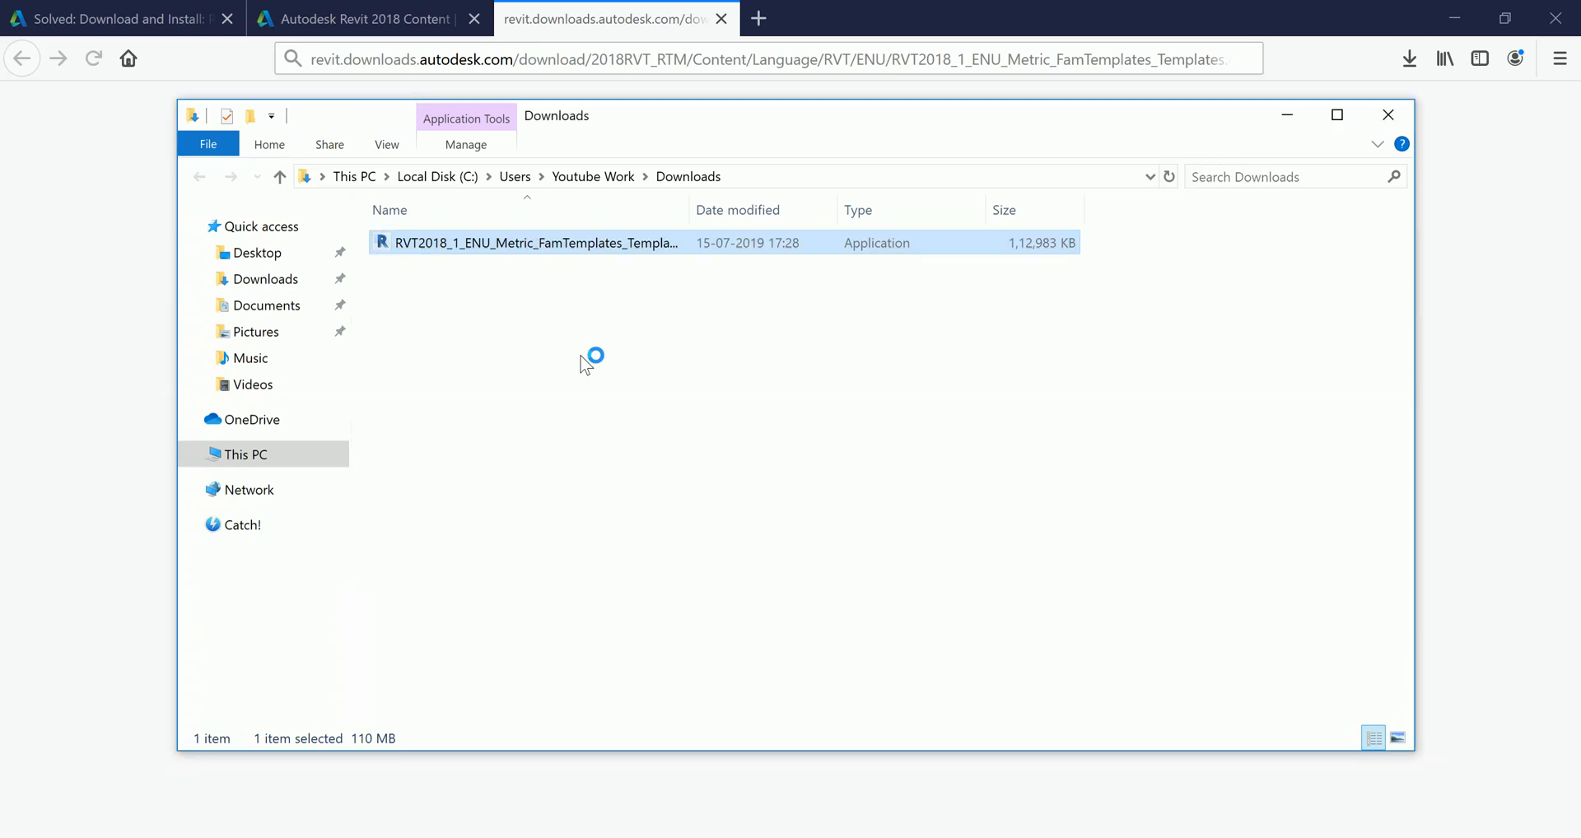
double_click(532, 242)
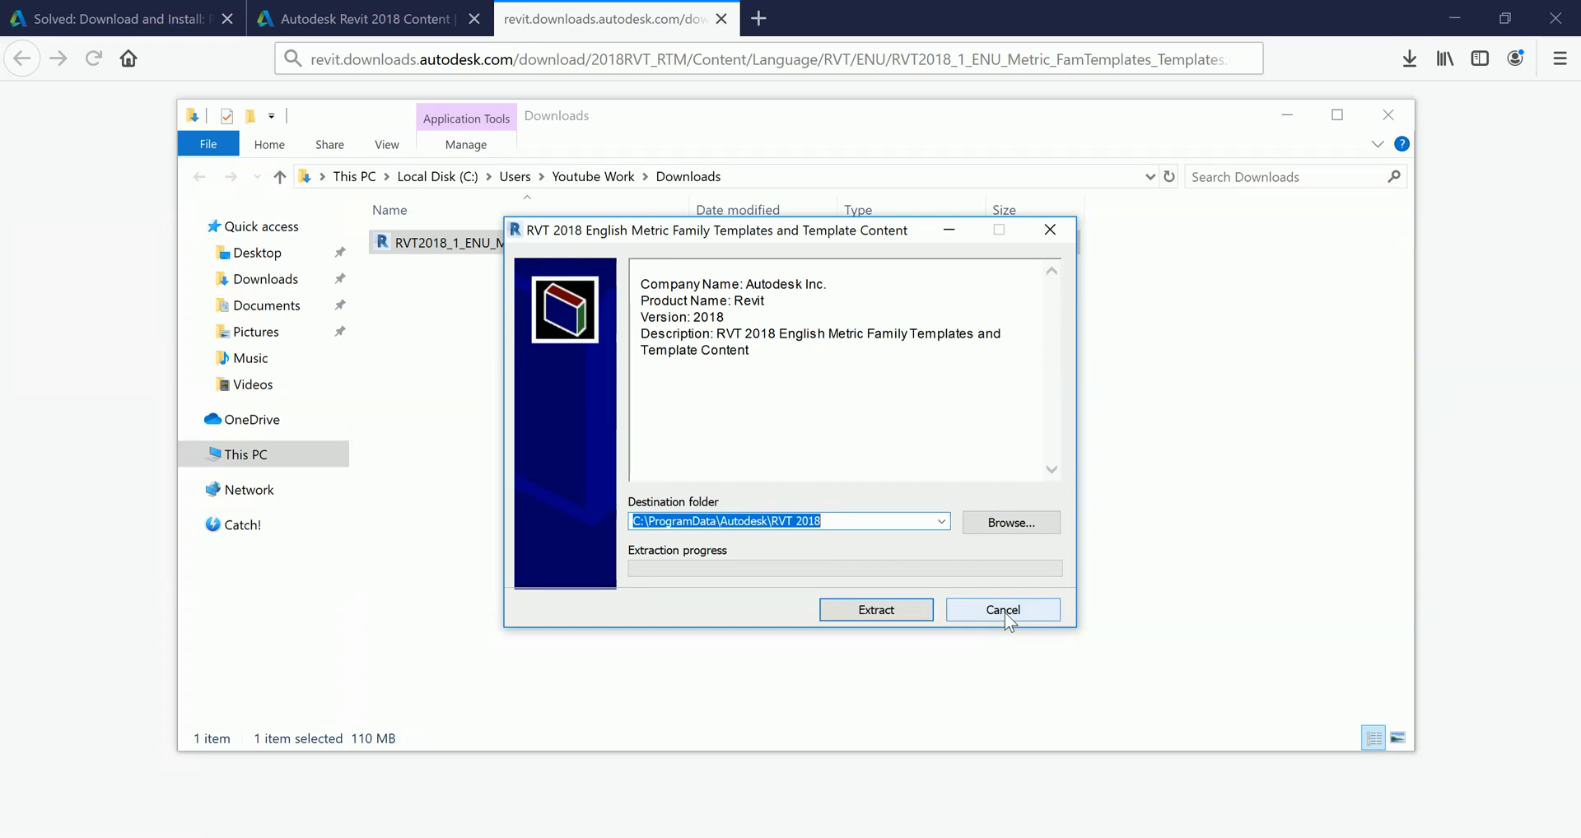
click(874, 609)
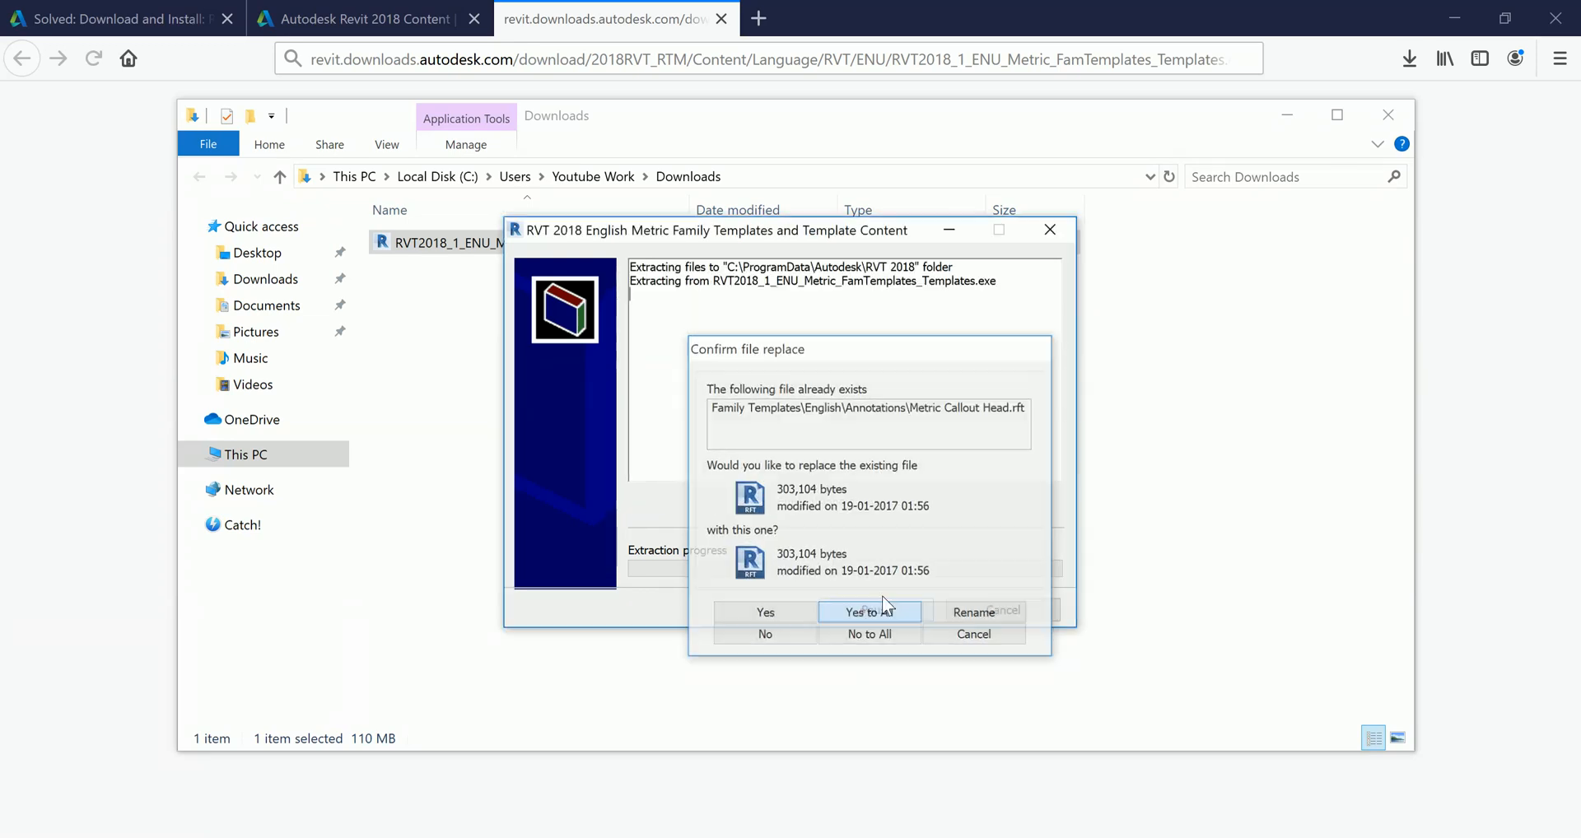
click(868, 613)
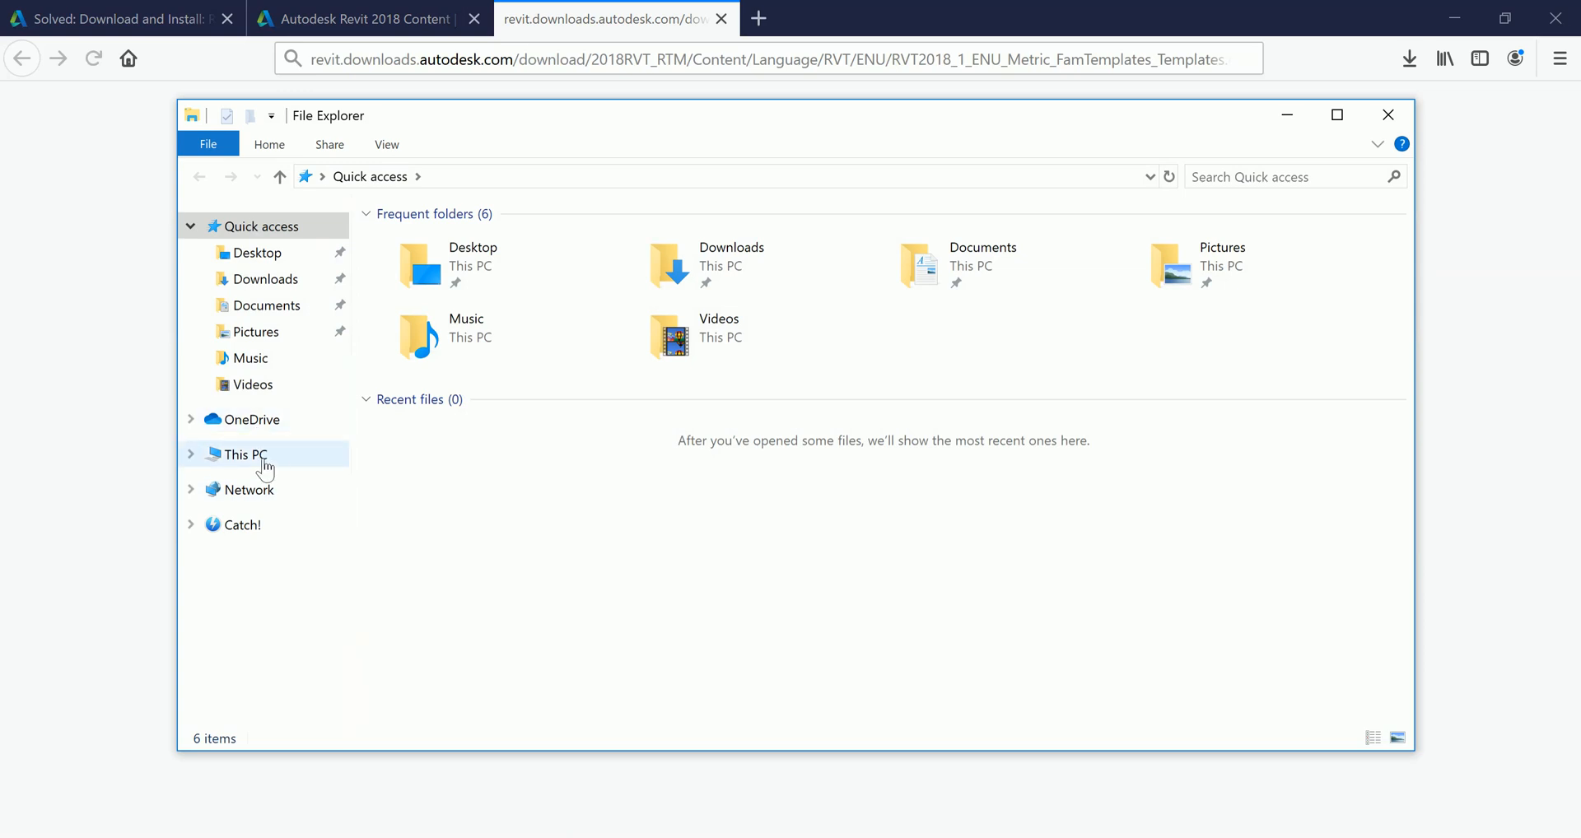
Browse This PC > C: > Program Files > Autodesk, then step back up and scroll the folder list
click(243, 455)
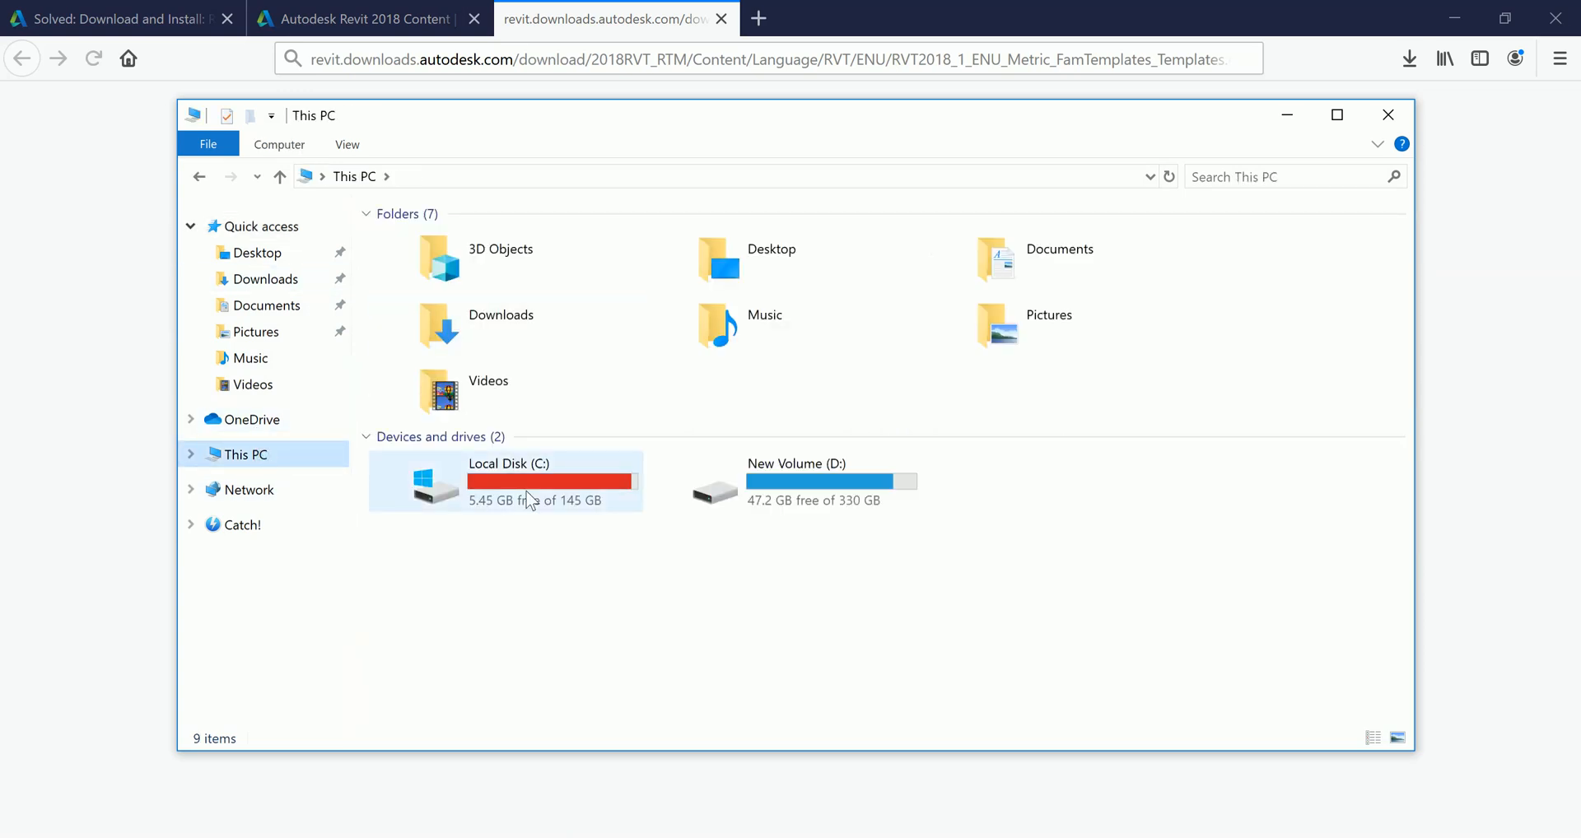
double_click(509, 481)
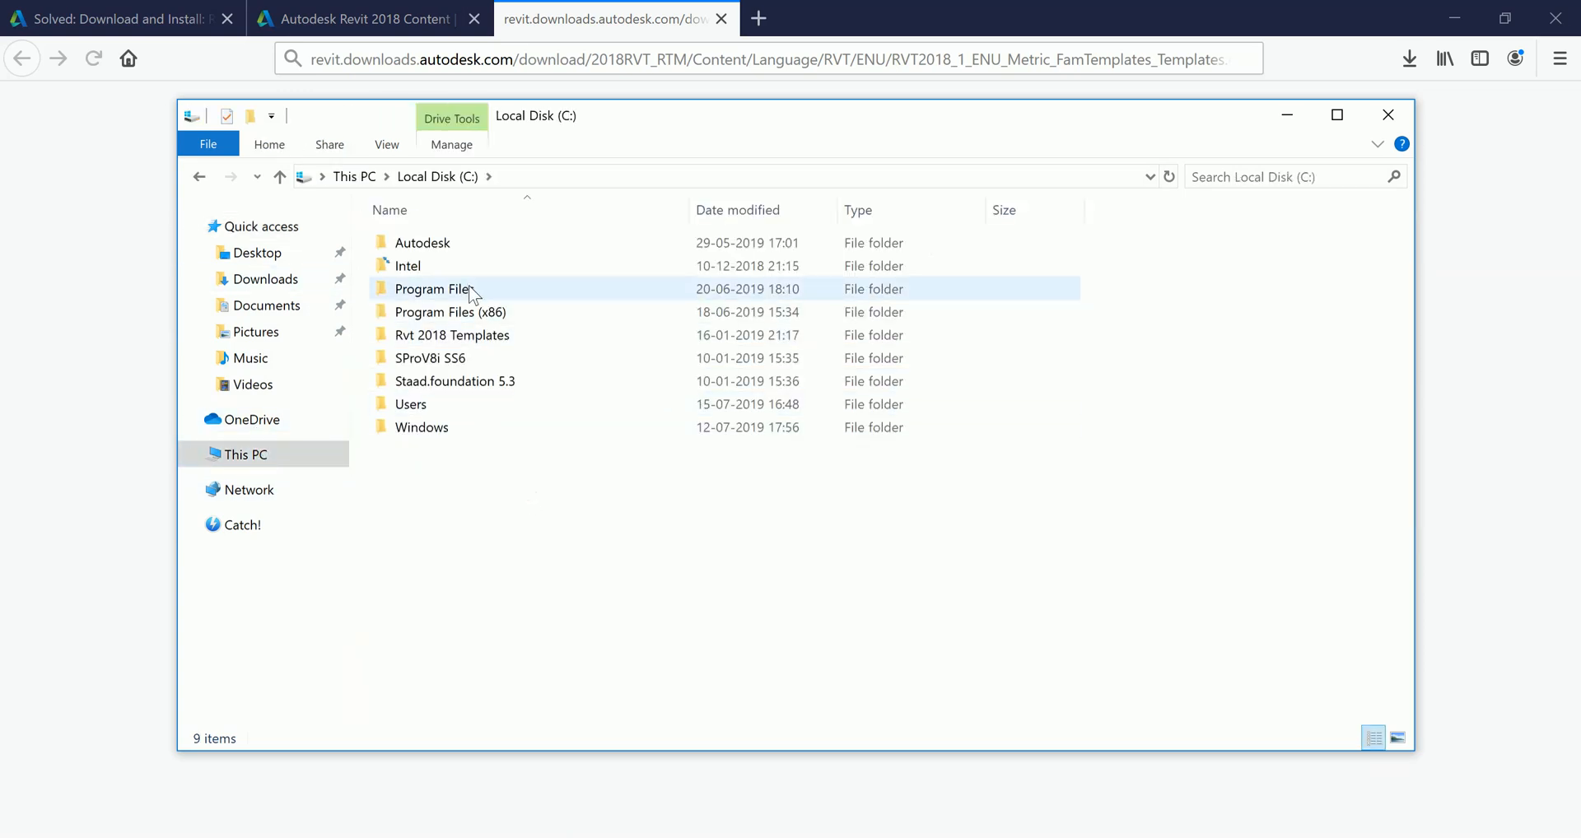
mouse_move(455, 382)
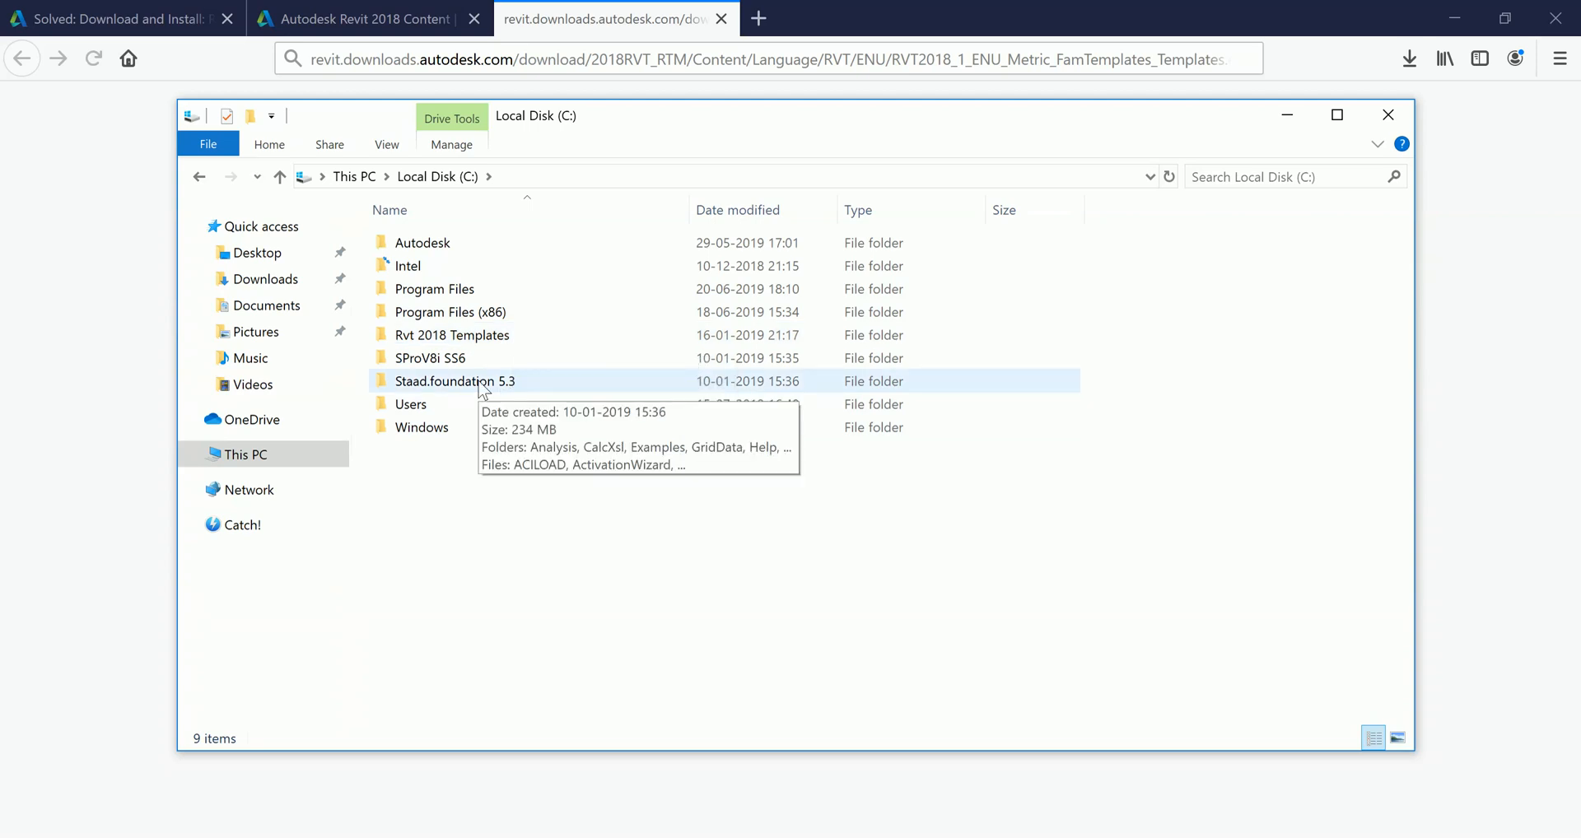
click(435, 288)
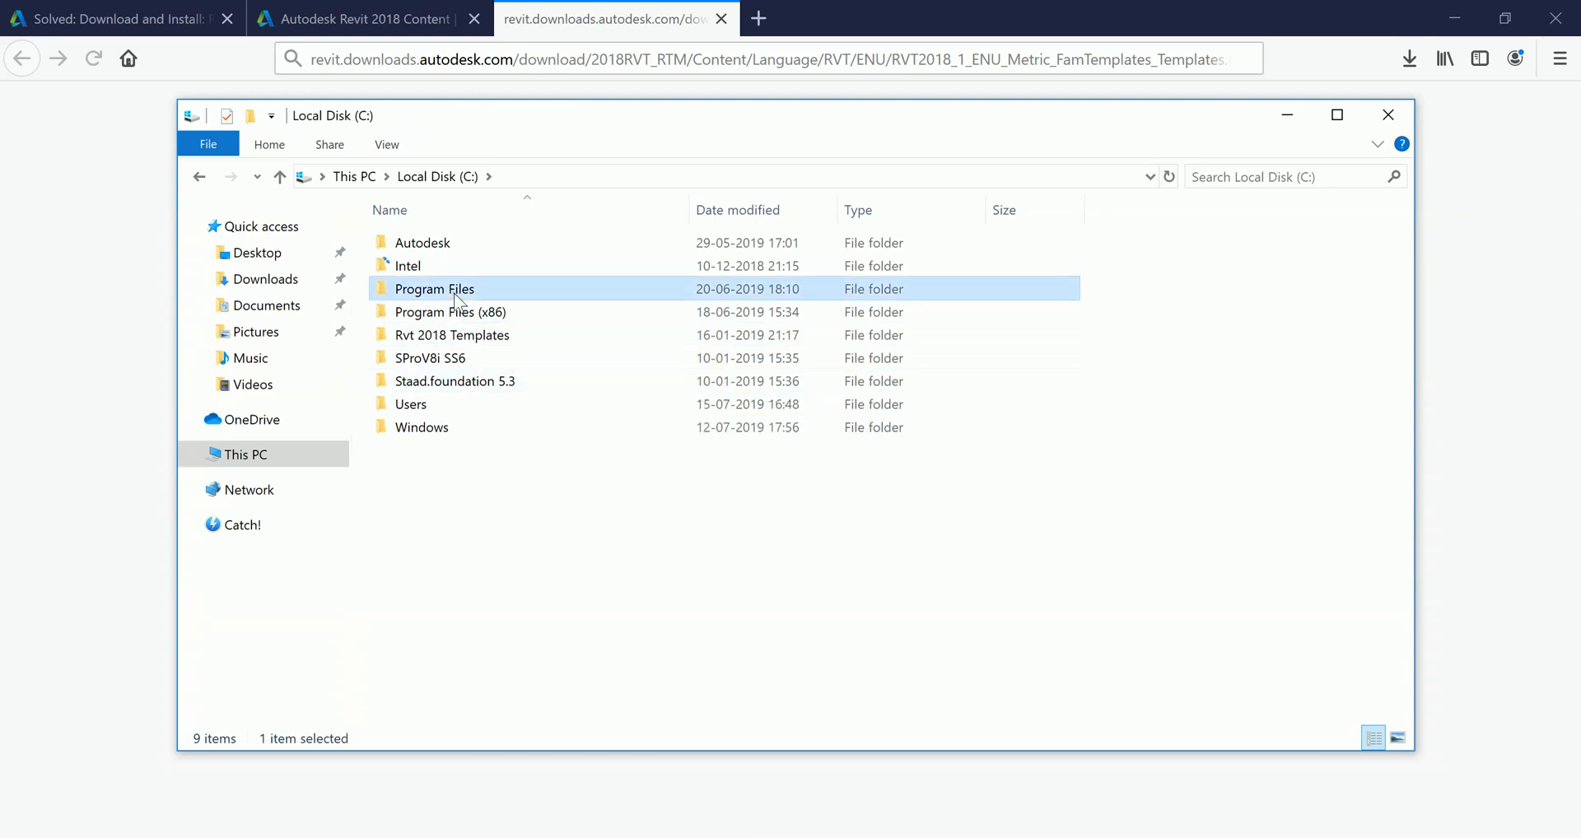
double_click(433, 288)
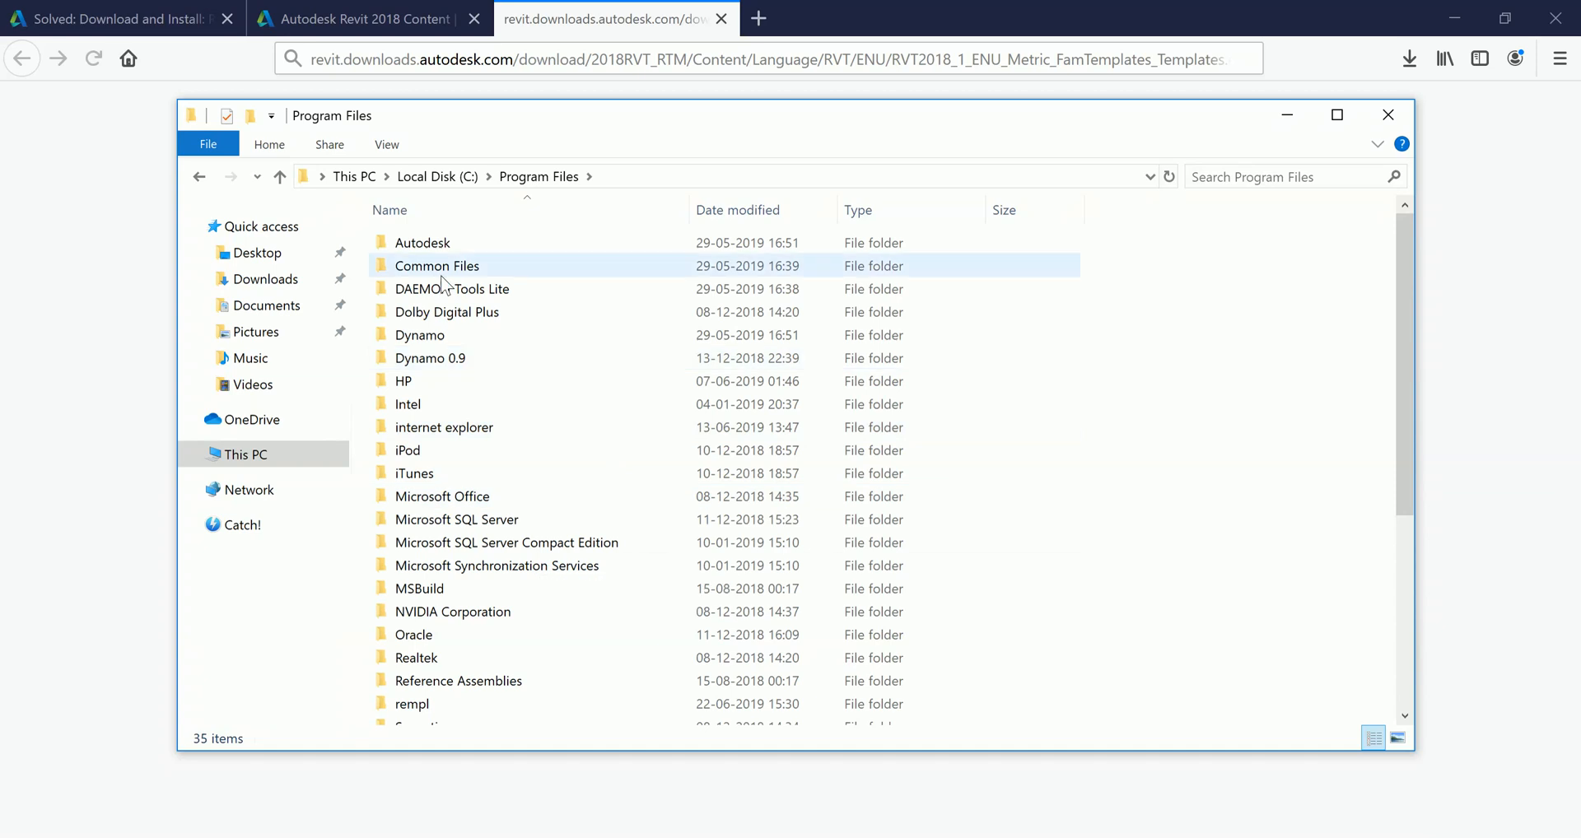
double_click(423, 242)
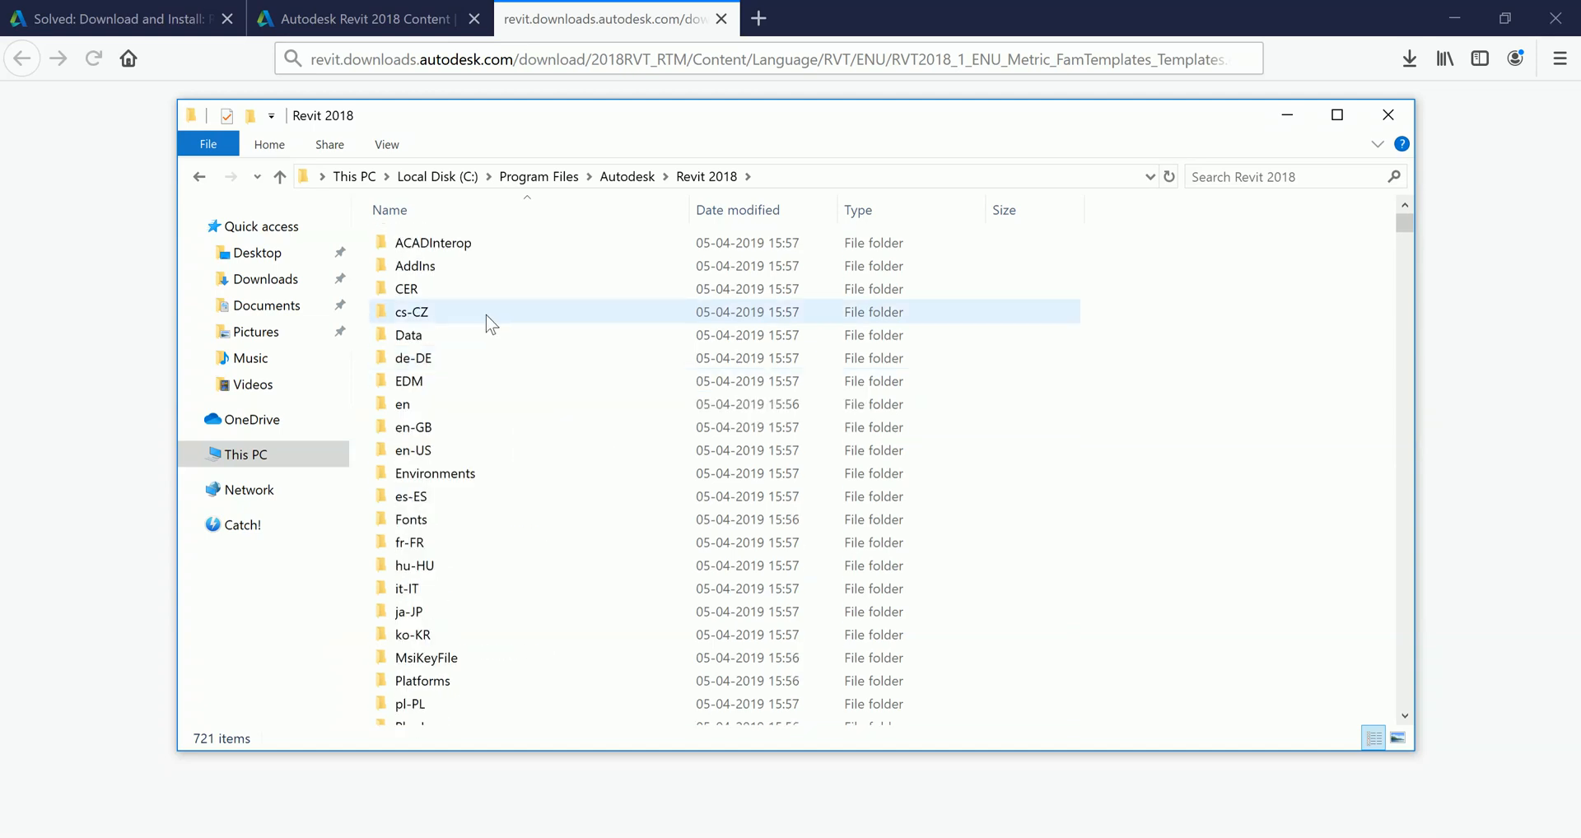
click(626, 177)
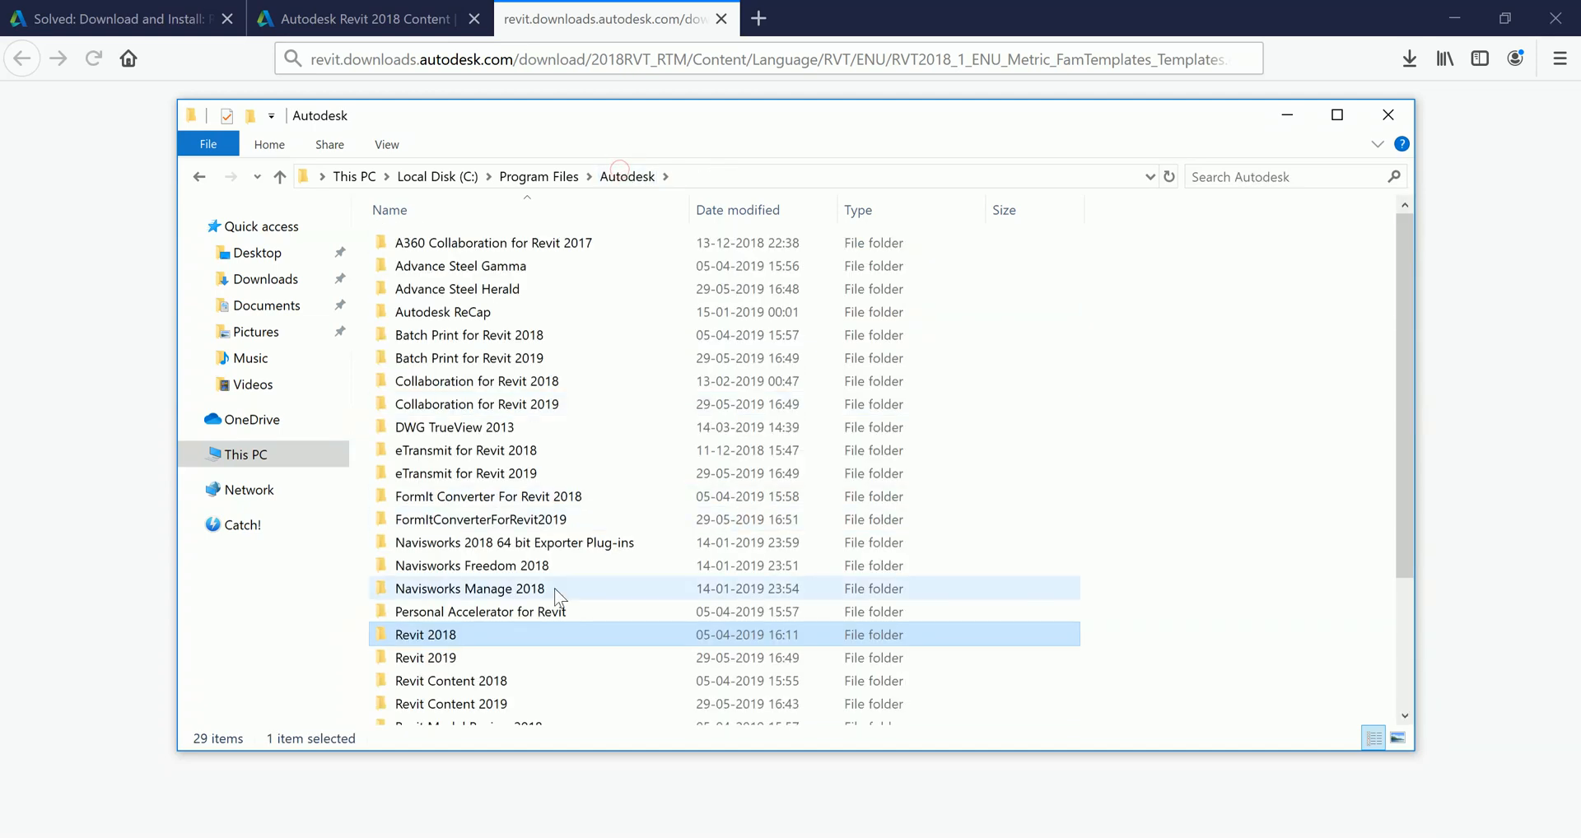
scroll(down, 3)
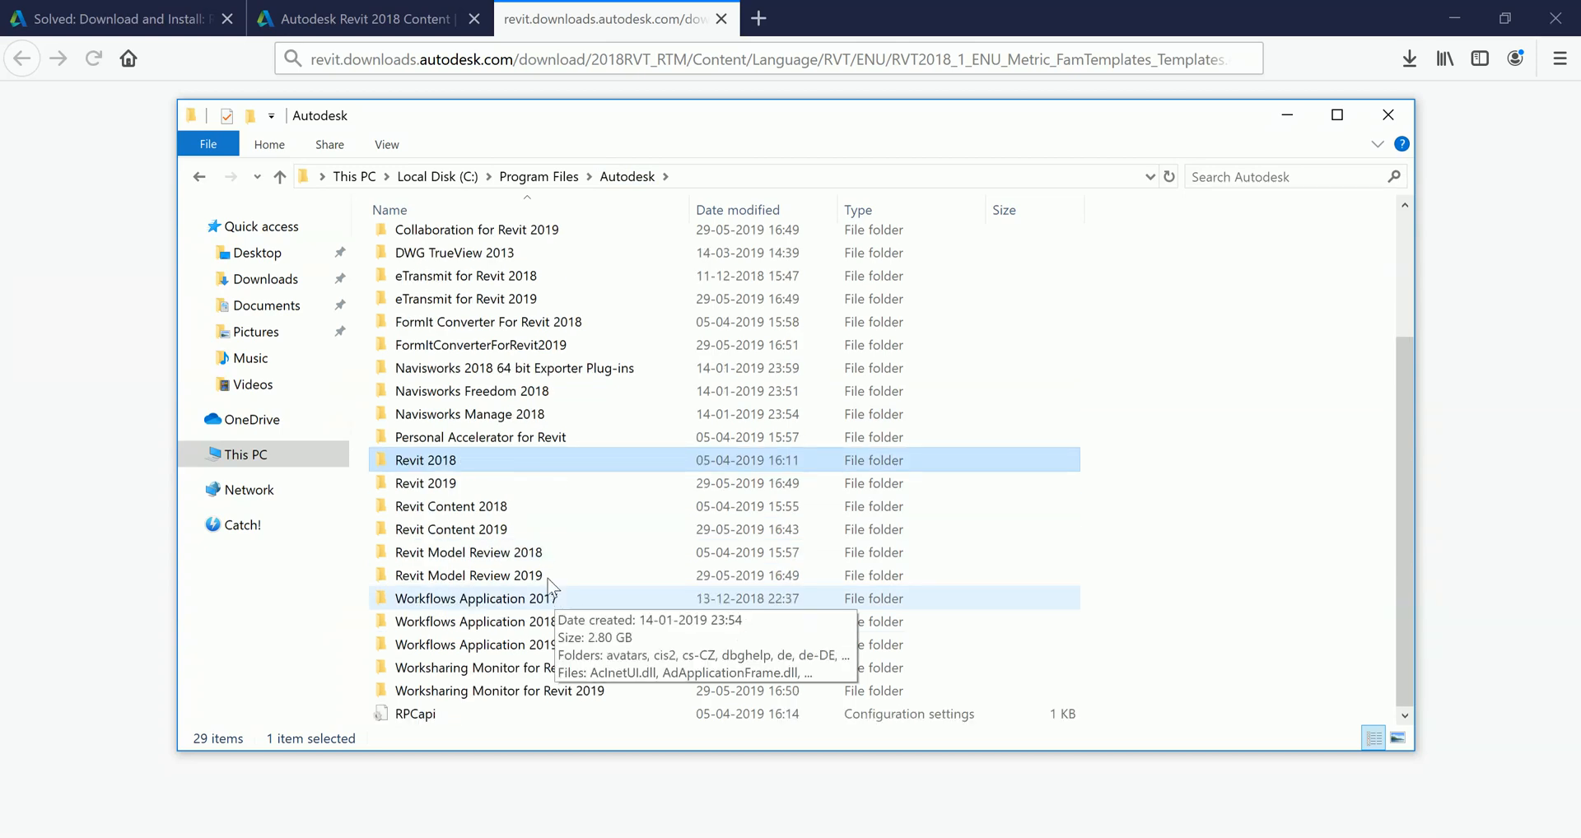
mouse_move(740, 758)
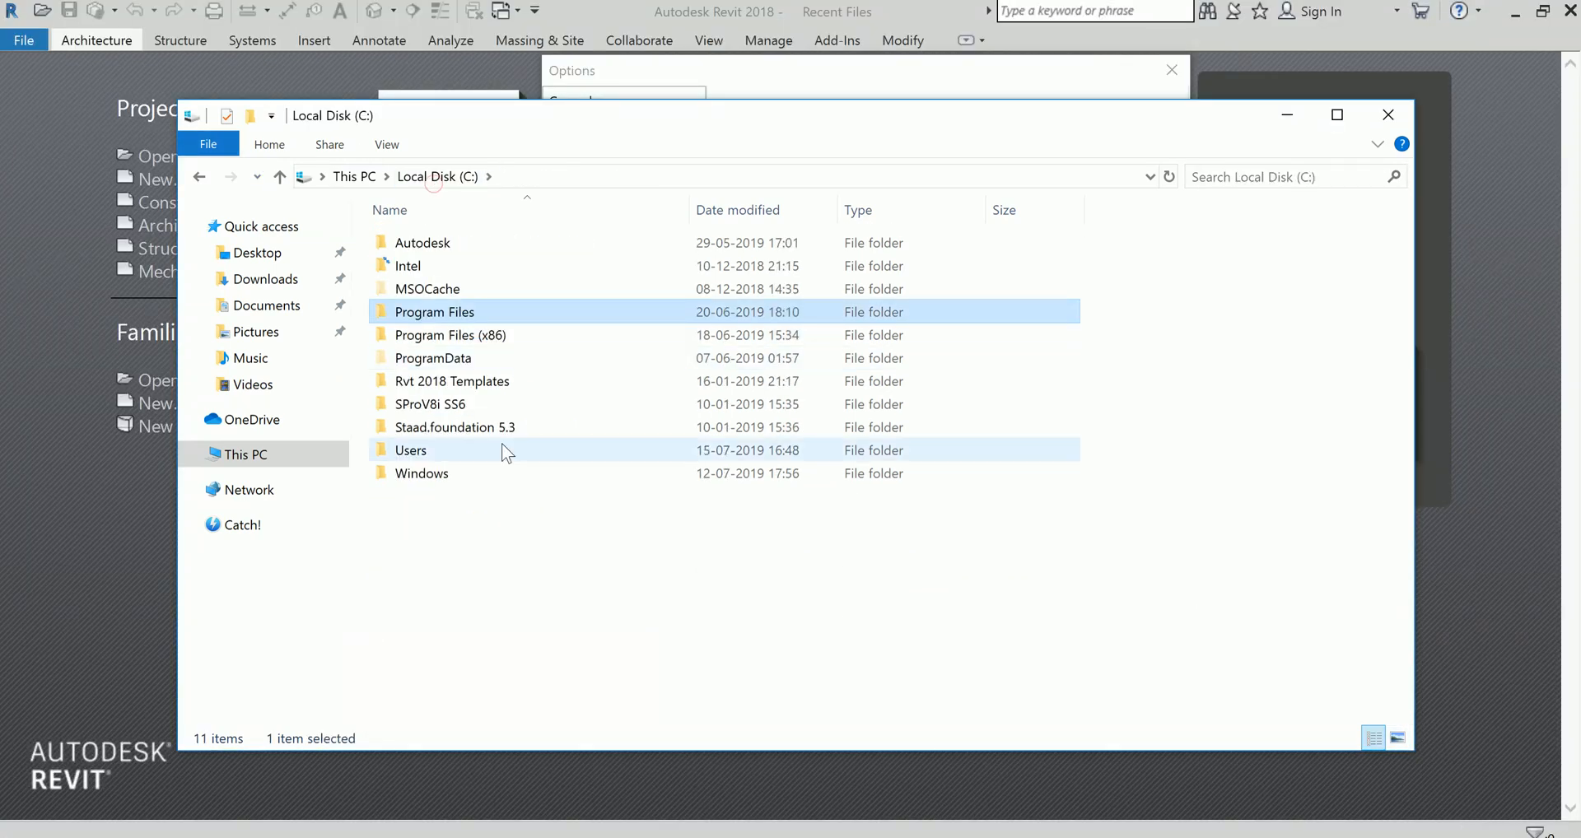
Open C:\ProgramData\Autodesk\RVT 2018 in File Explorer
double_click(433, 358)
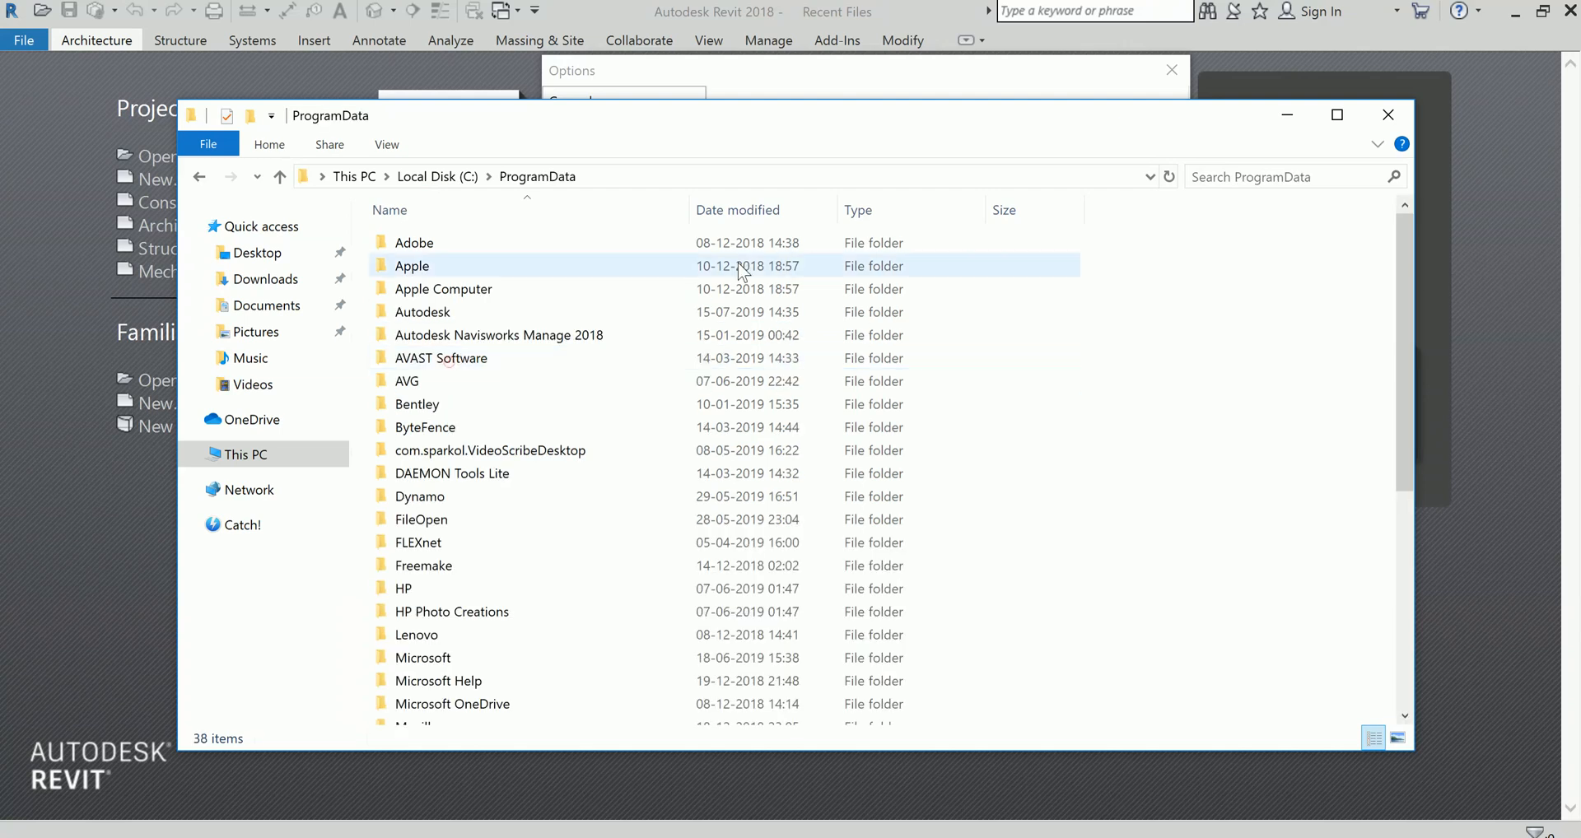
click(422, 311)
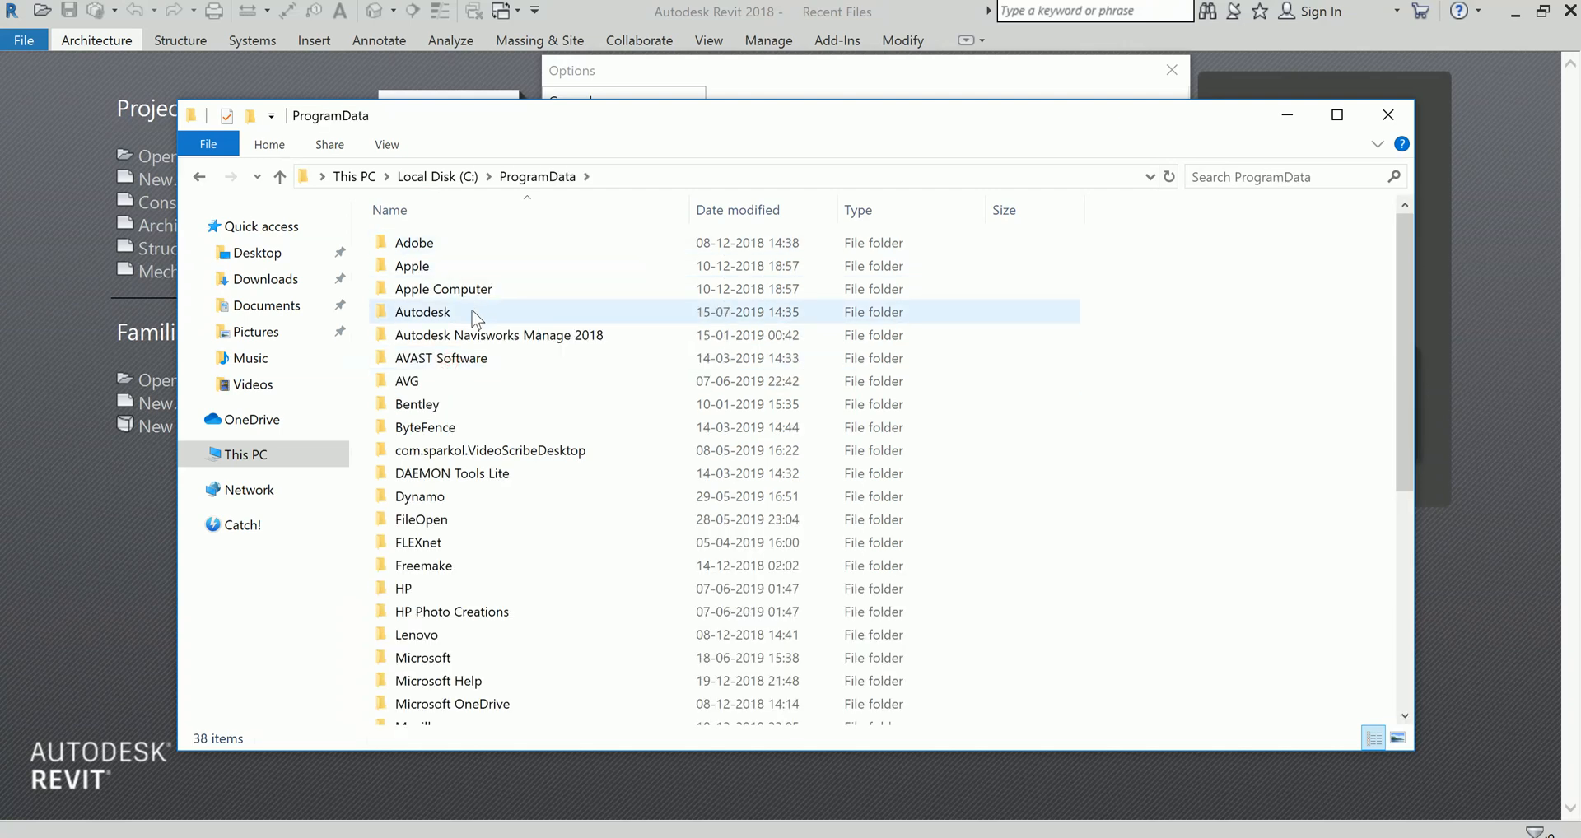
double_click(423, 312)
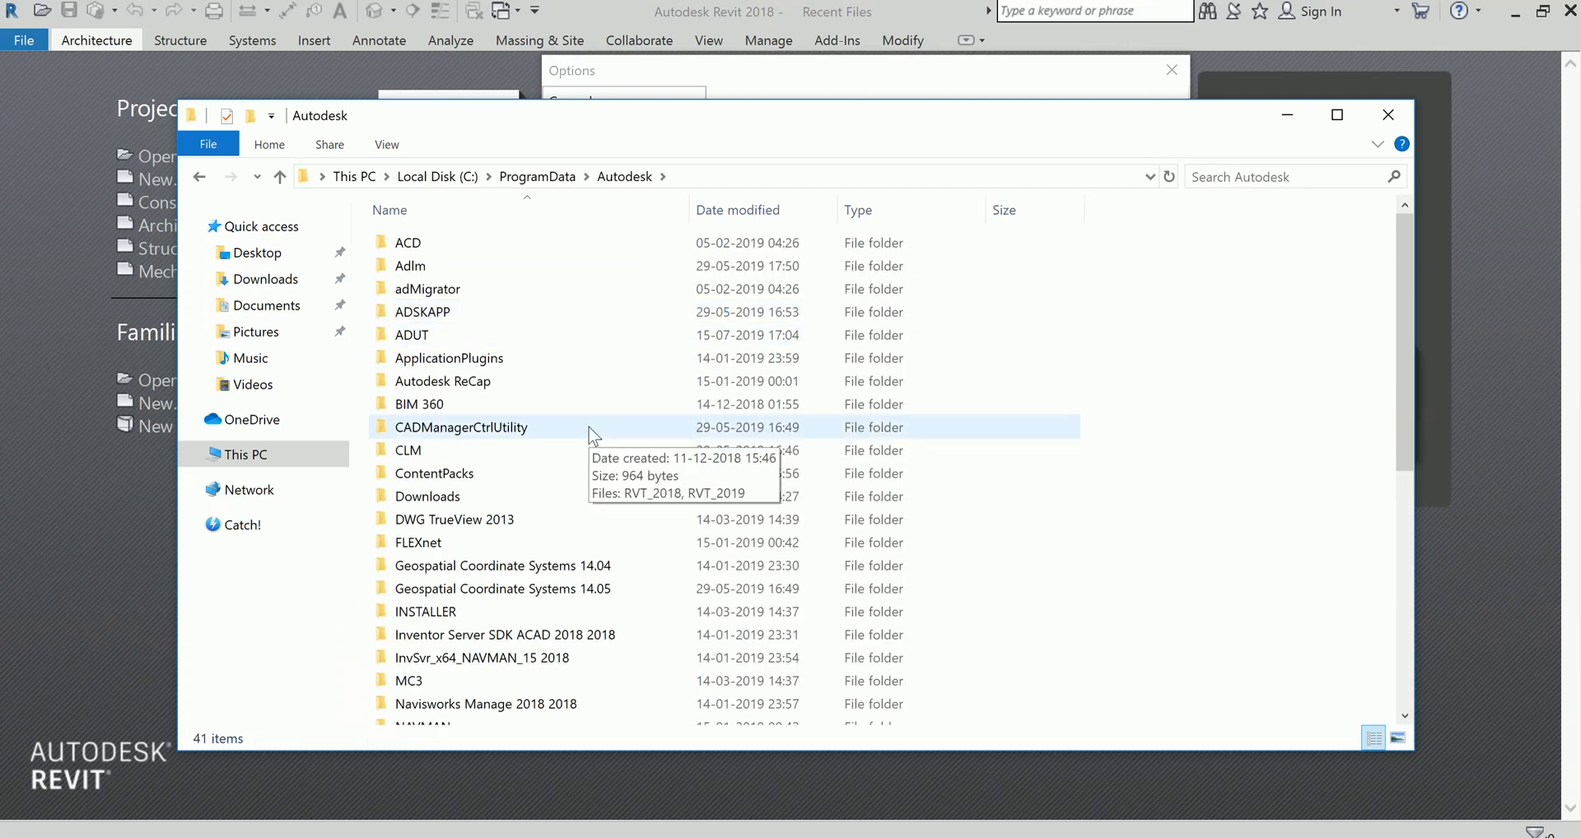
scroll(down, 3)
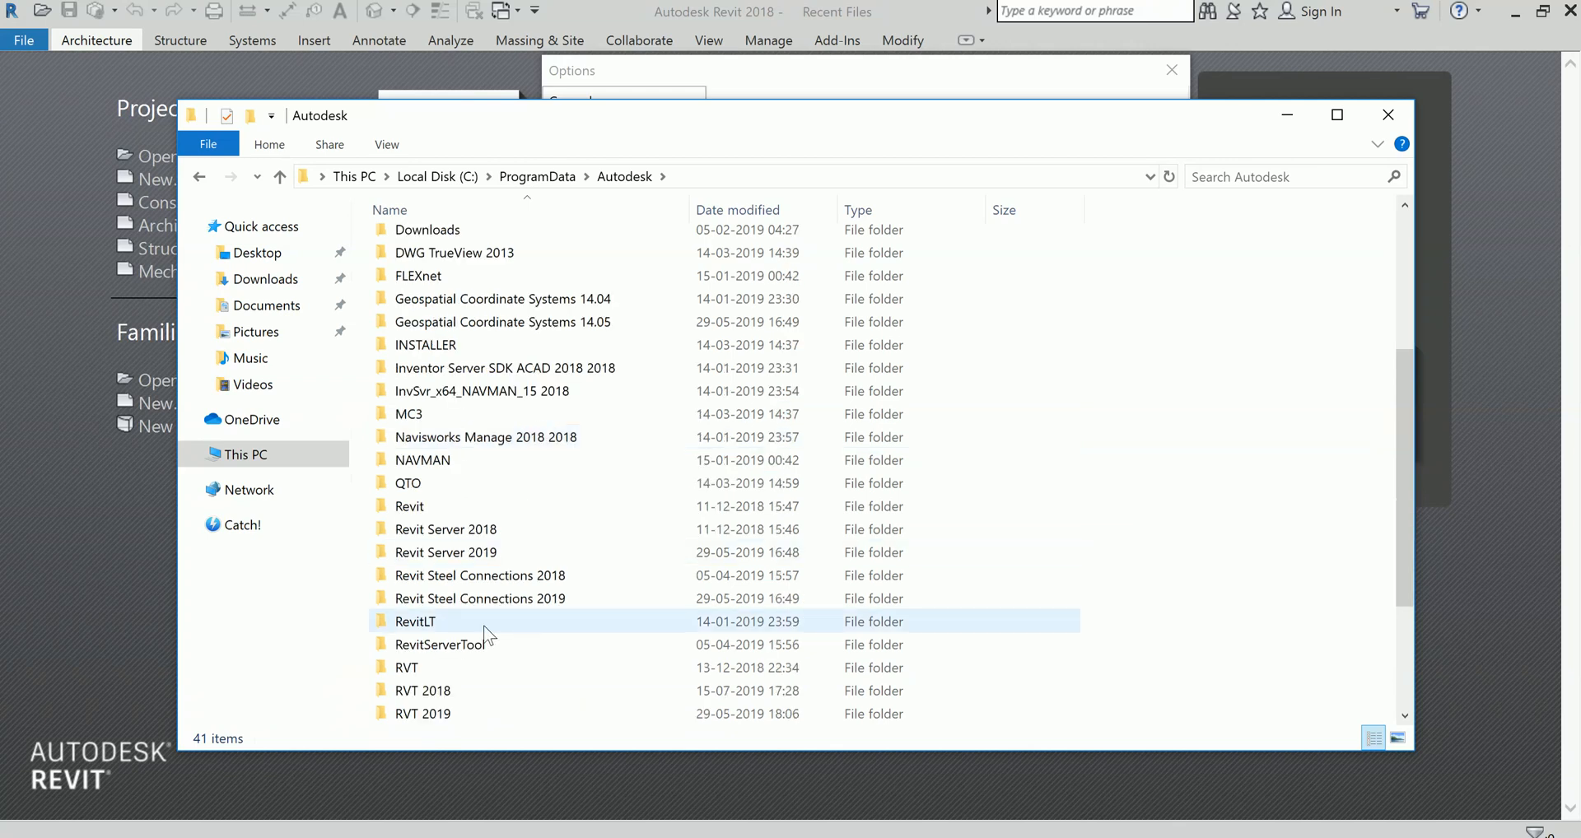
double_click(423, 690)
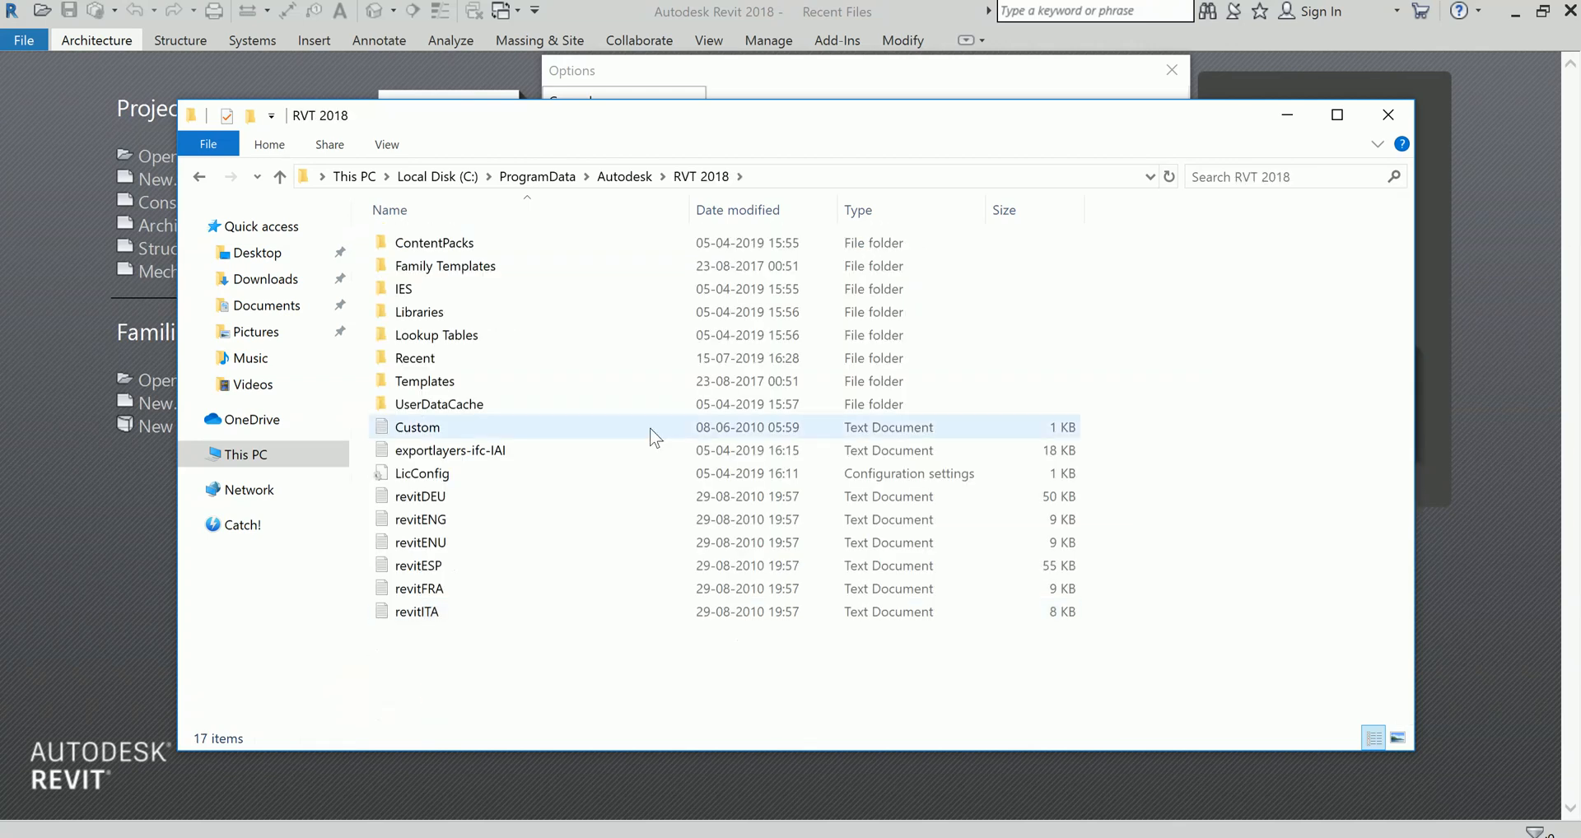
Open the Templates\US Metric folder listing the eleven Revit project template files
click(444, 265)
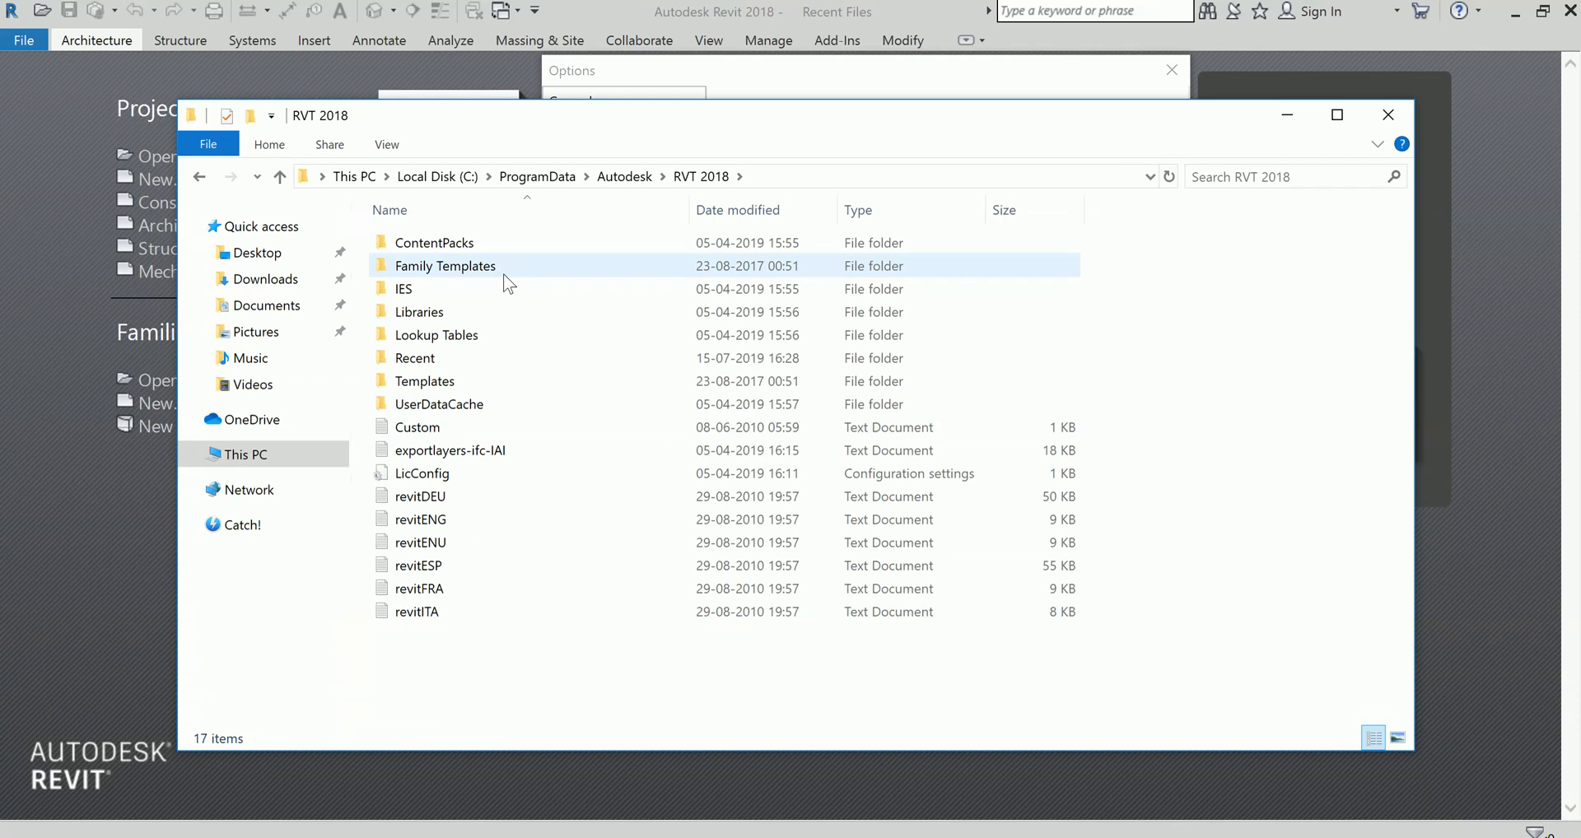
click(424, 380)
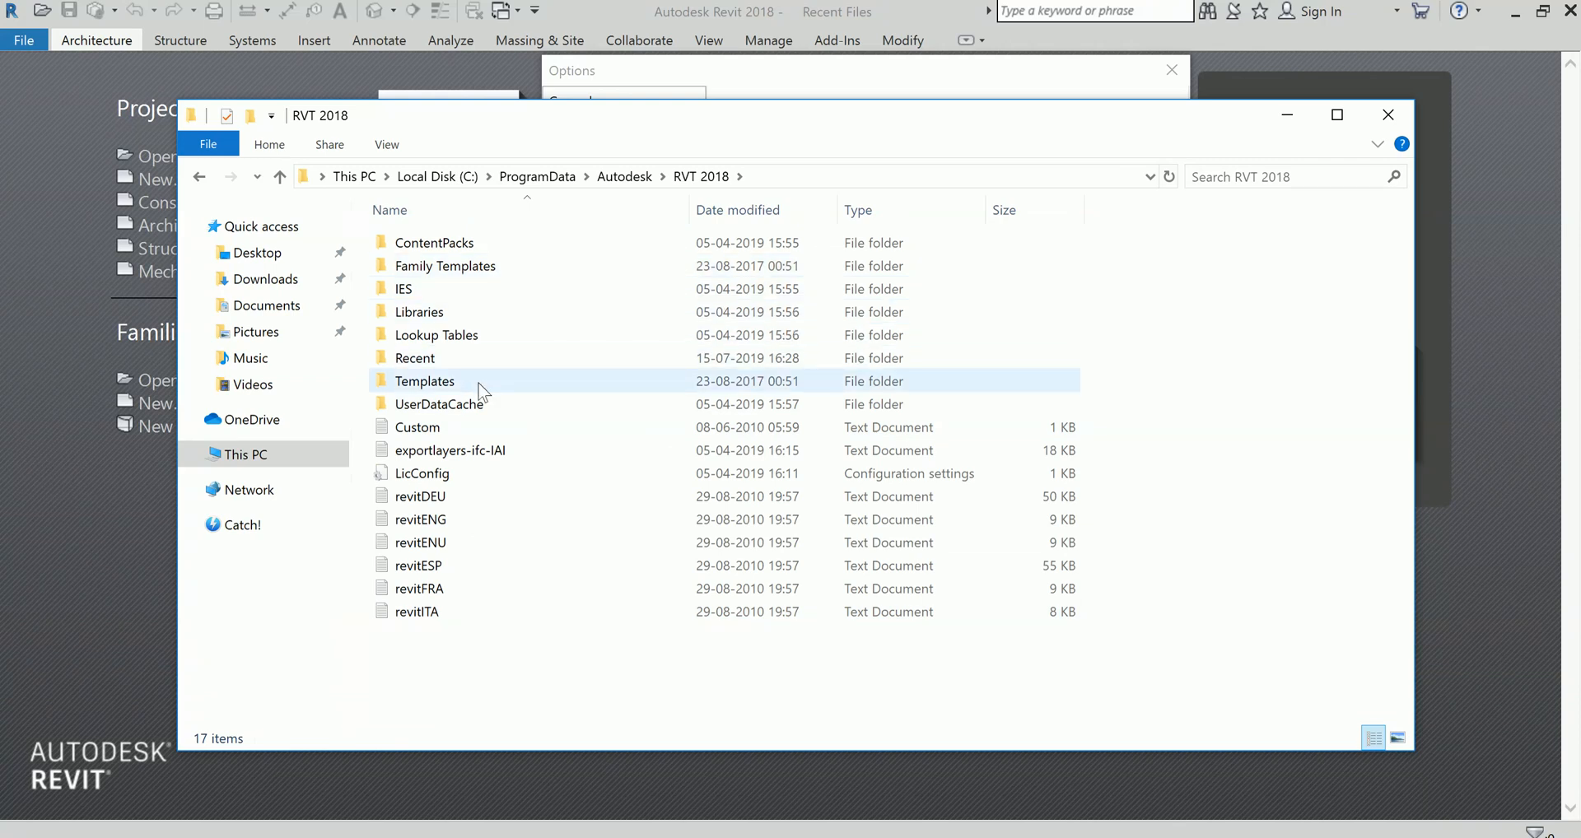
double_click(423, 380)
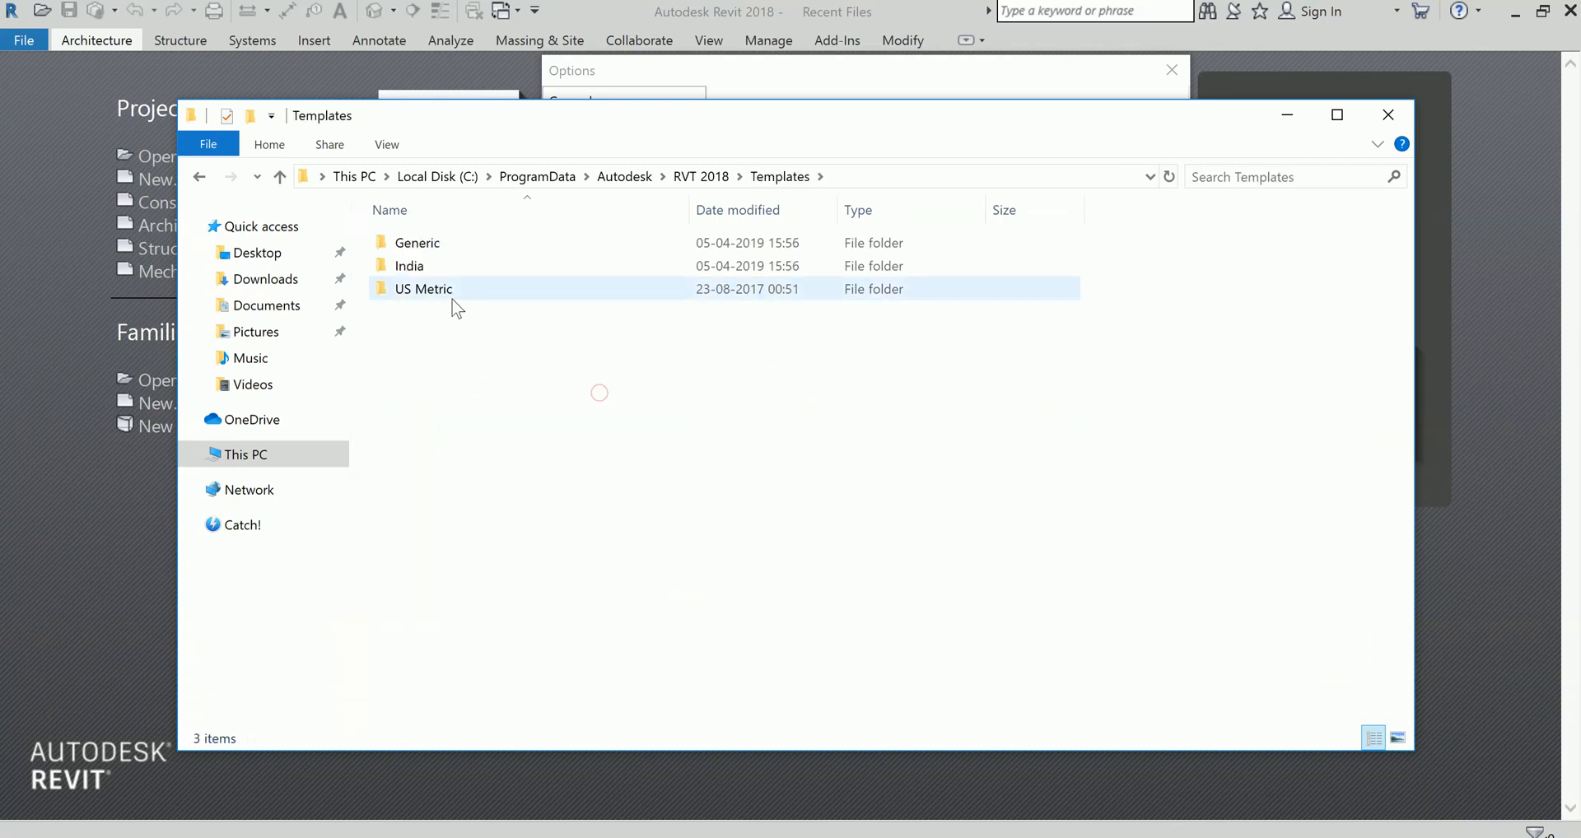
click(424, 290)
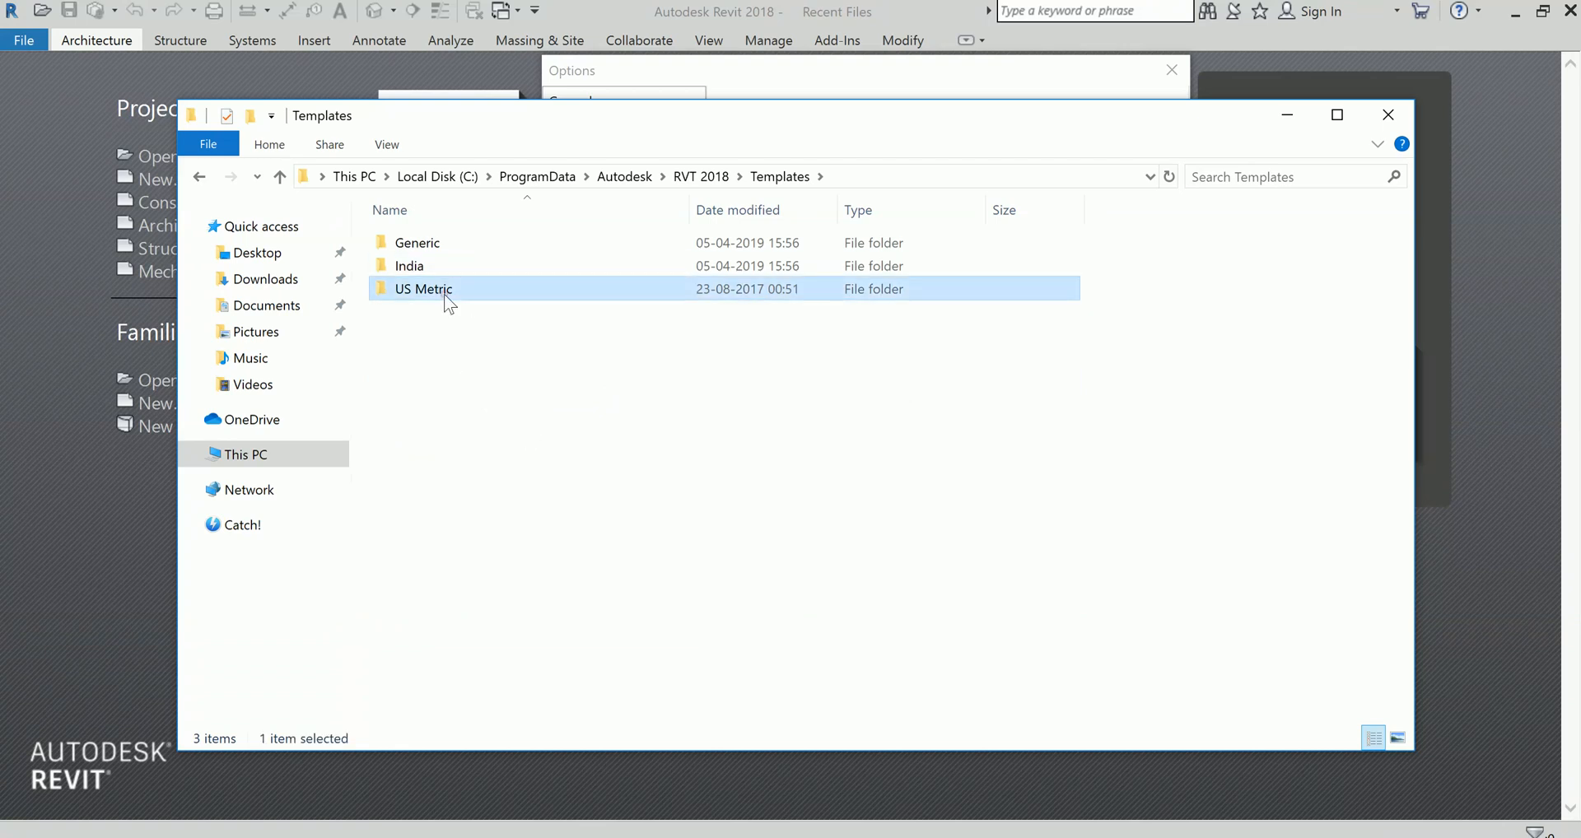
double_click(424, 288)
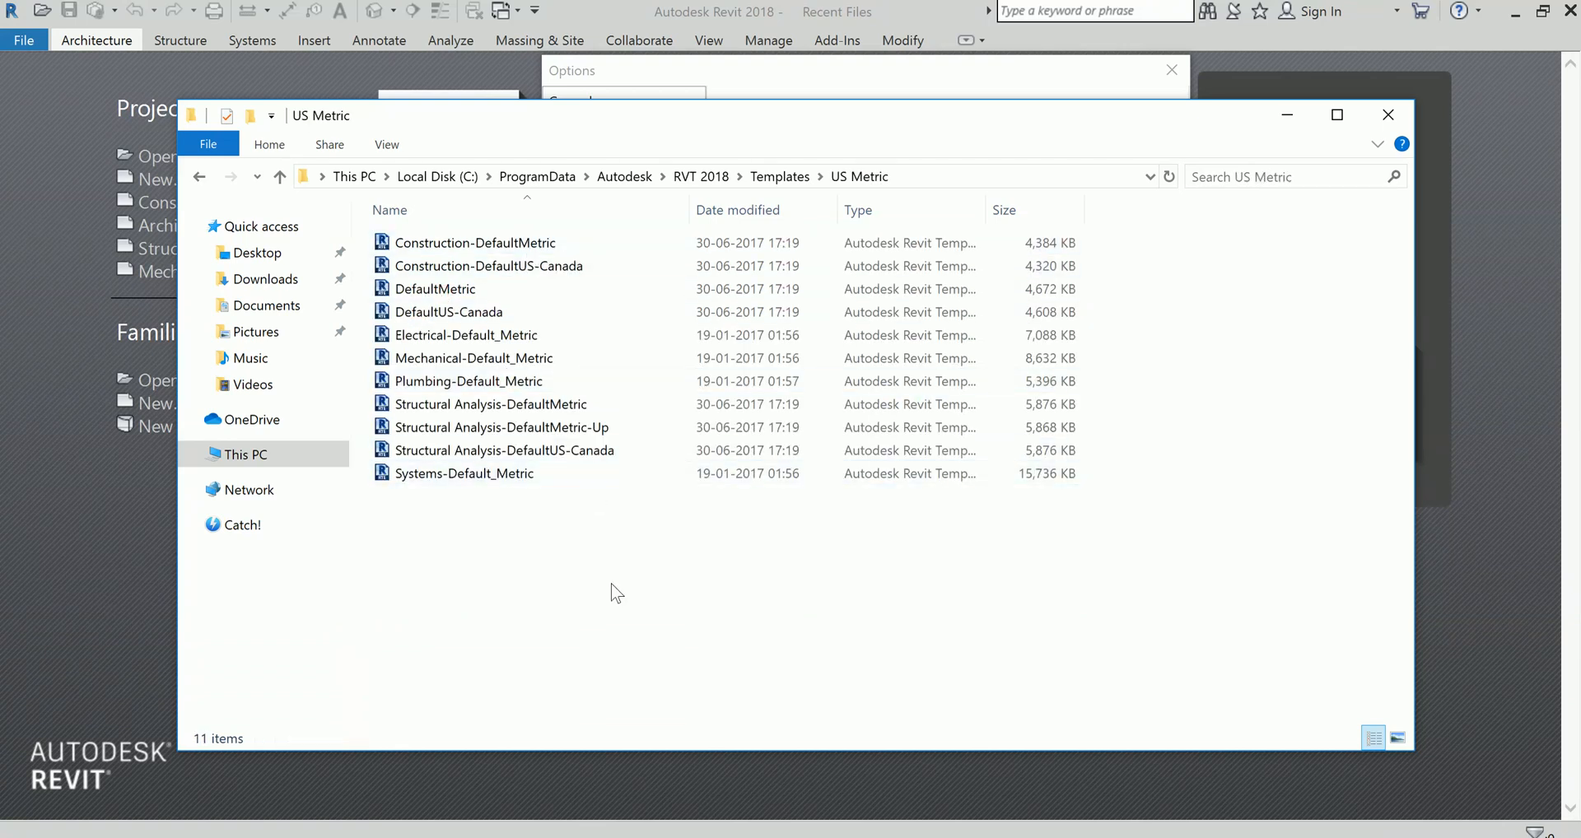
mouse_move(655, 574)
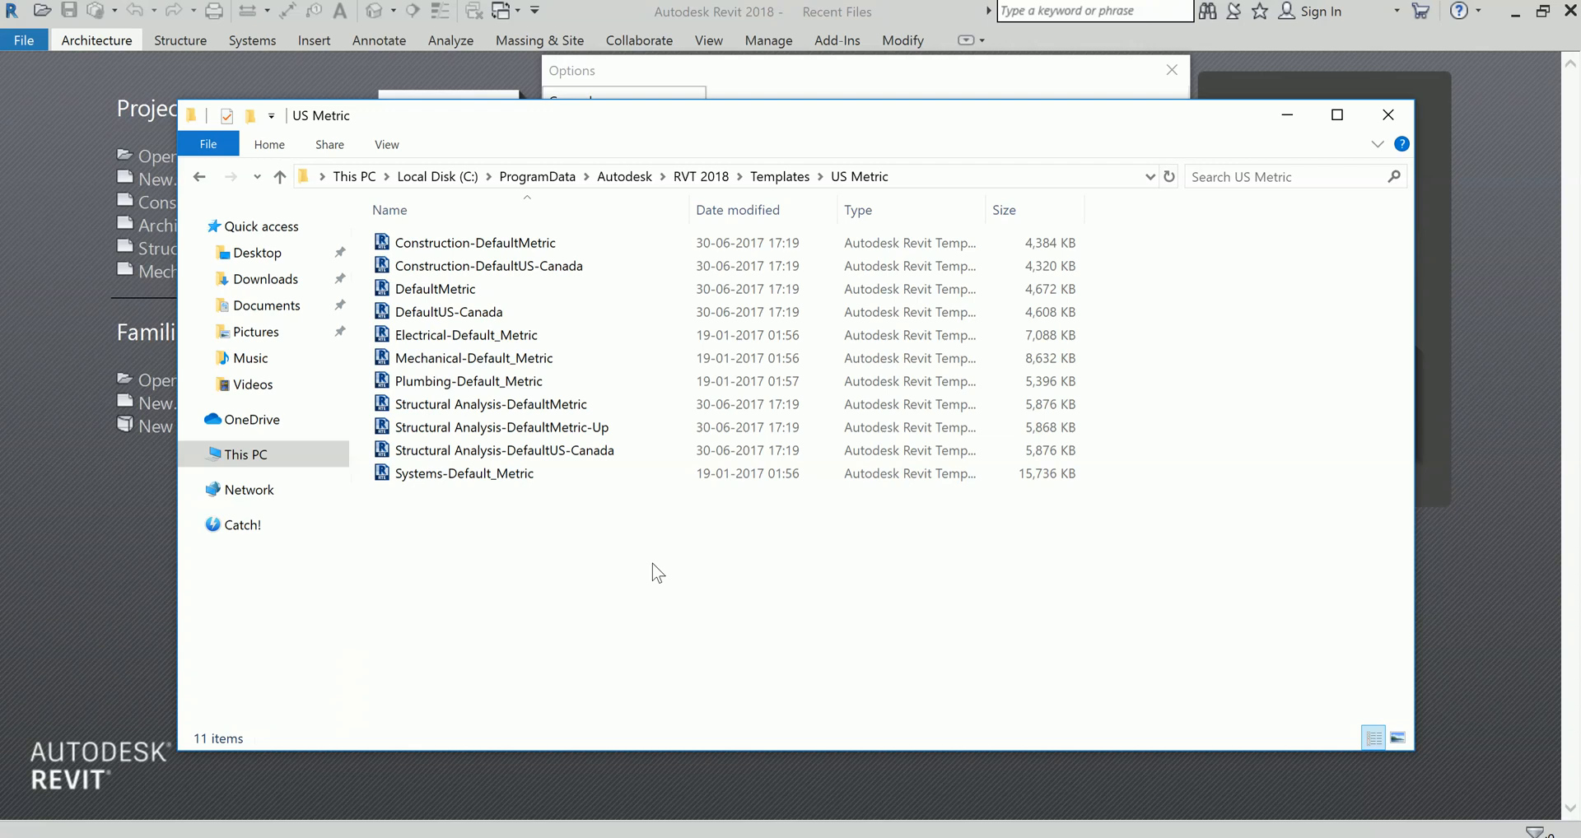
click(501, 449)
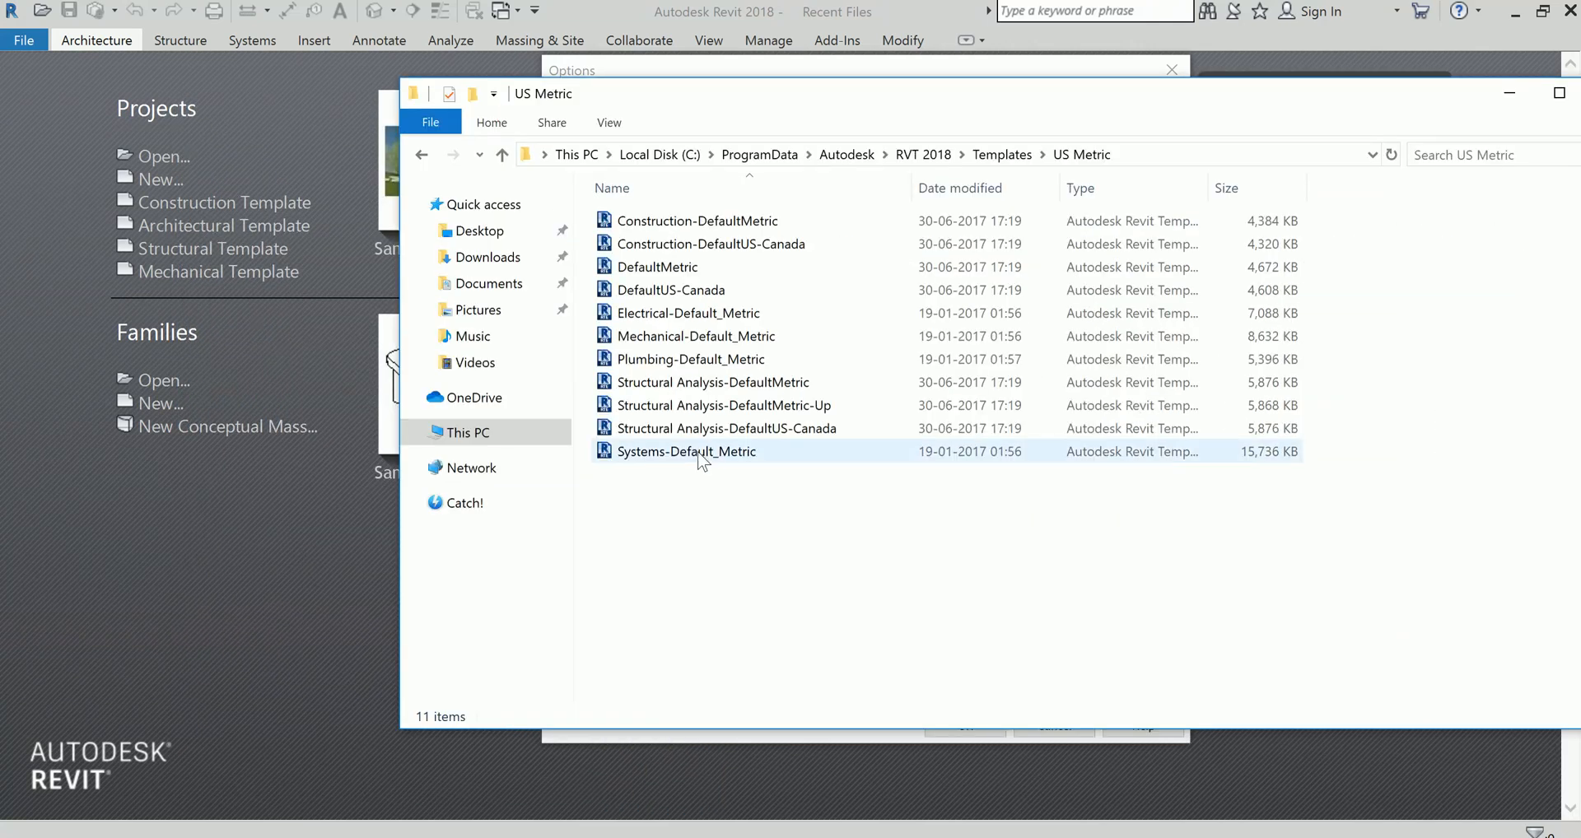
click(795, 544)
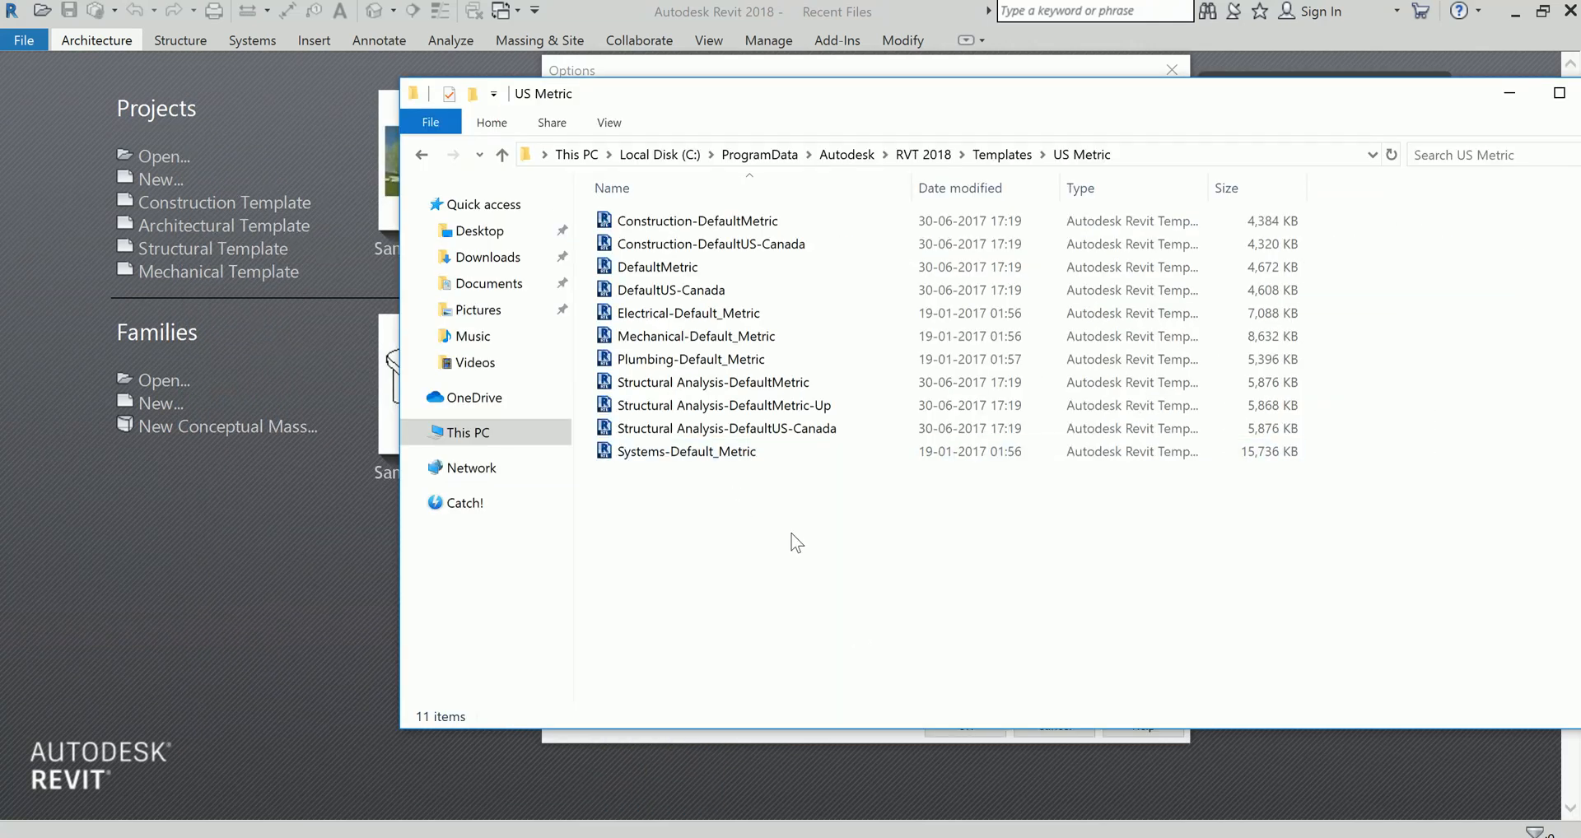
mouse_move(157, 249)
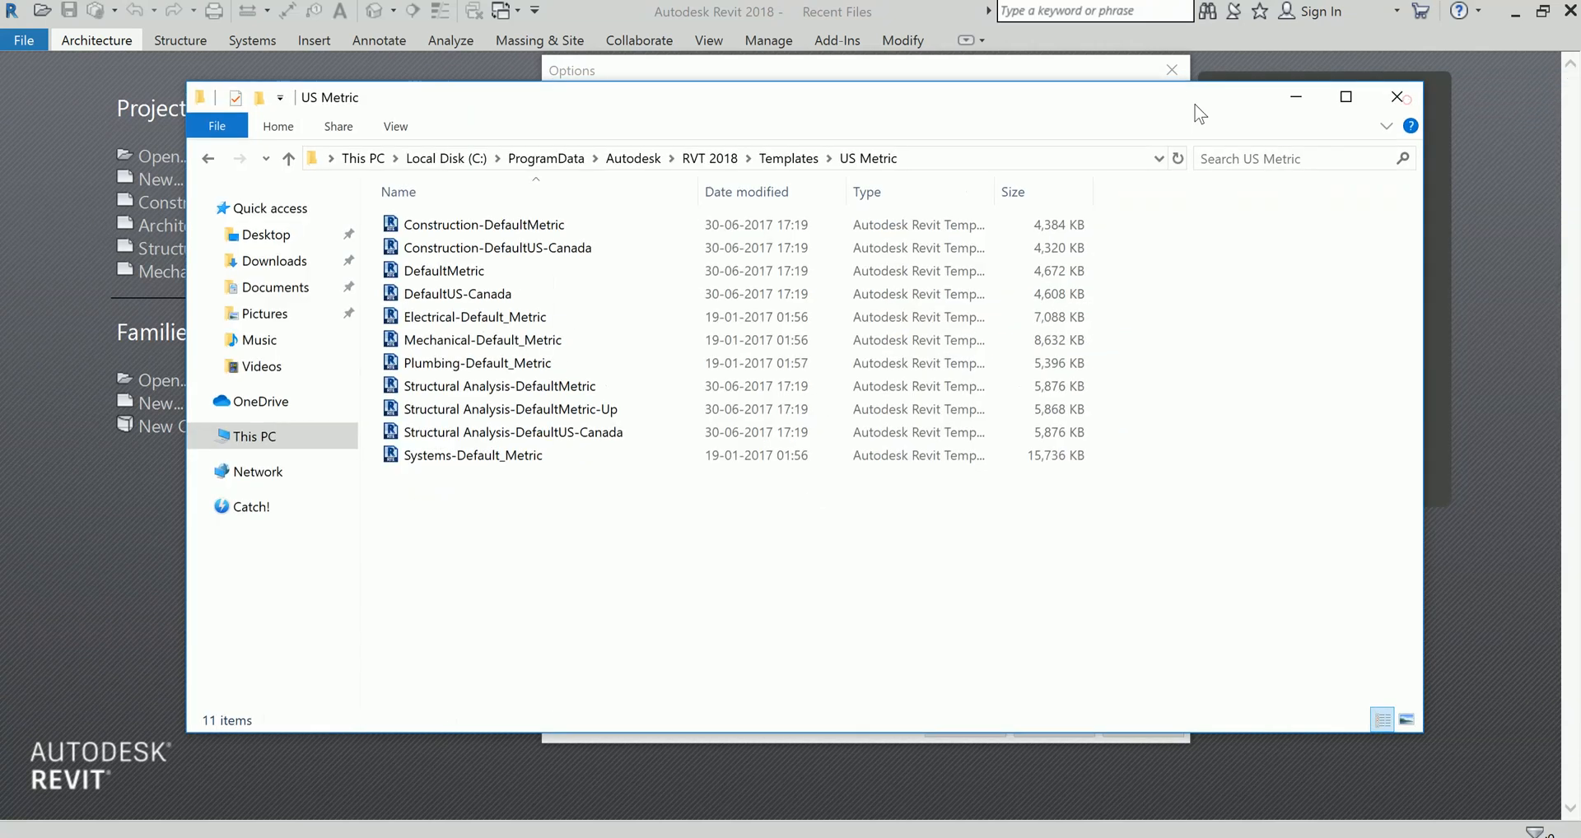
Close File Explorer and add a new value to the project template list in Options > File Locations
click(1397, 97)
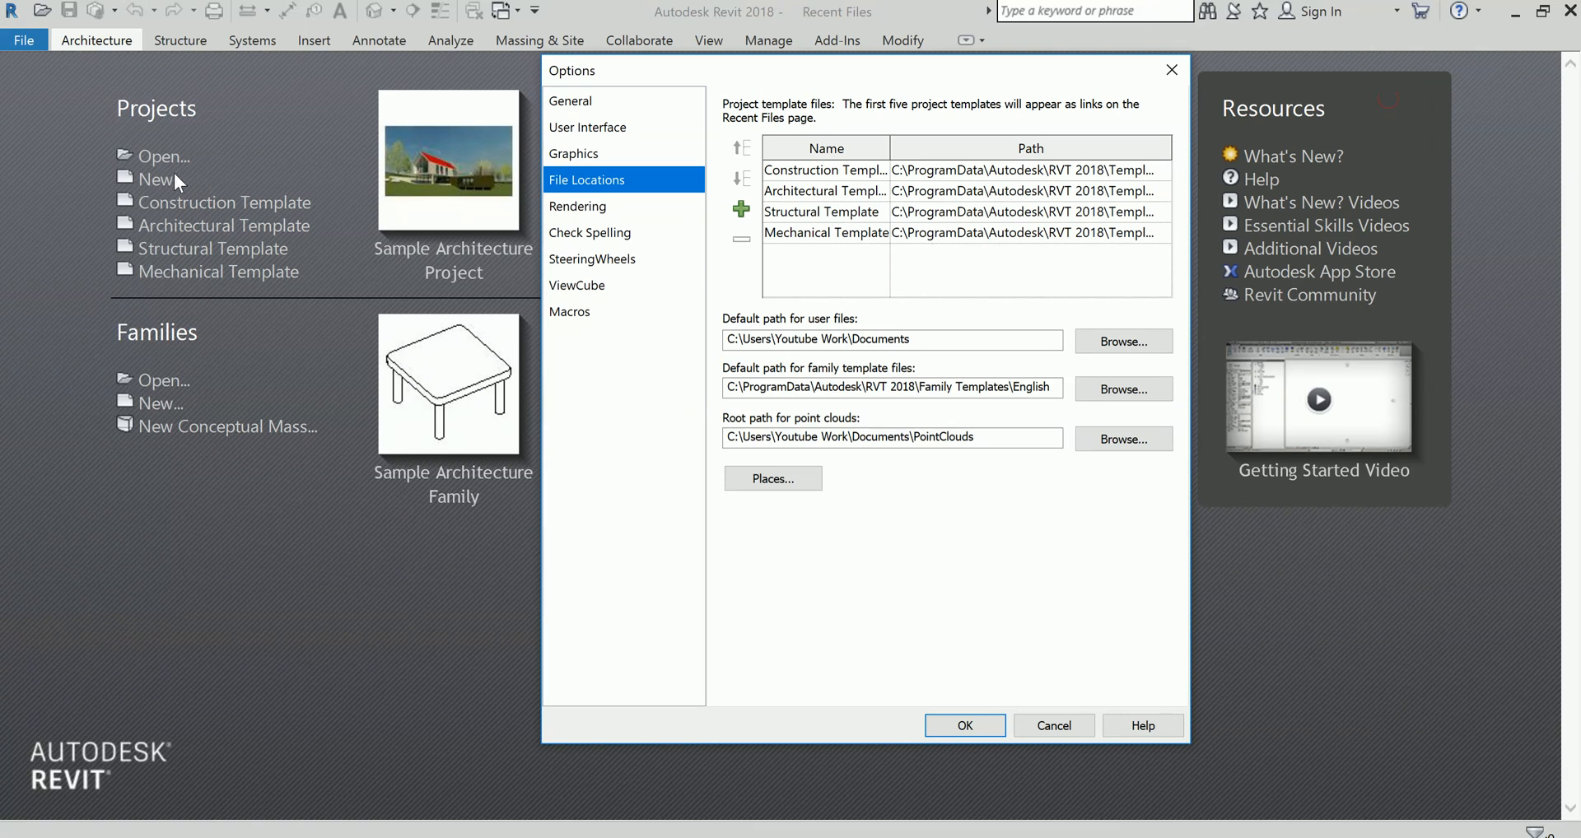
mouse_move(880, 63)
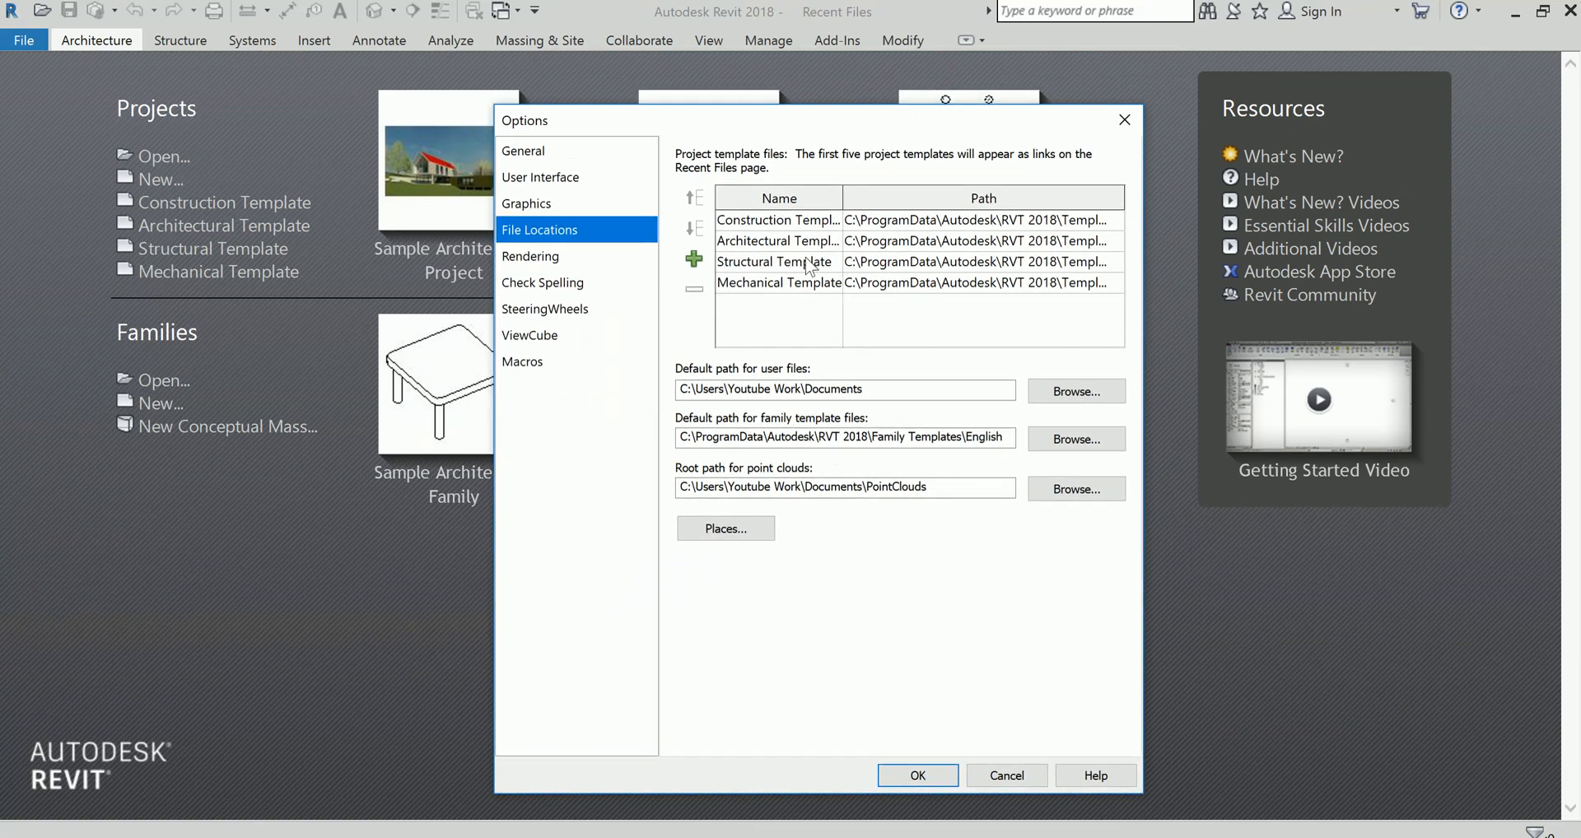
mouse_move(693, 260)
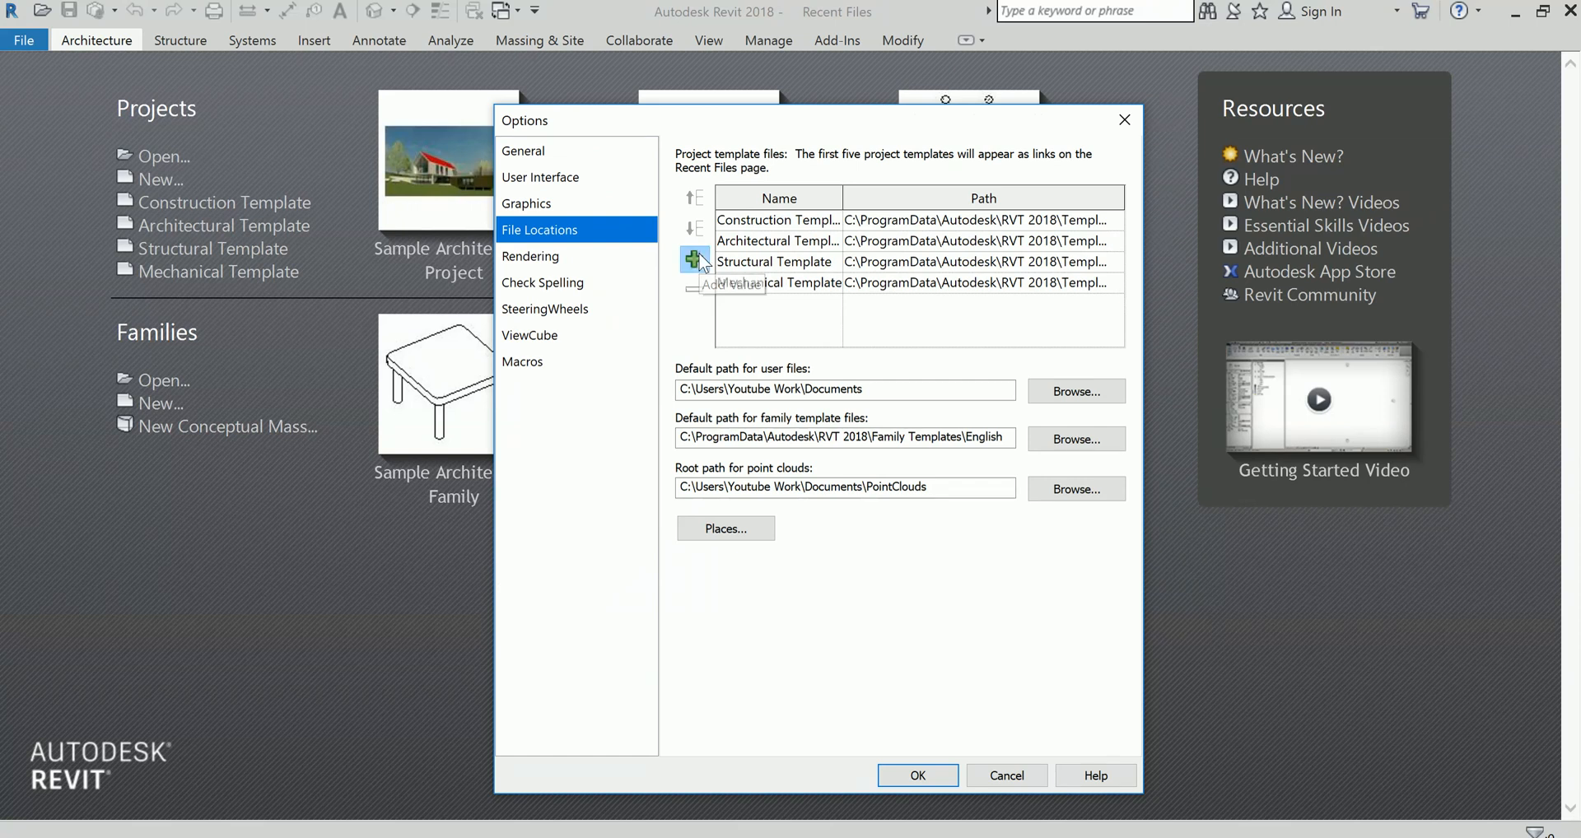
click(695, 259)
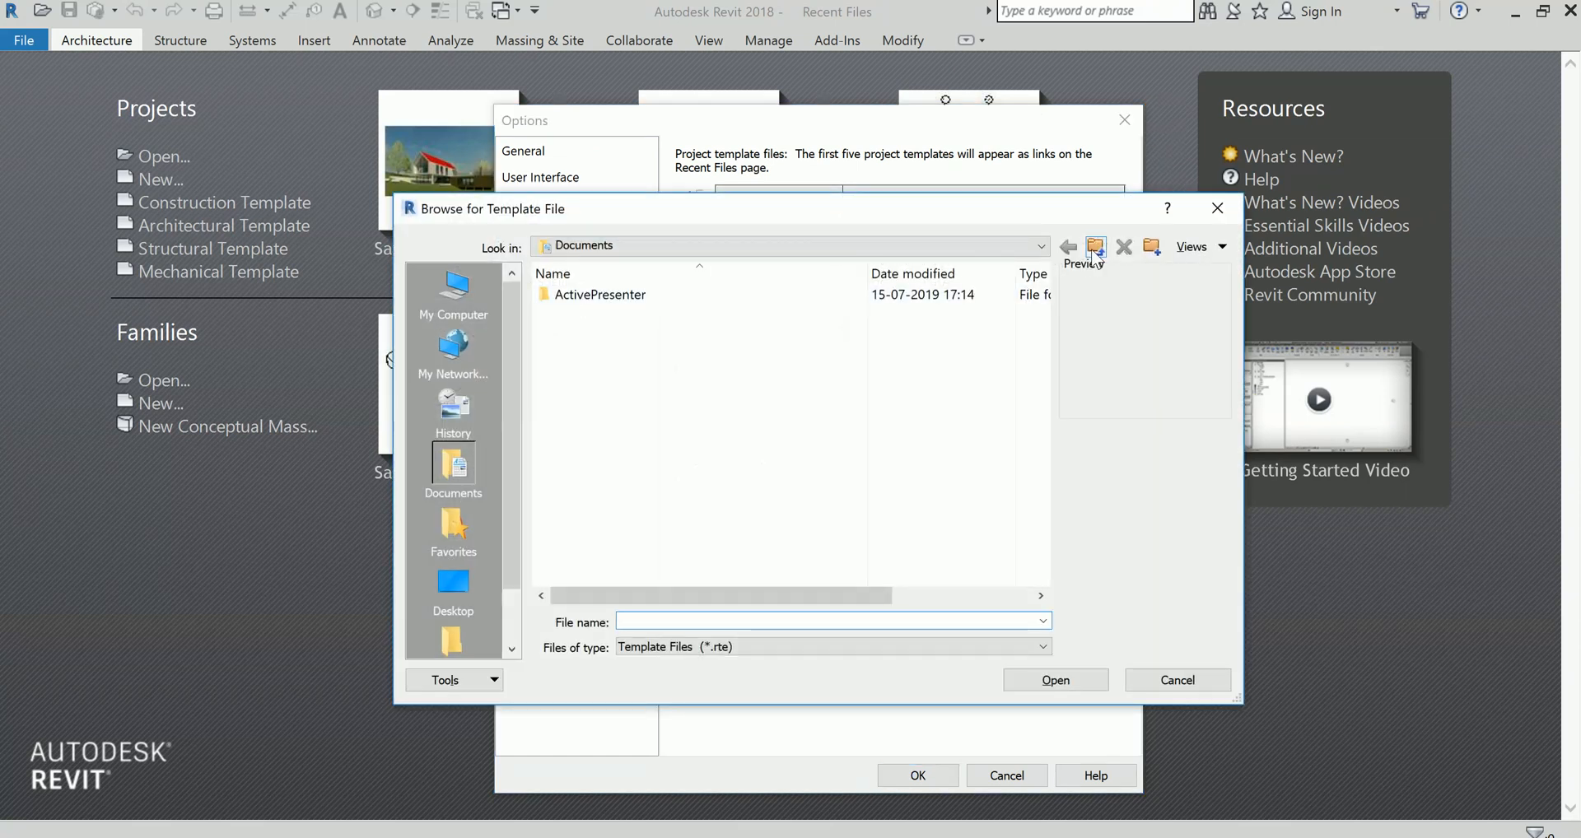
In Browse for Template File, navigate from Documents up to C:\ProgramData\Autodesk
click(1067, 245)
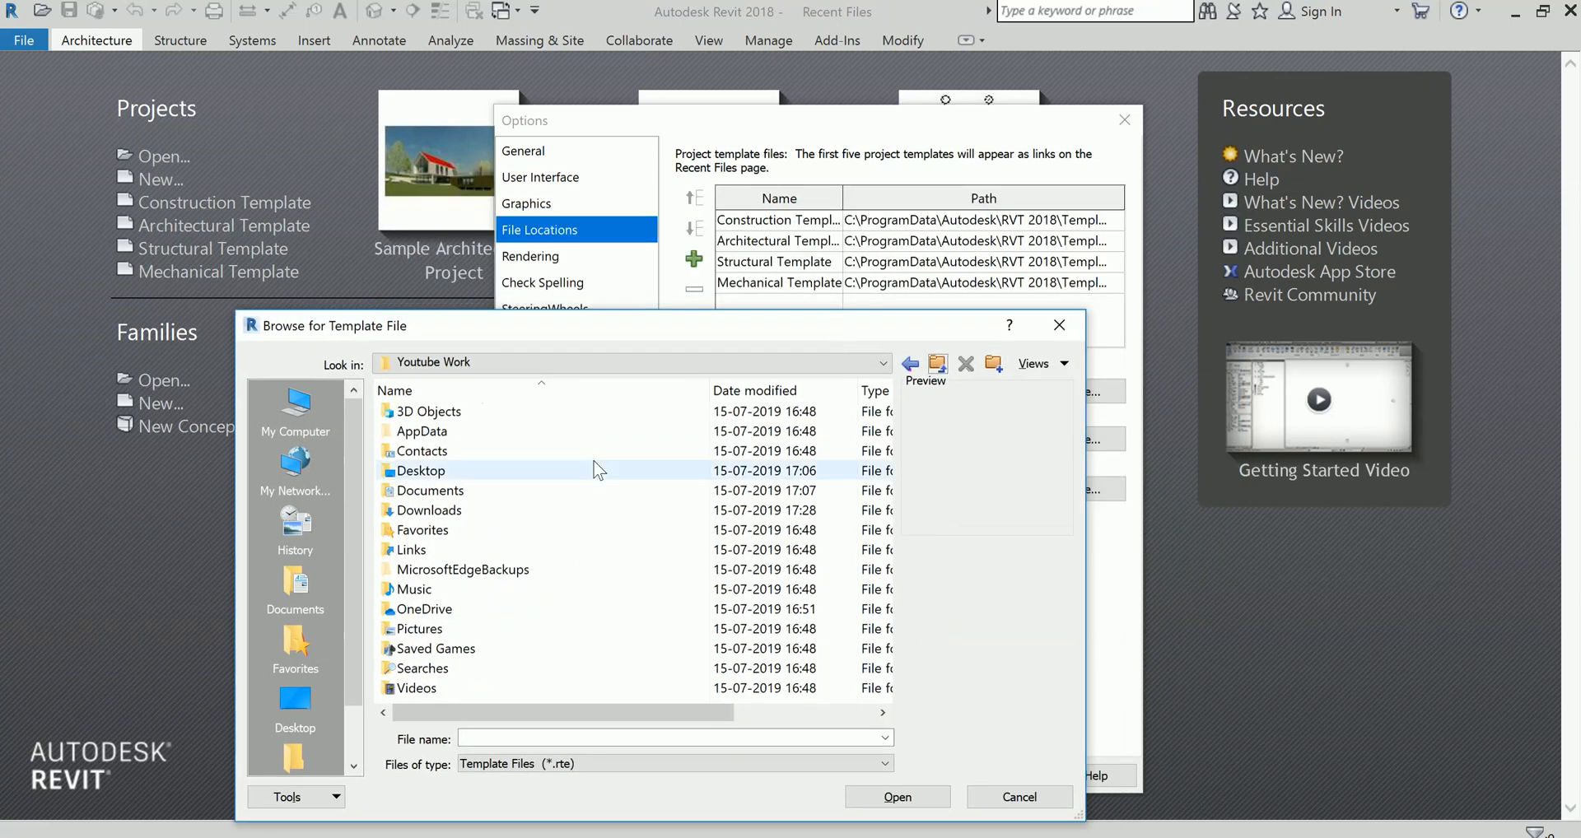
click(878, 363)
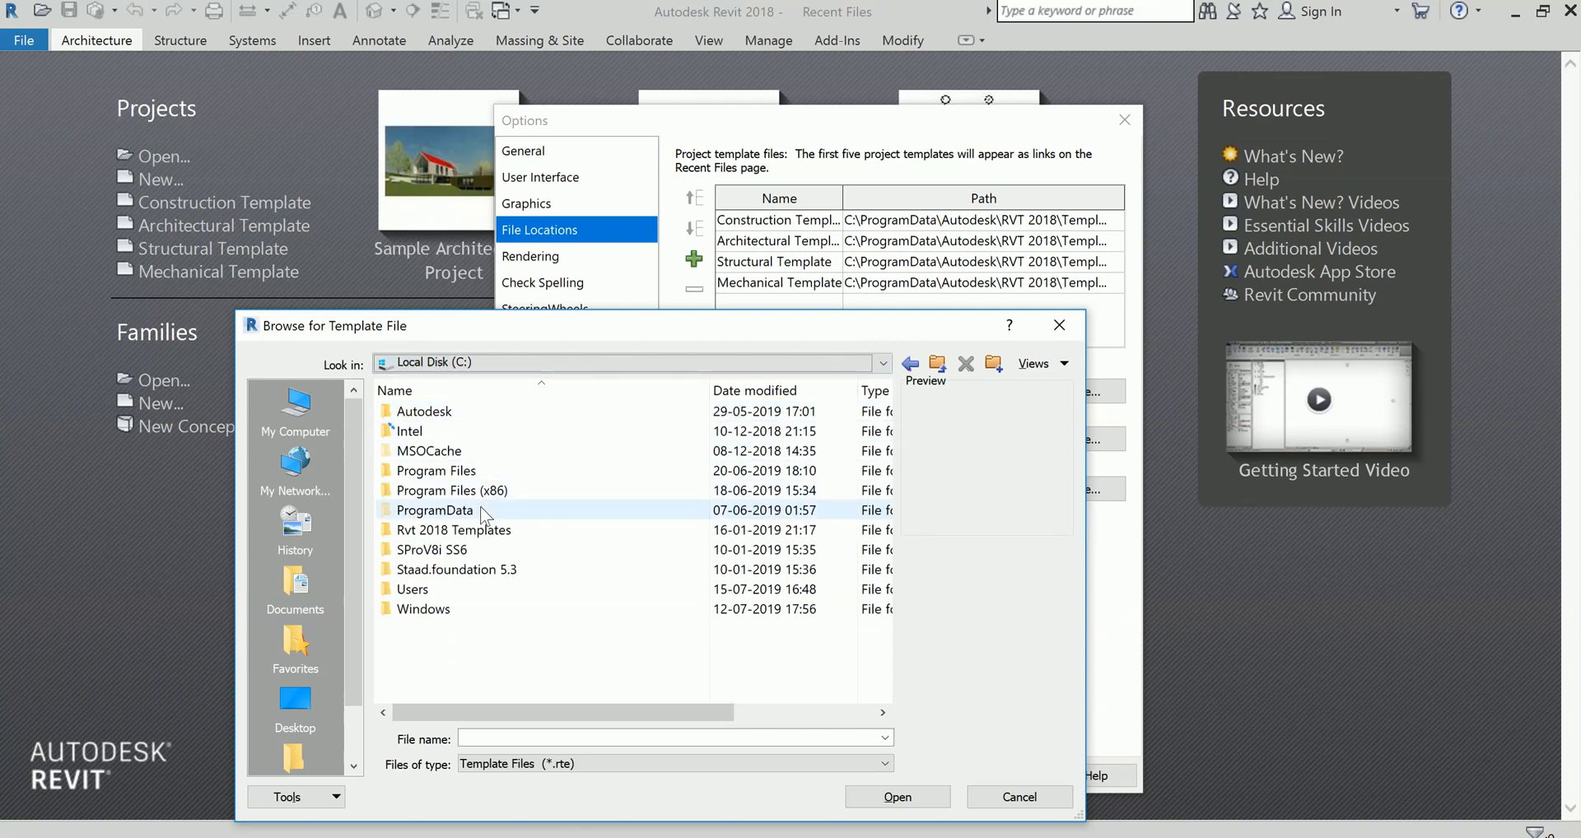
double_click(435, 511)
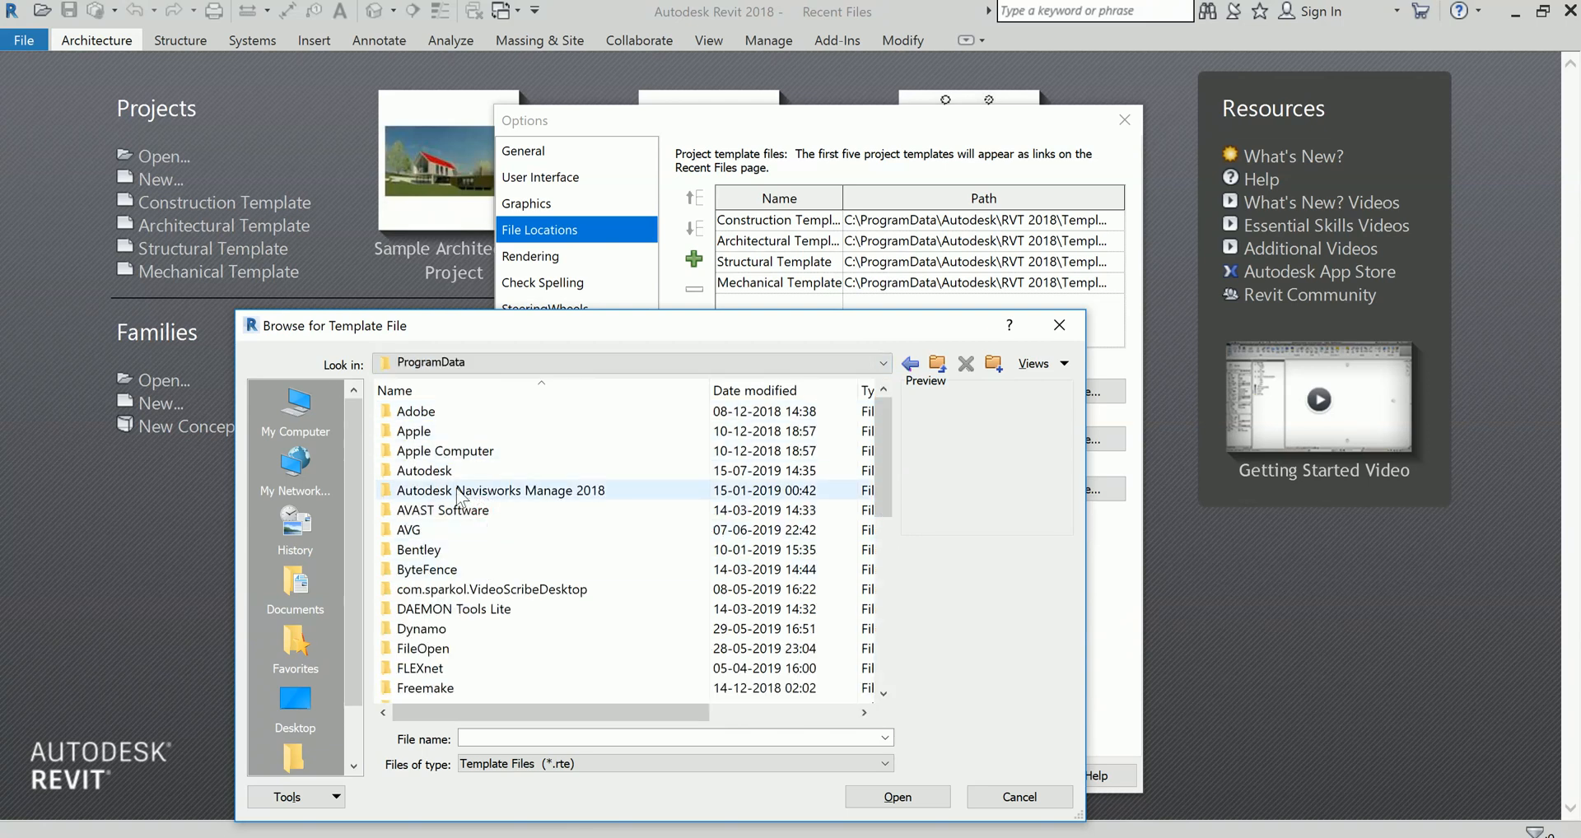
double_click(424, 471)
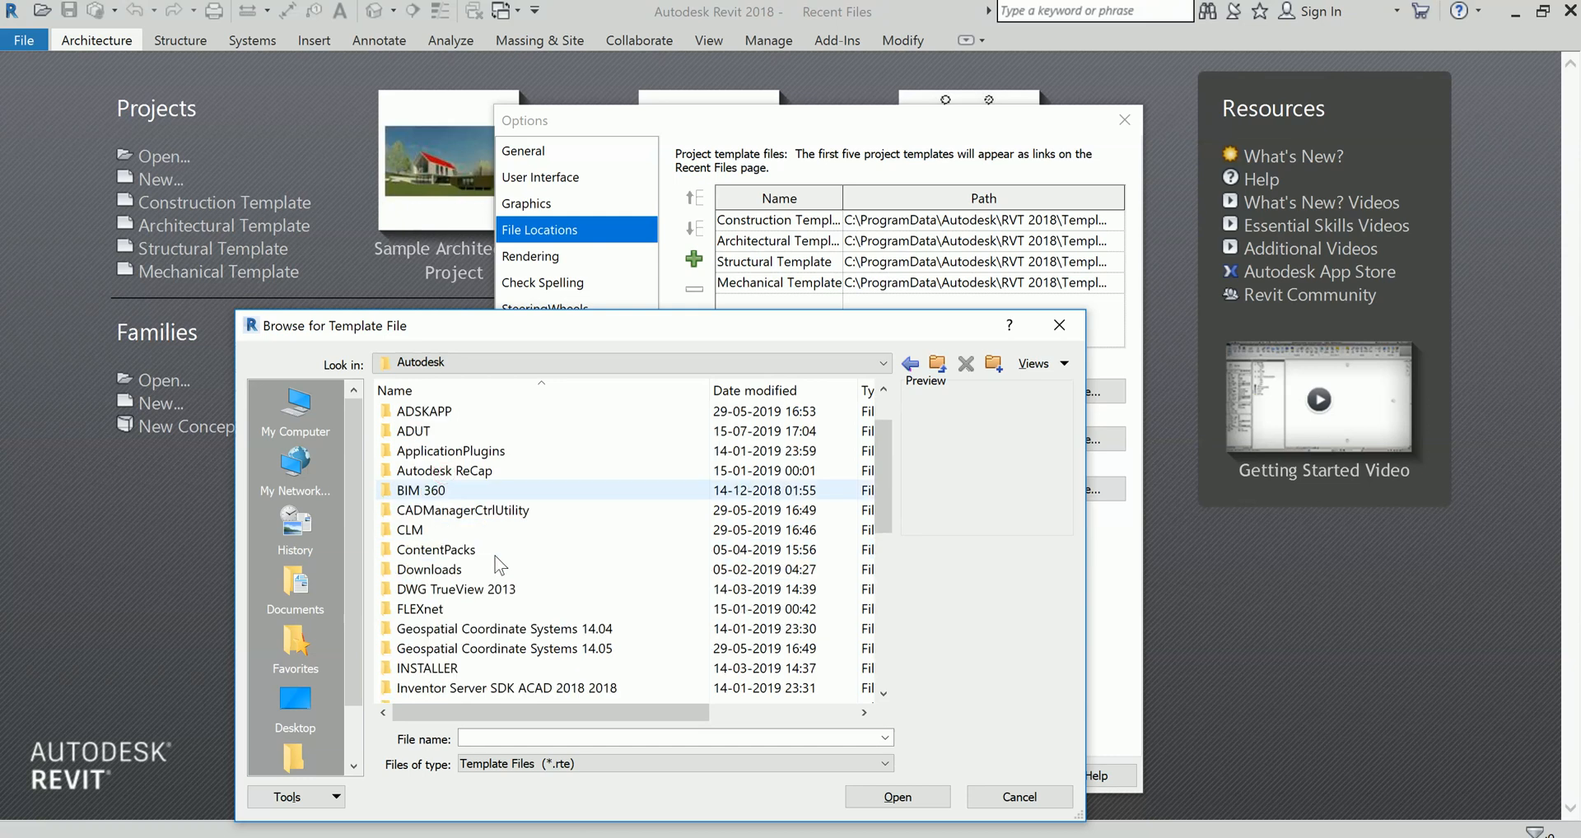
scroll(down, 3)
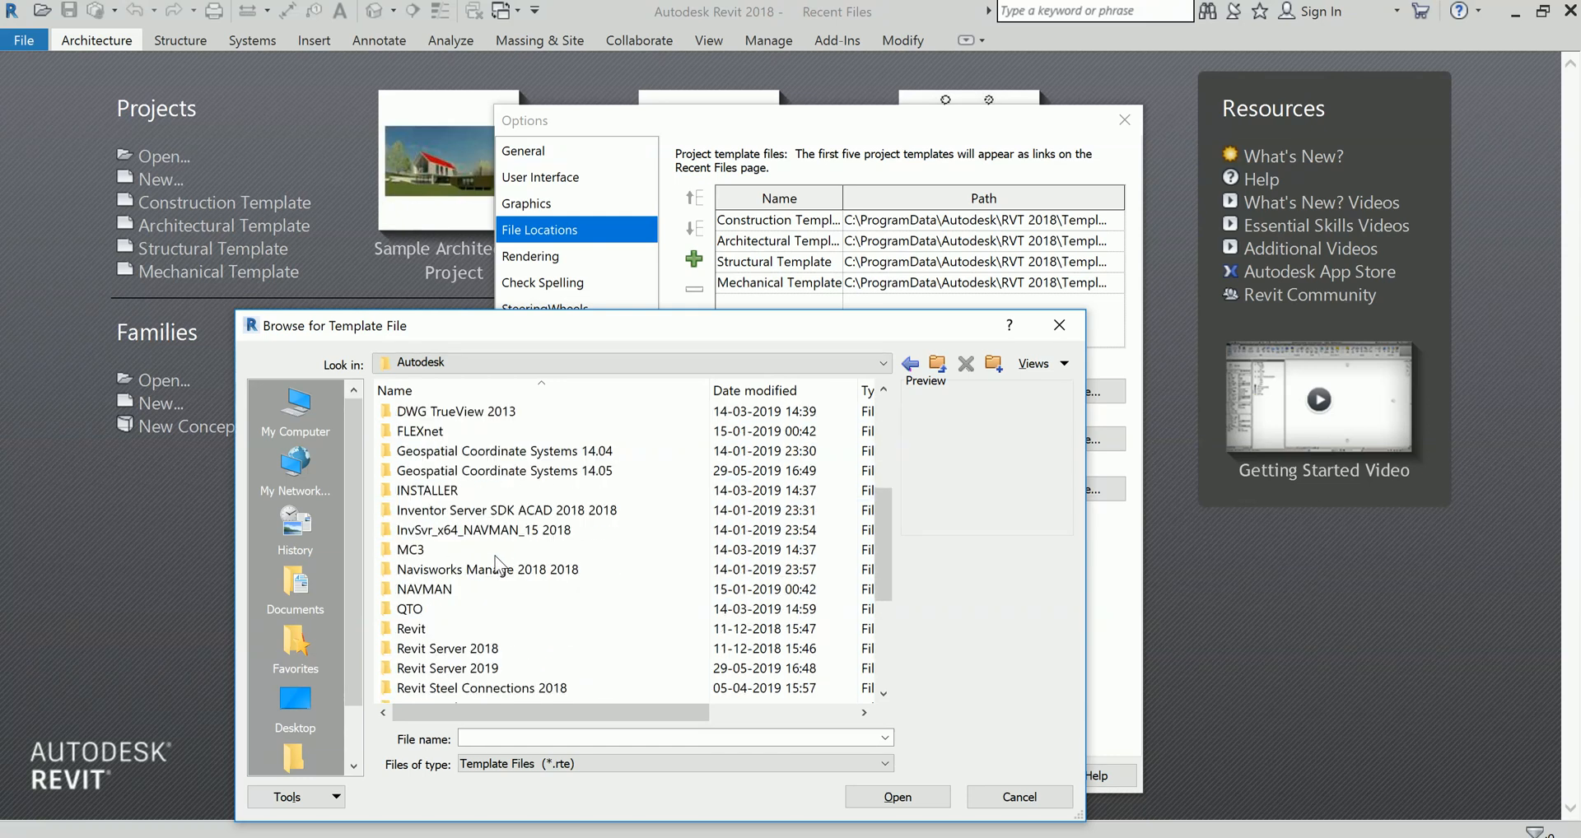
scroll(down, 3)
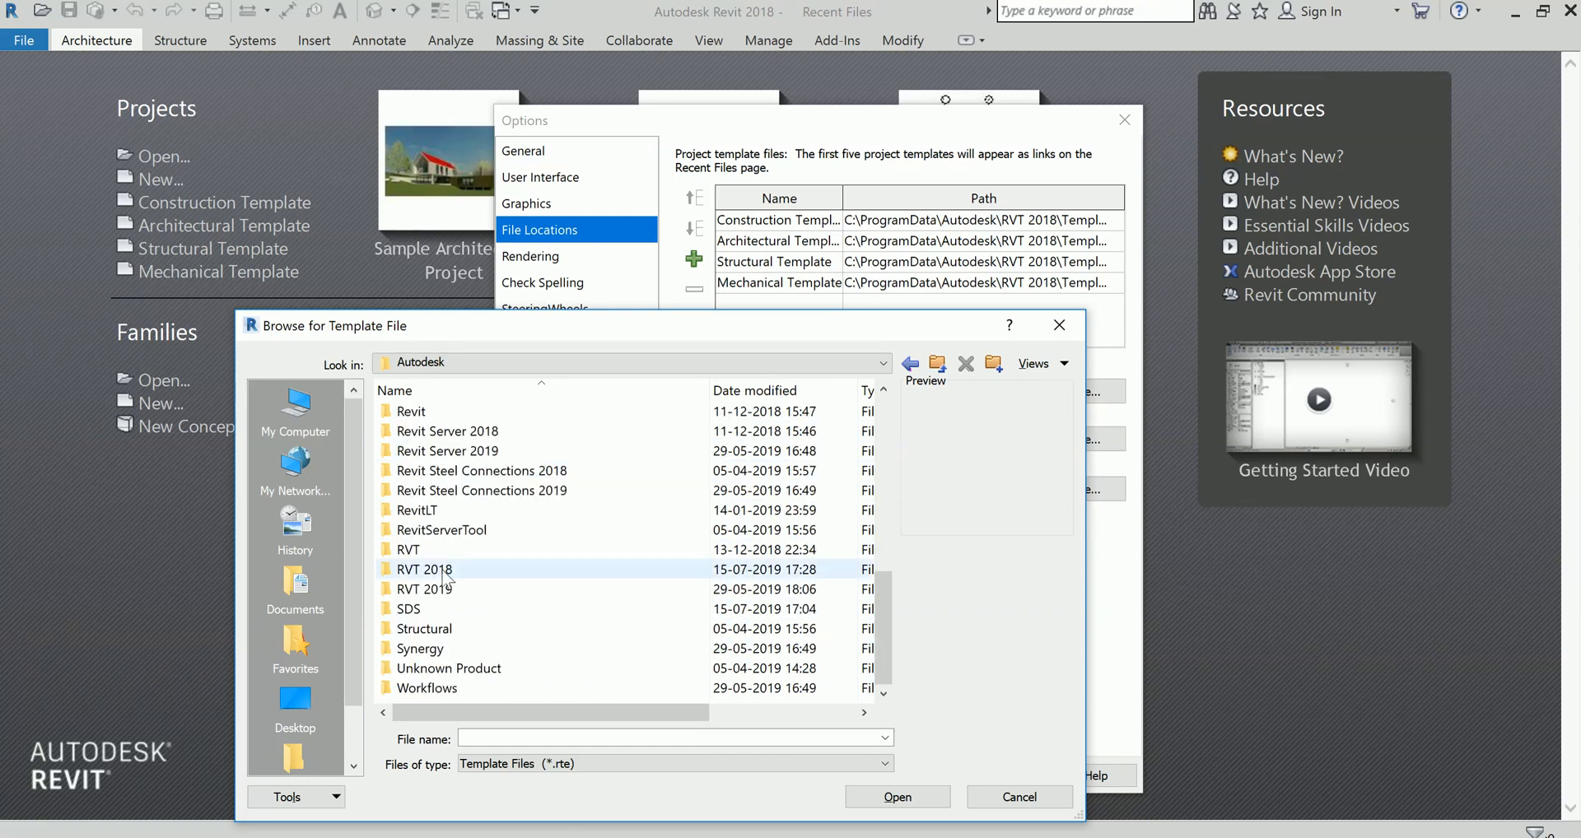
Select Systems-Default_Metric.rte in RVT 2018\Templates\US Metric as the new template entry
double_click(423, 568)
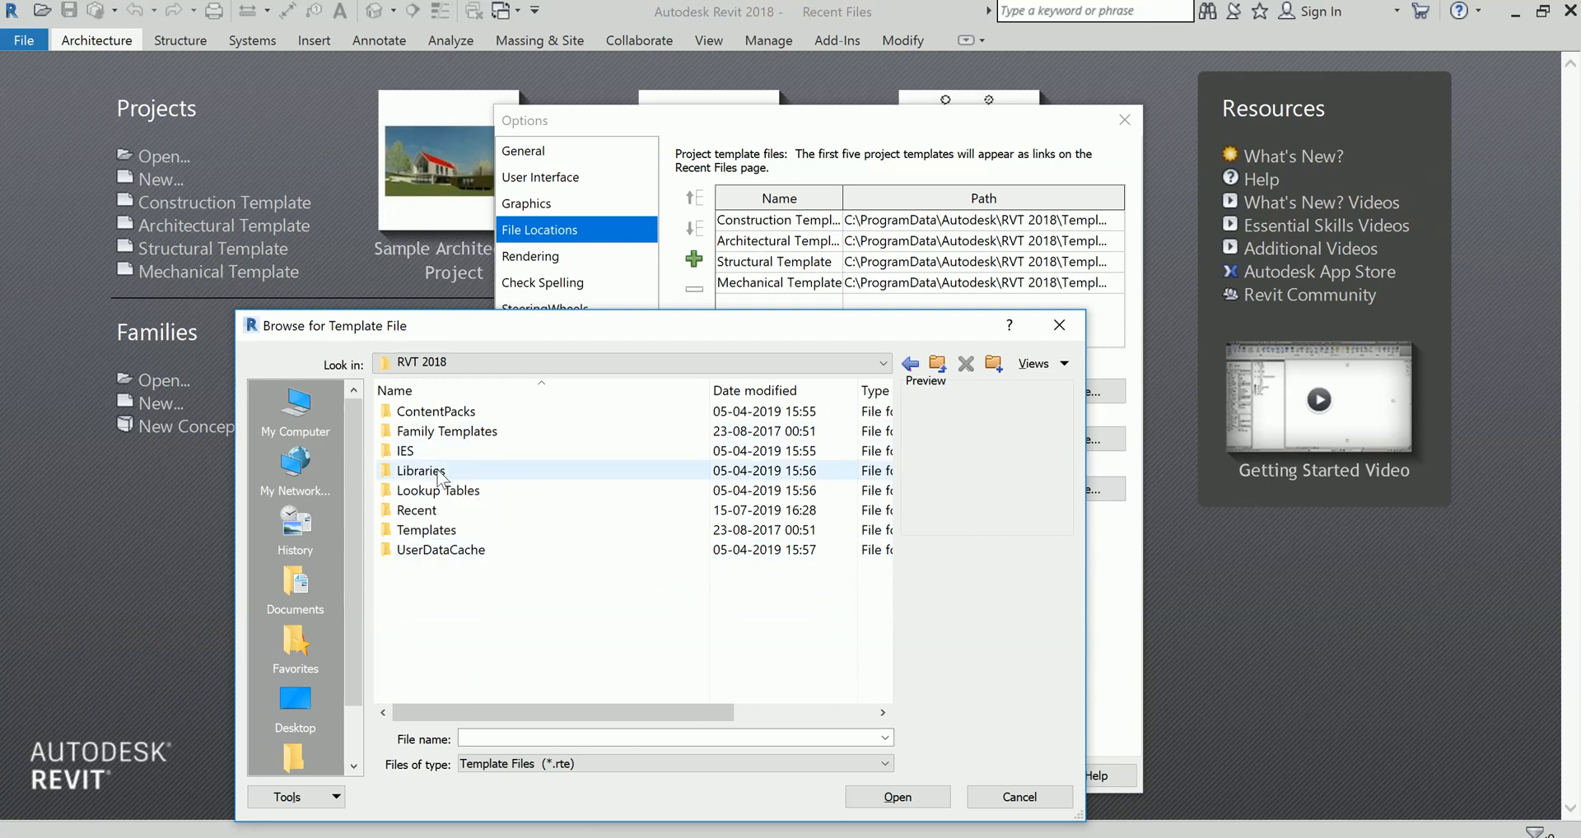
double_click(425, 530)
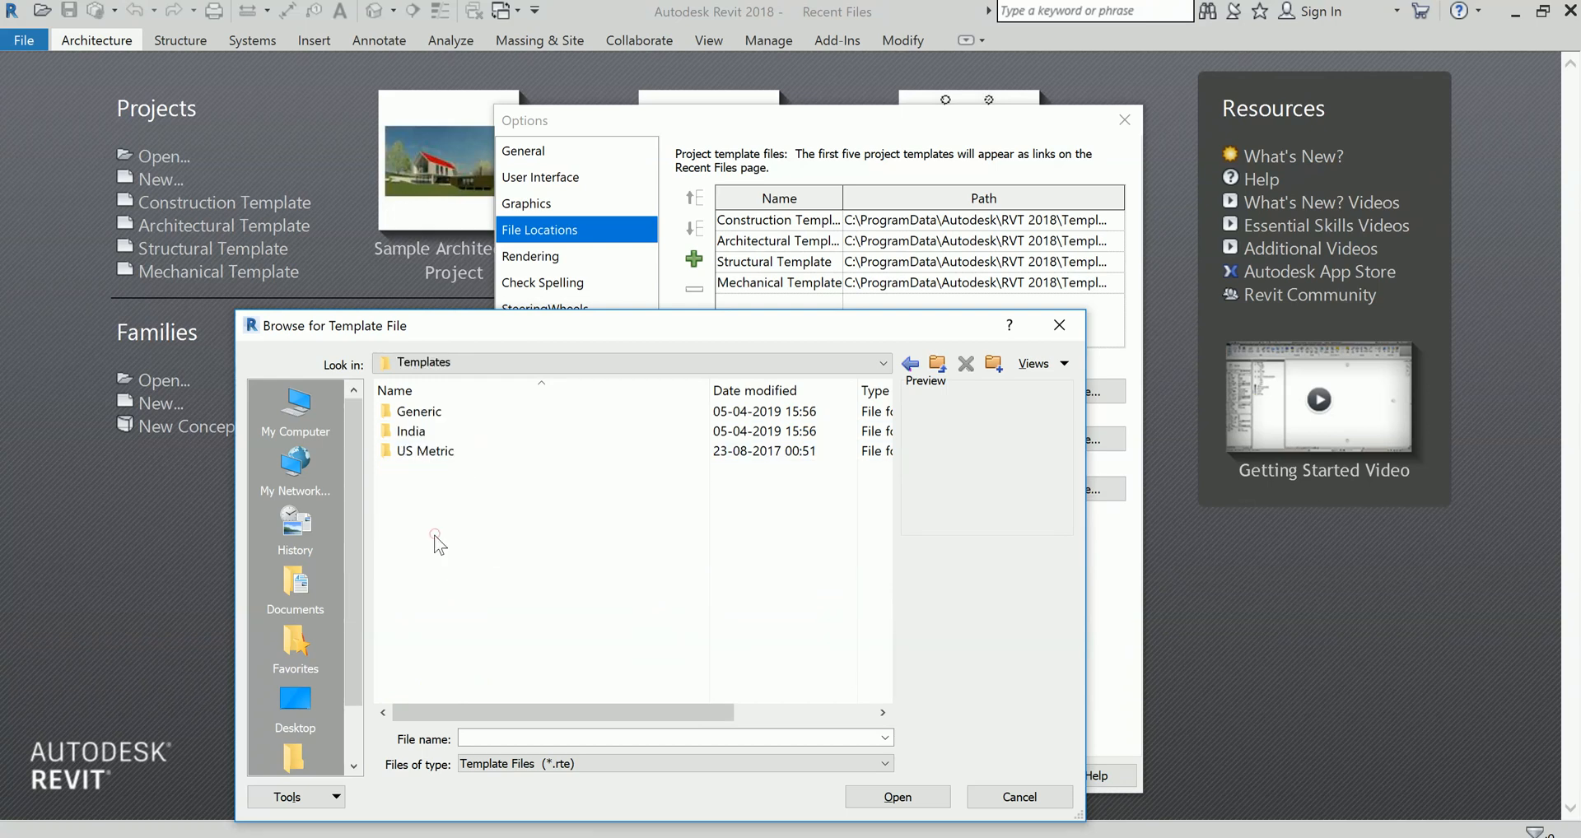
double_click(425, 451)
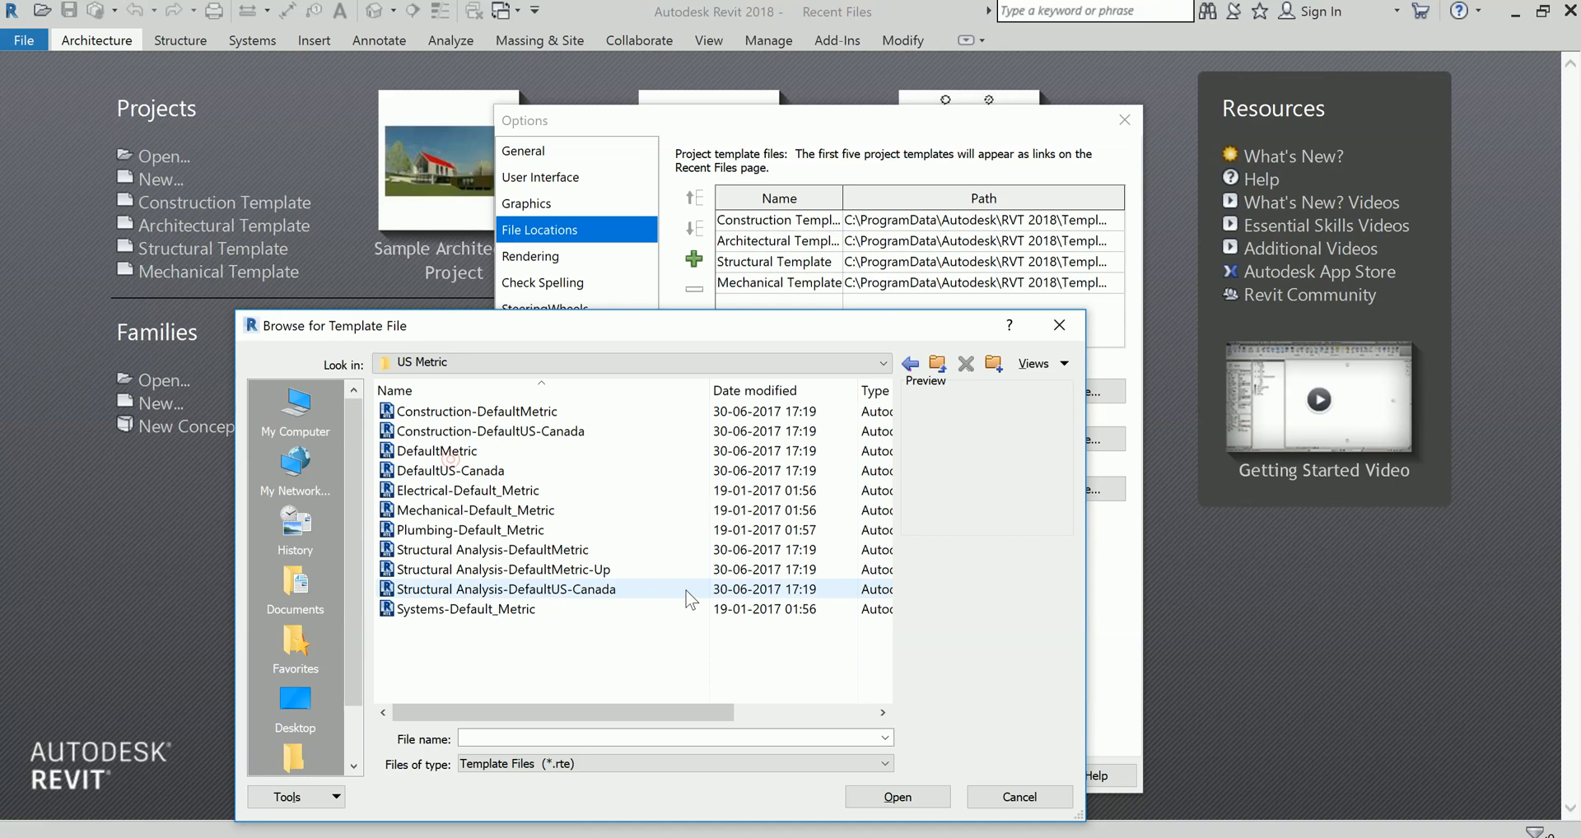
click(464, 608)
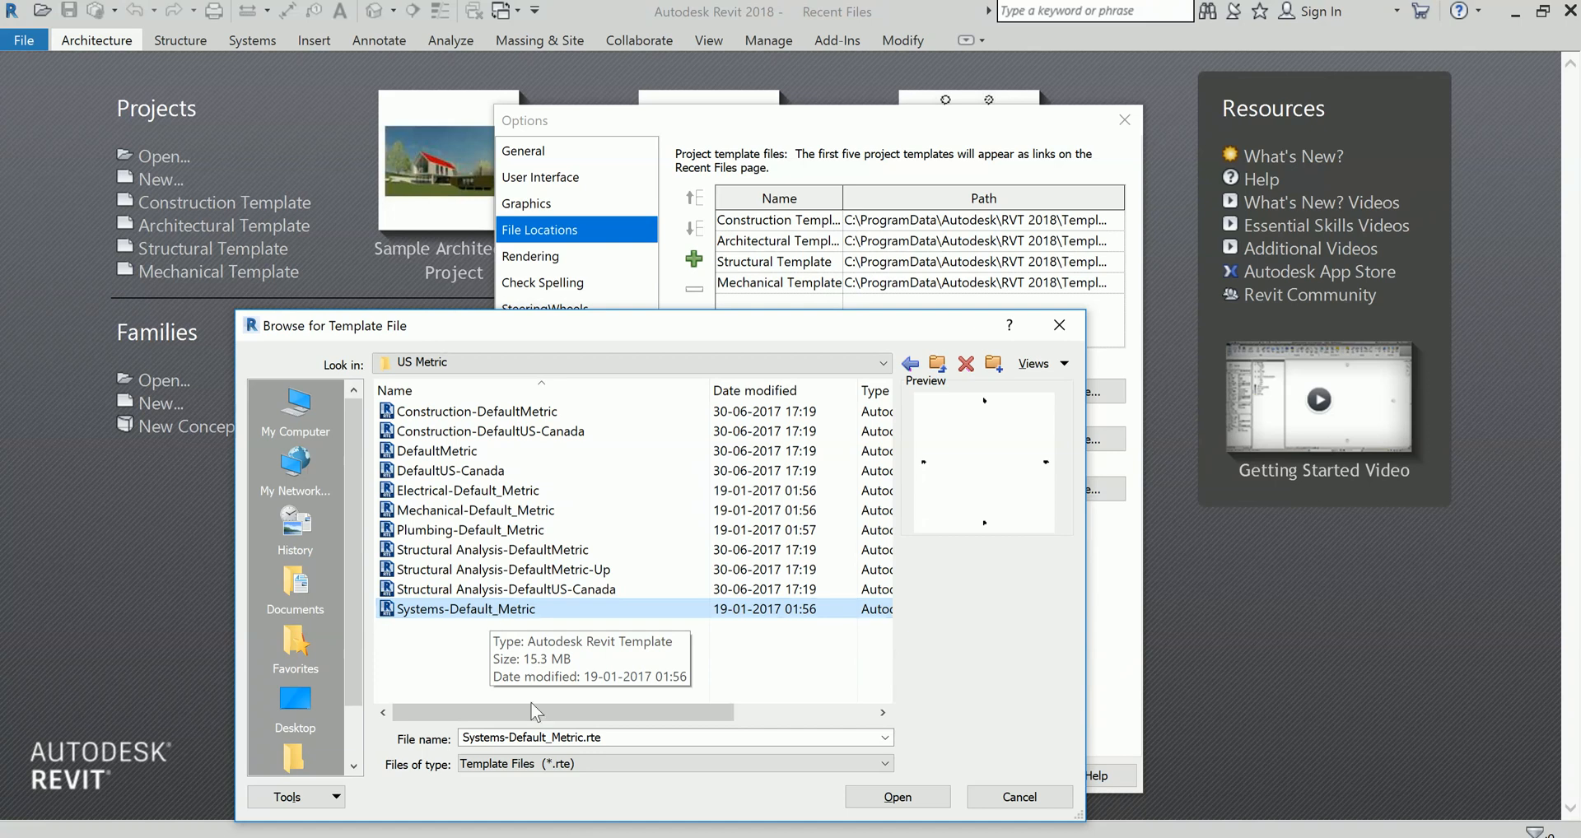
click(896, 798)
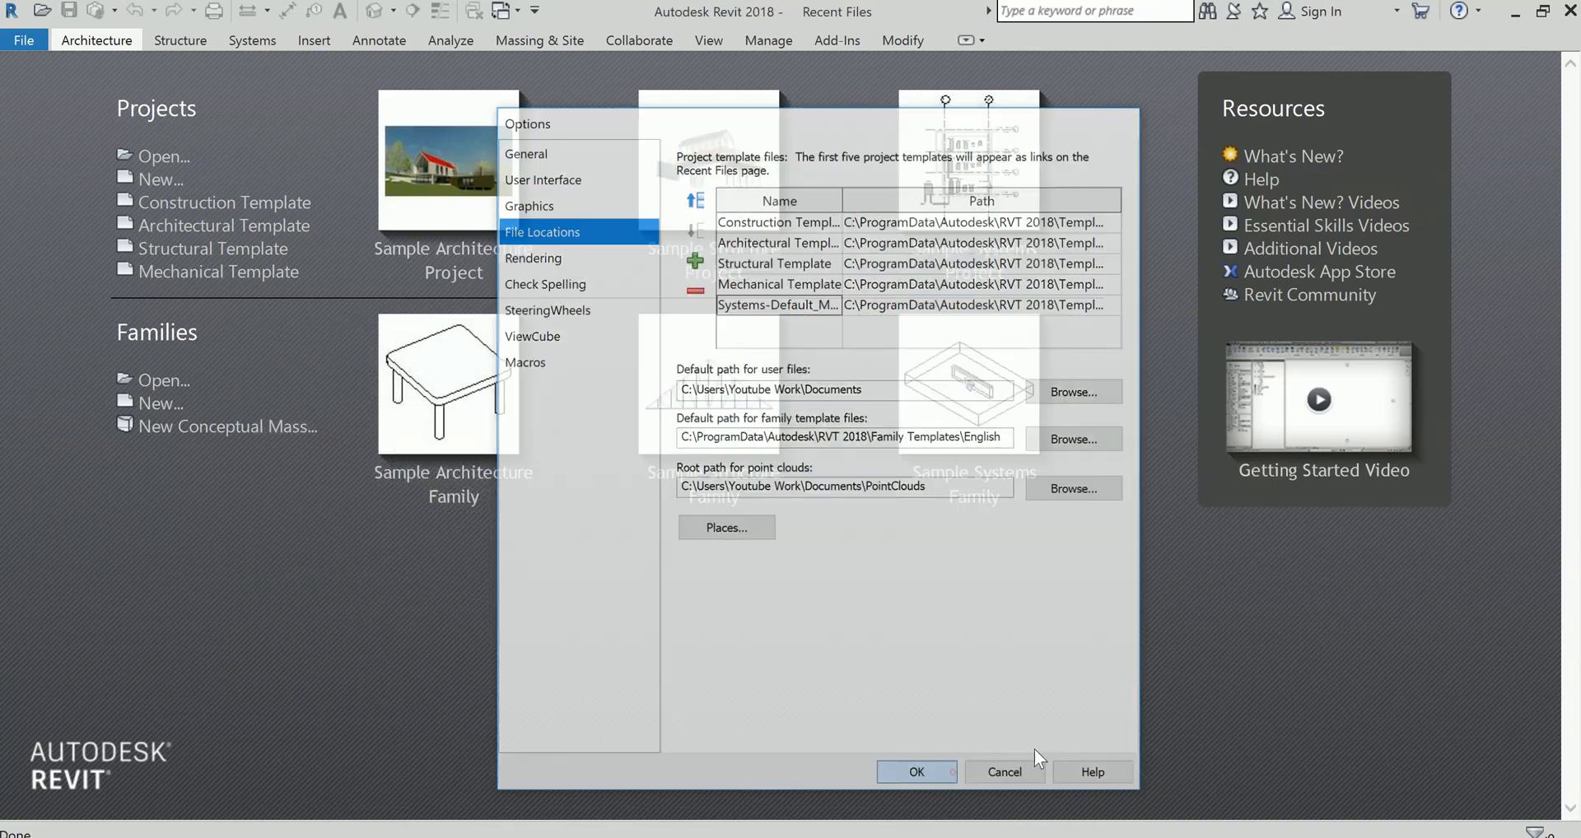
Confirm the Options so Systems-Default_Metric appears under Projects on the start page
click(914, 772)
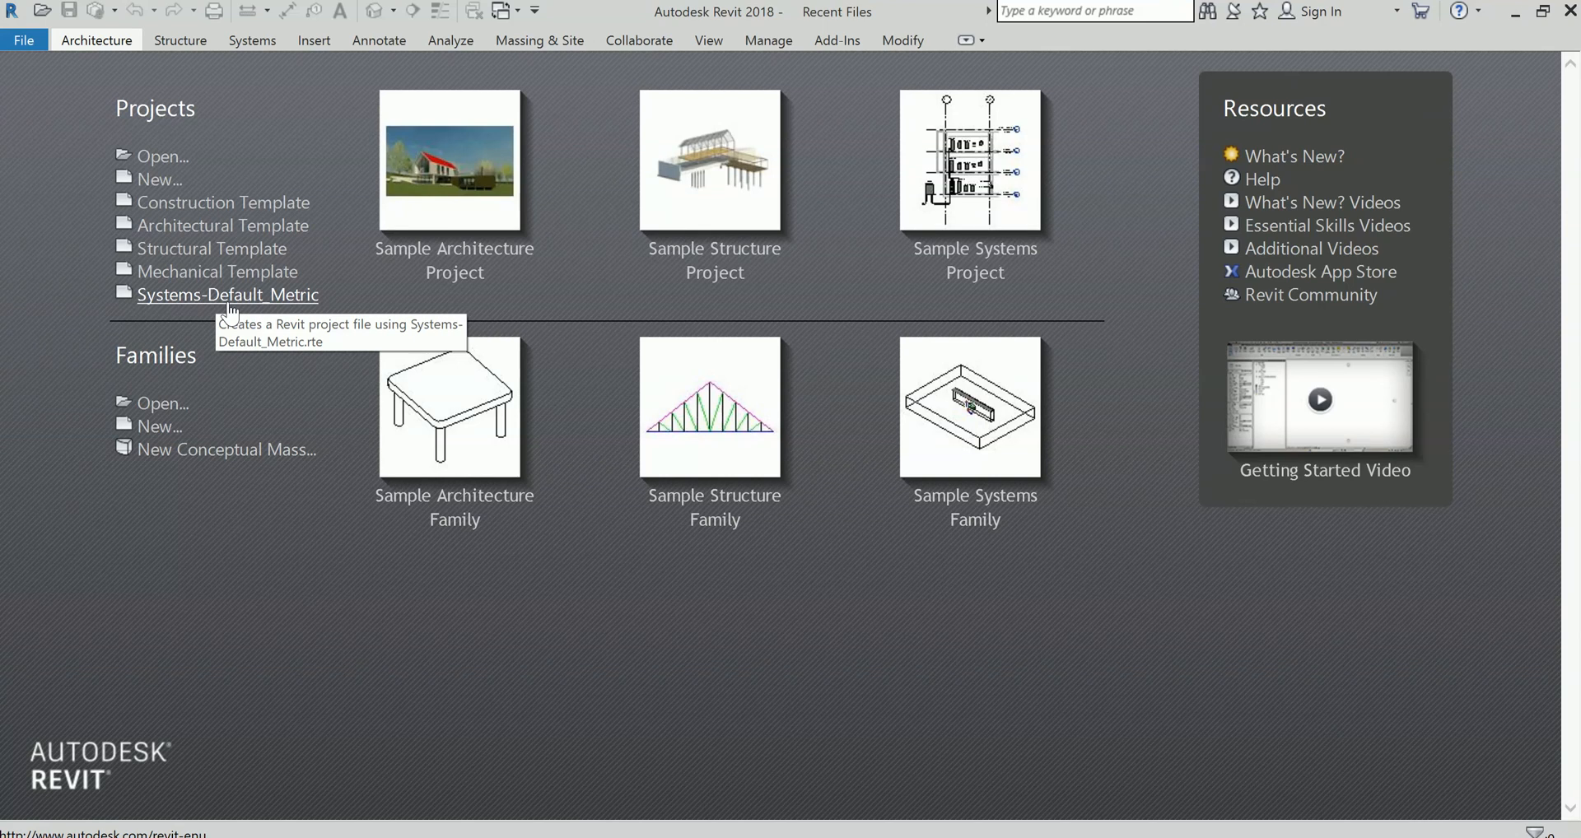
mouse_move(230, 312)
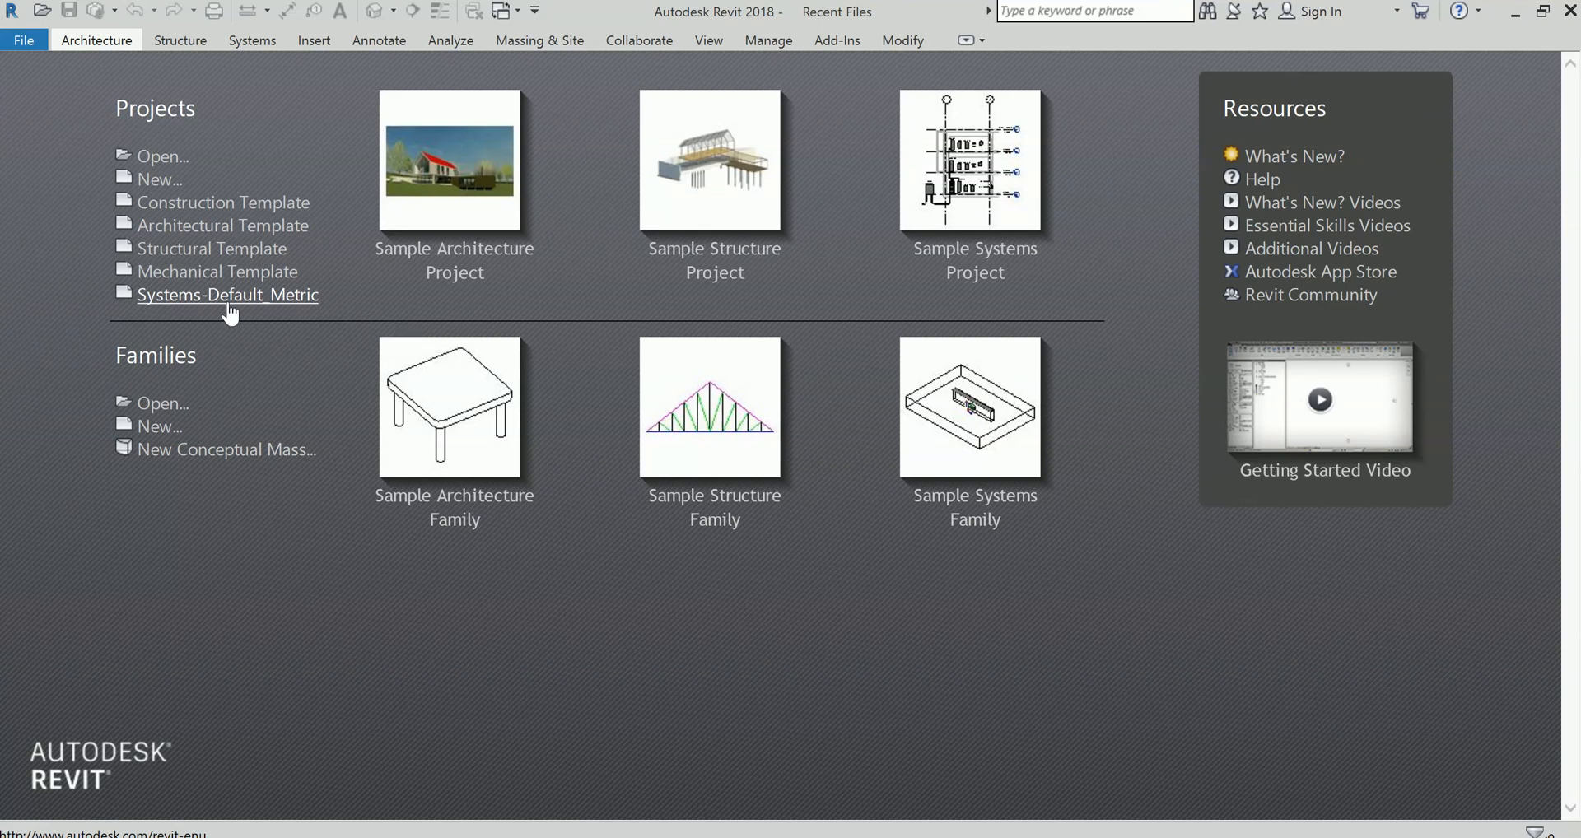
mouse_move(236, 584)
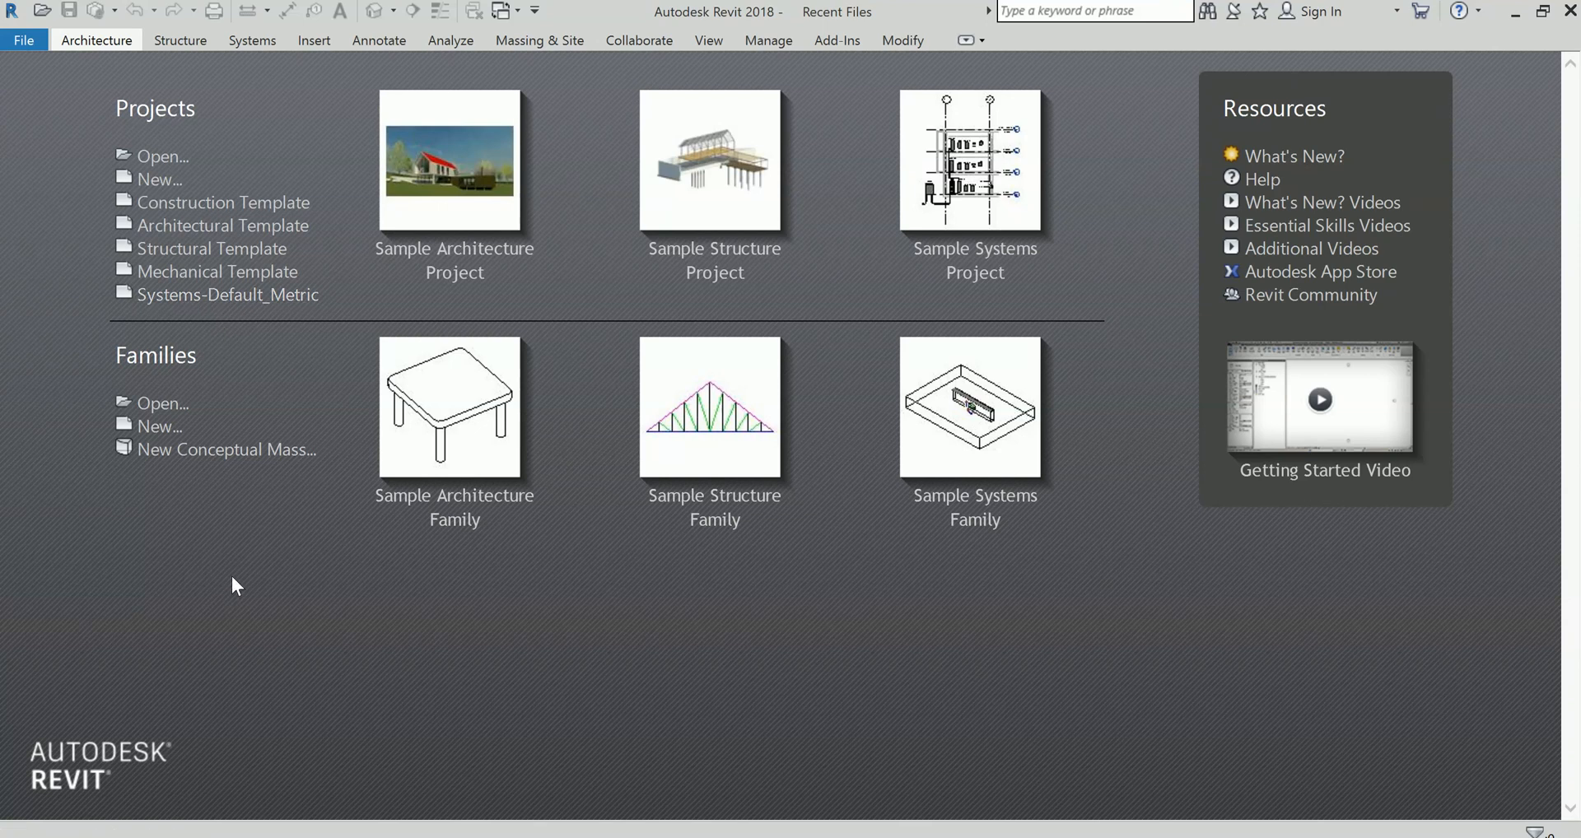